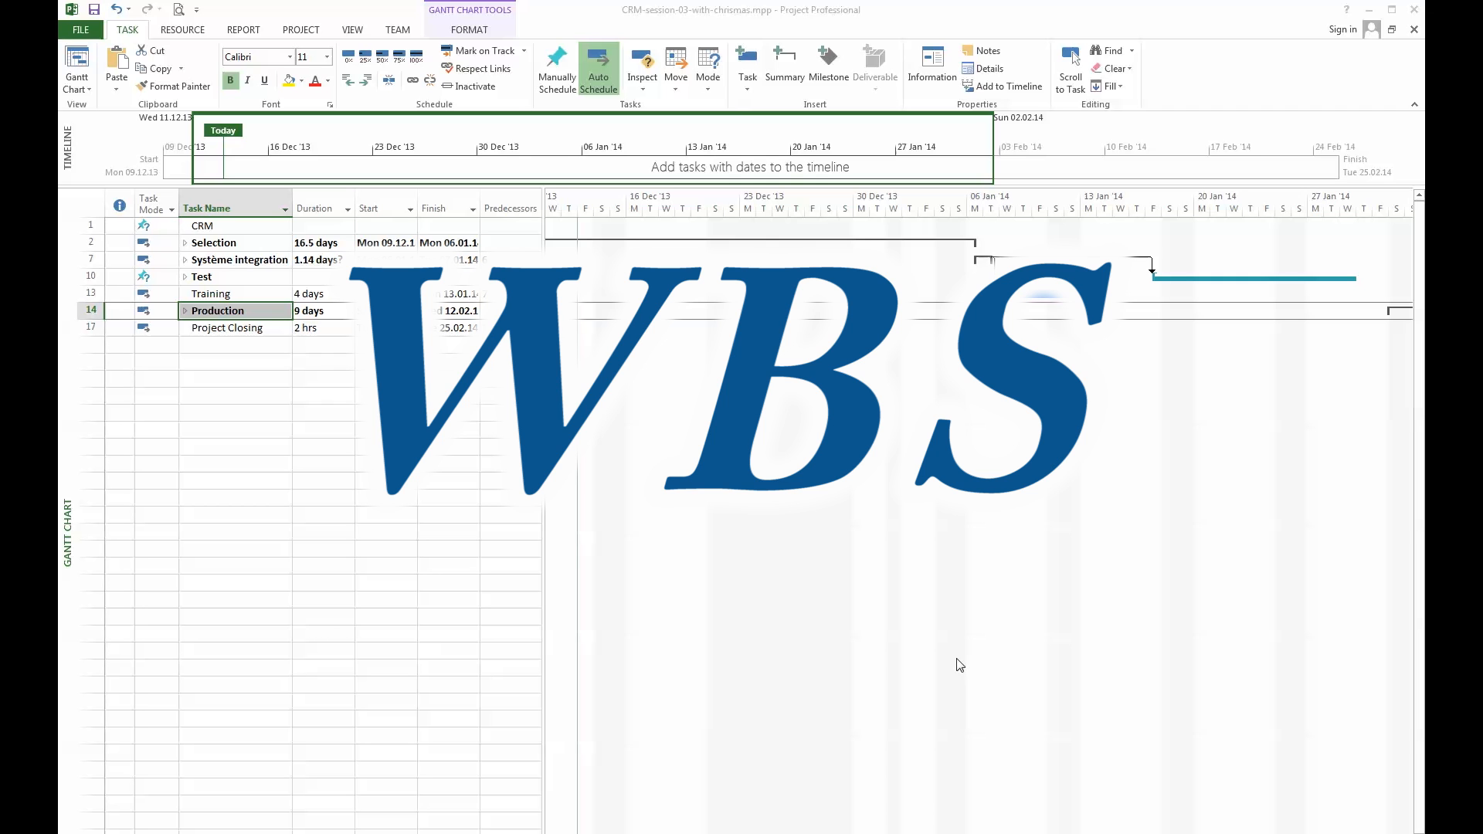
mouse_move(343, 337)
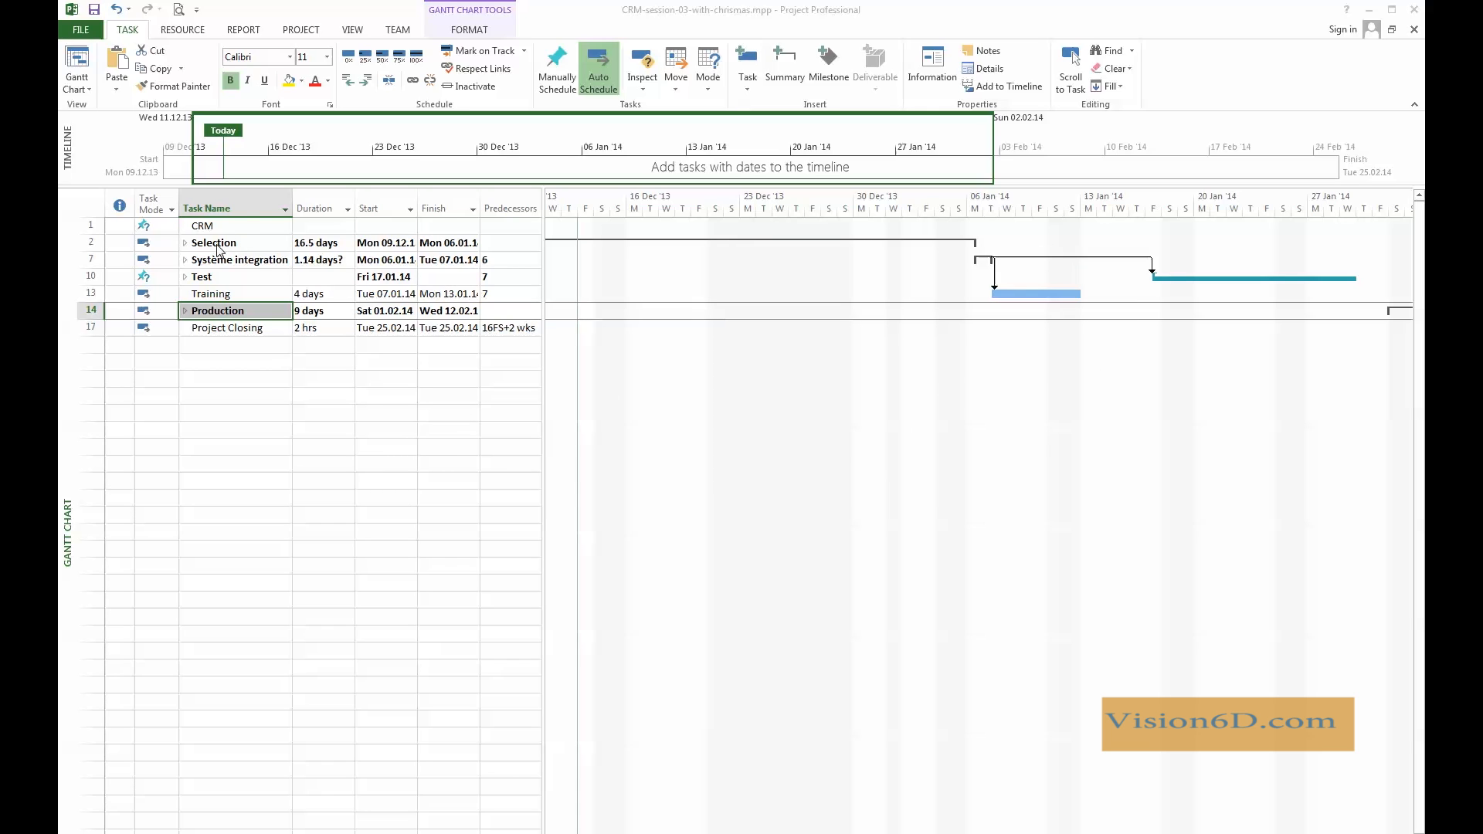
mouse_move(236, 248)
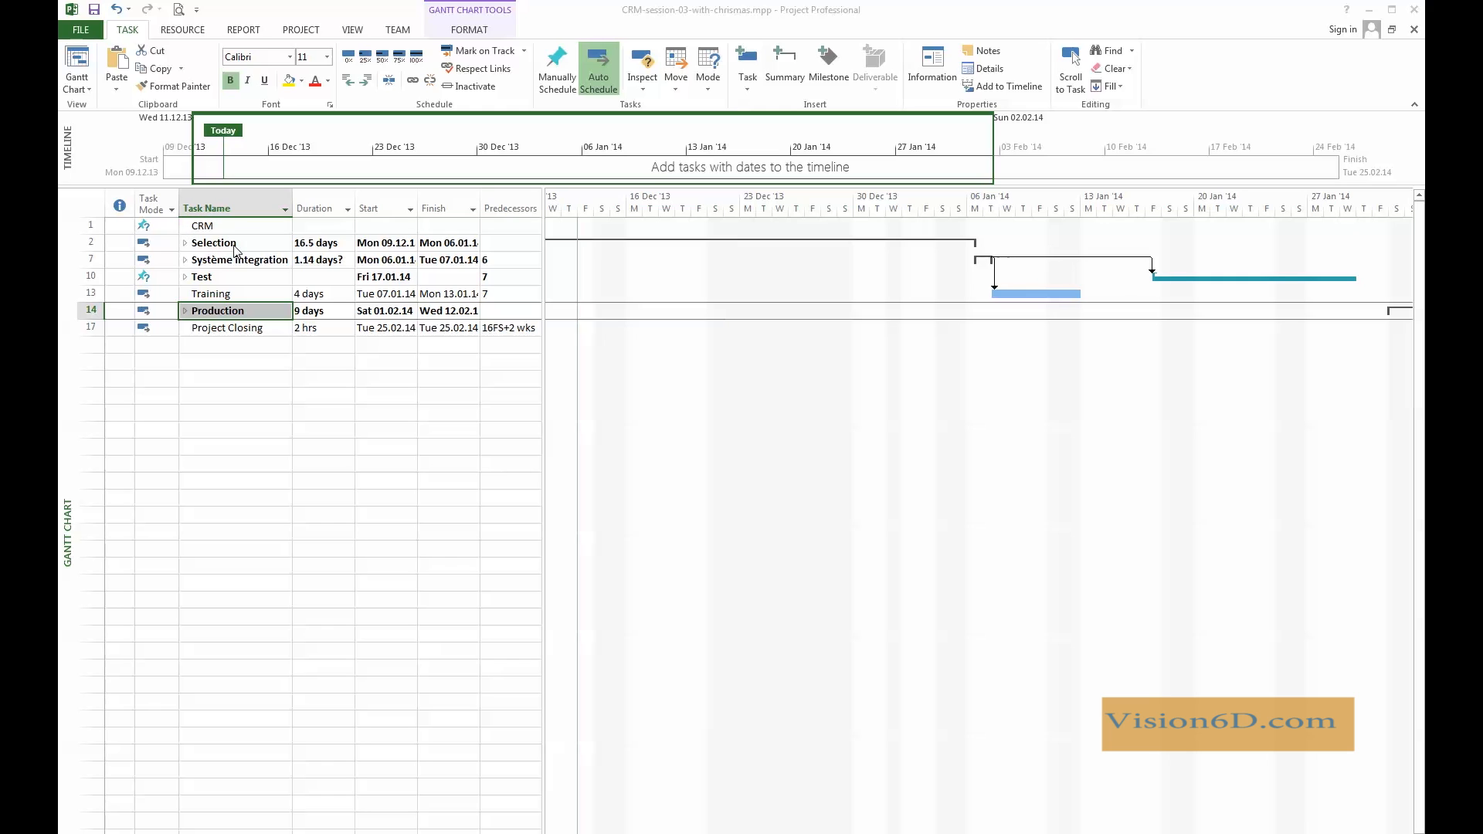
mouse_move(232, 246)
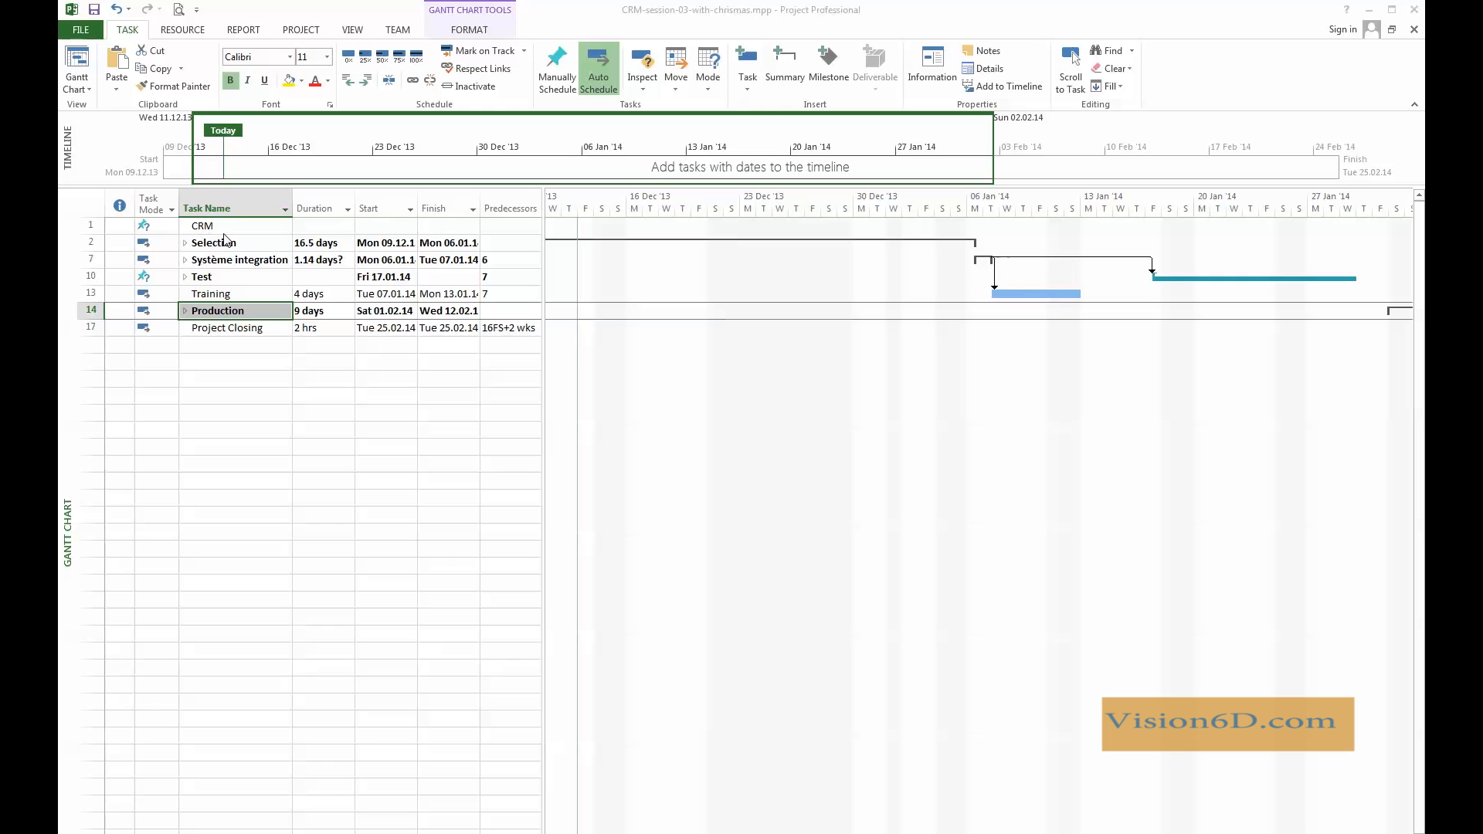
mouse_move(225, 239)
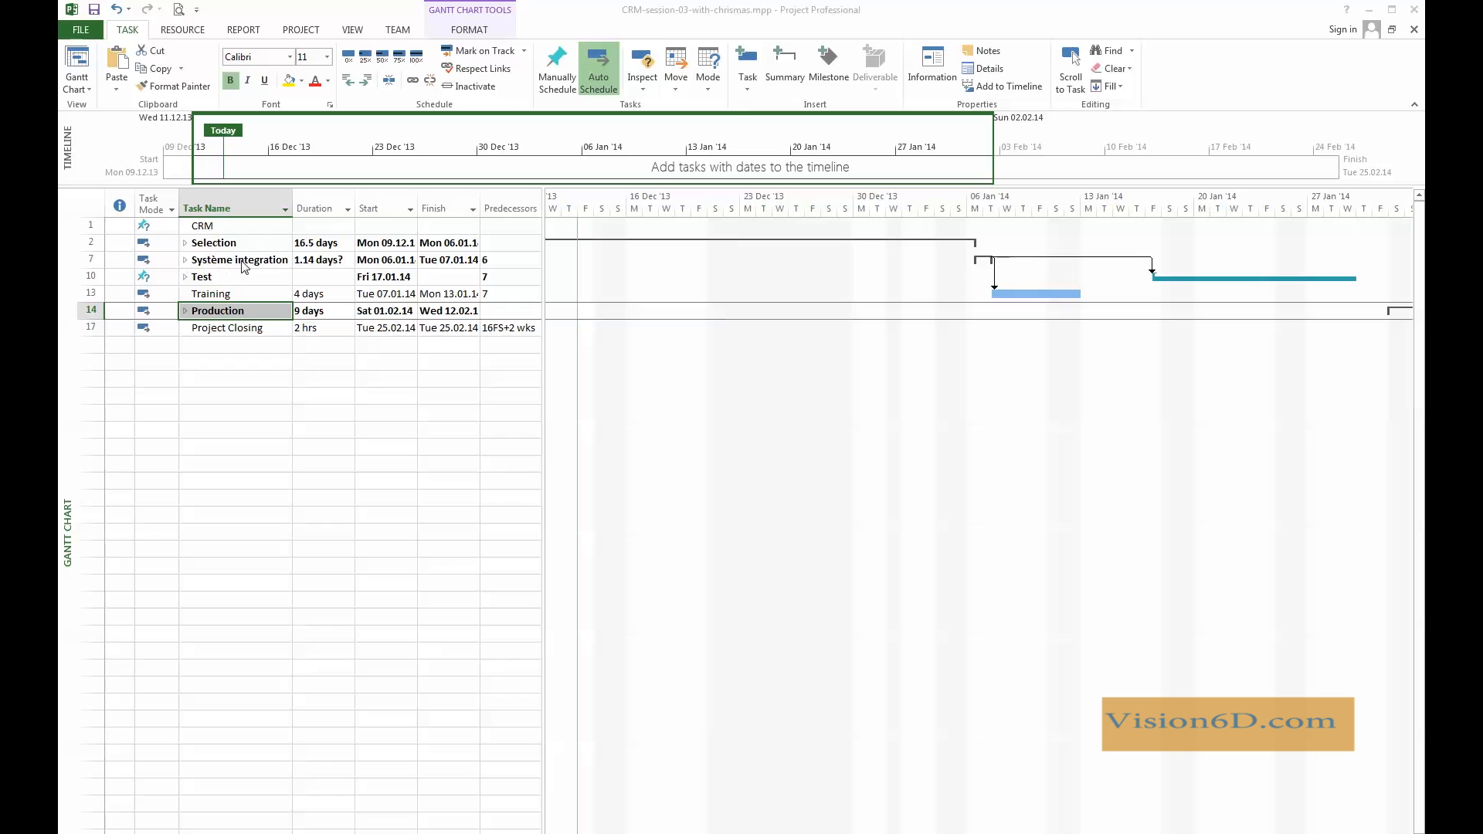
mouse_move(215, 285)
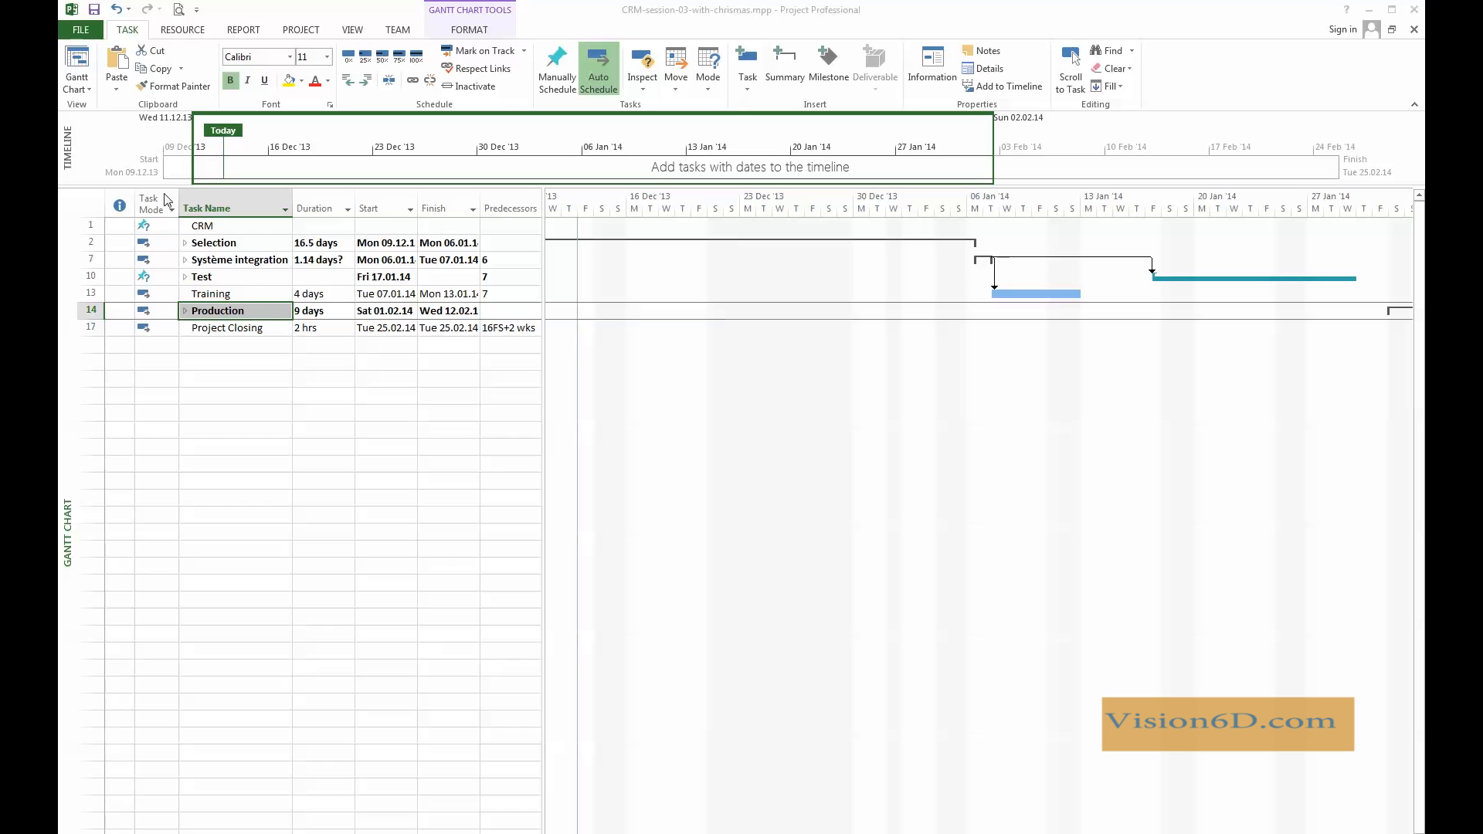
mouse_move(180, 227)
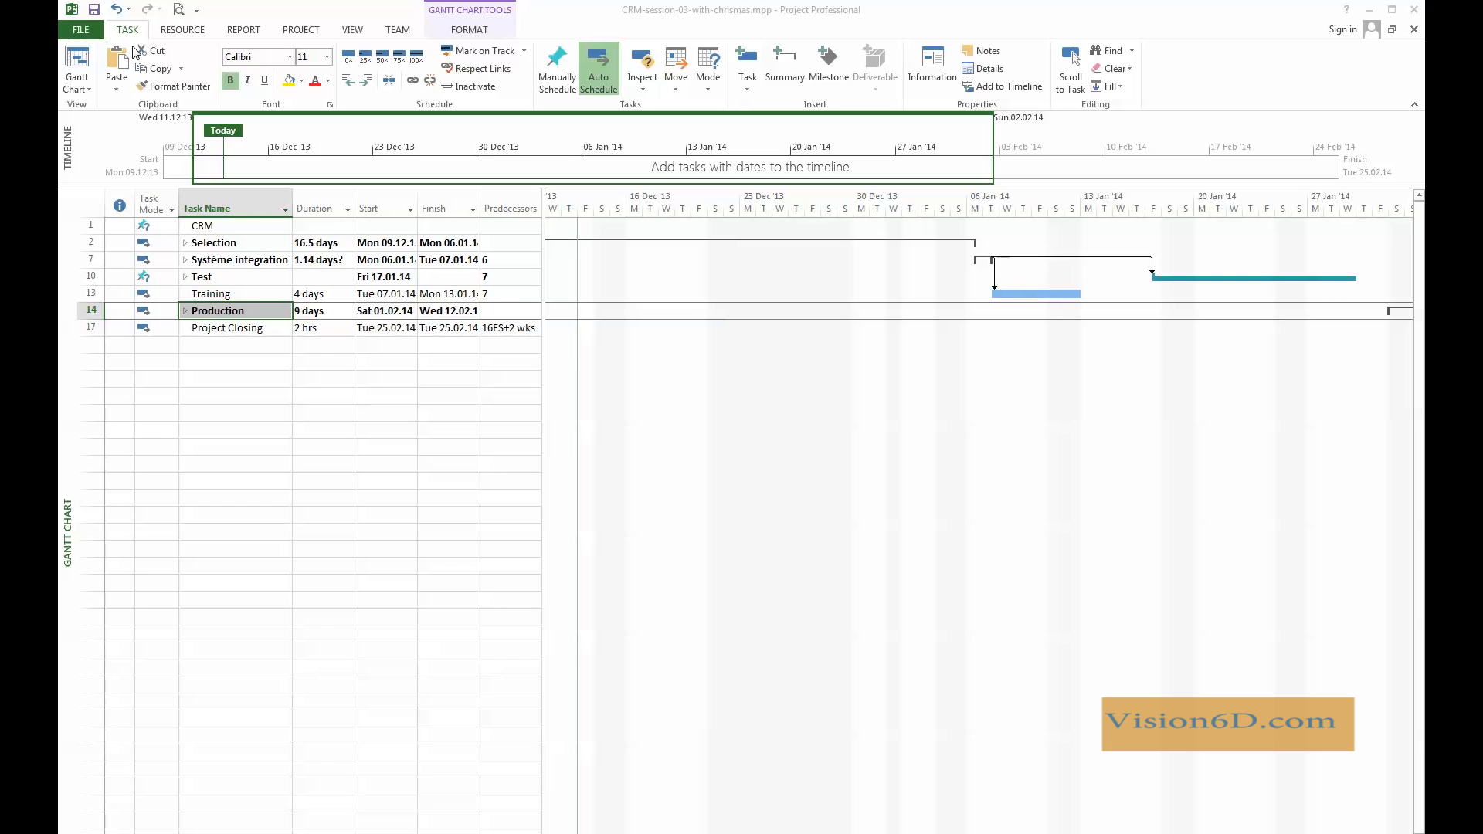
mouse_move(312, 34)
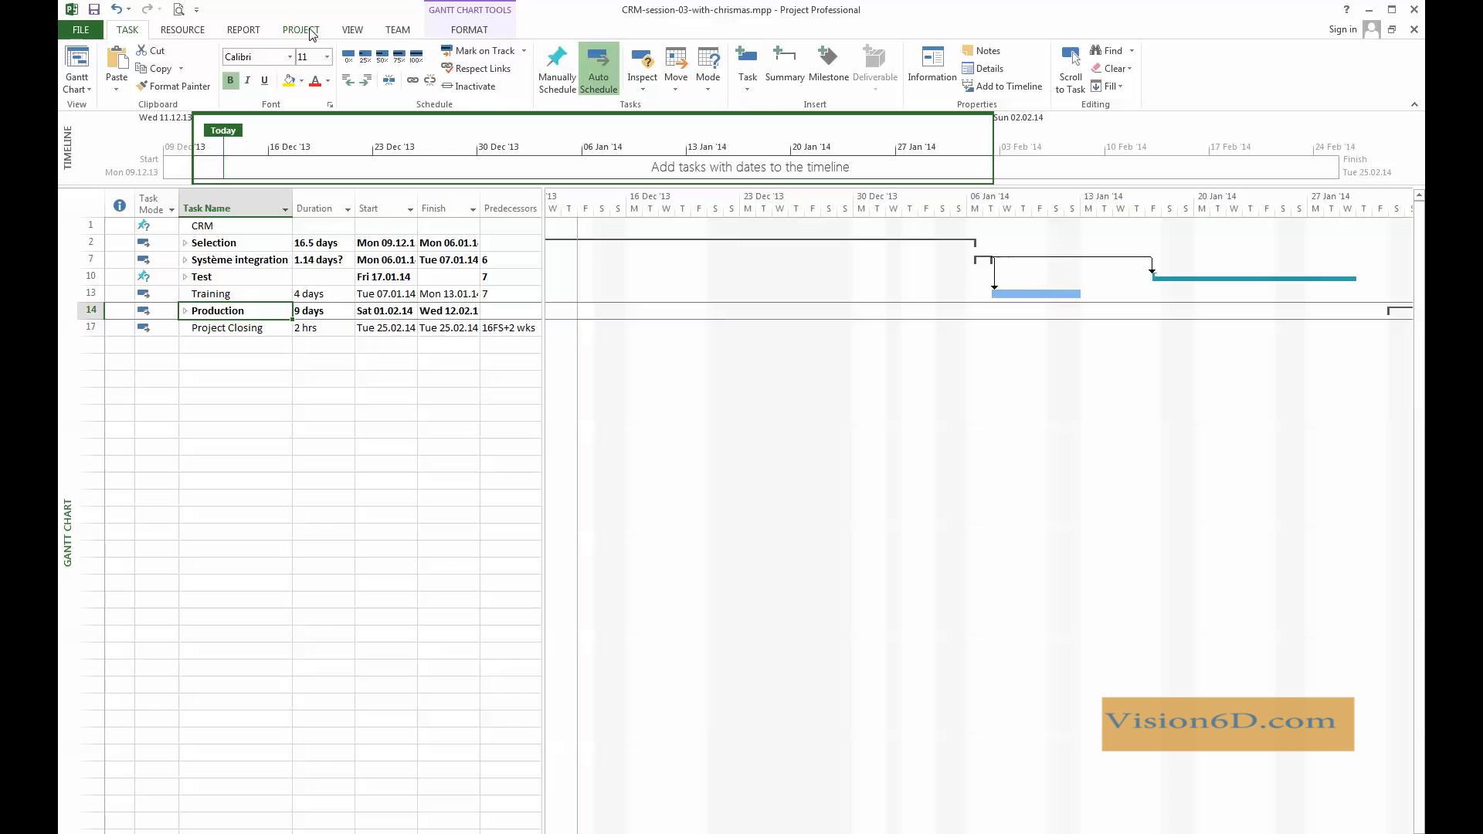
Open the WBS Code Definition dialog from the PROJECT tab's WBS menu
click(300, 29)
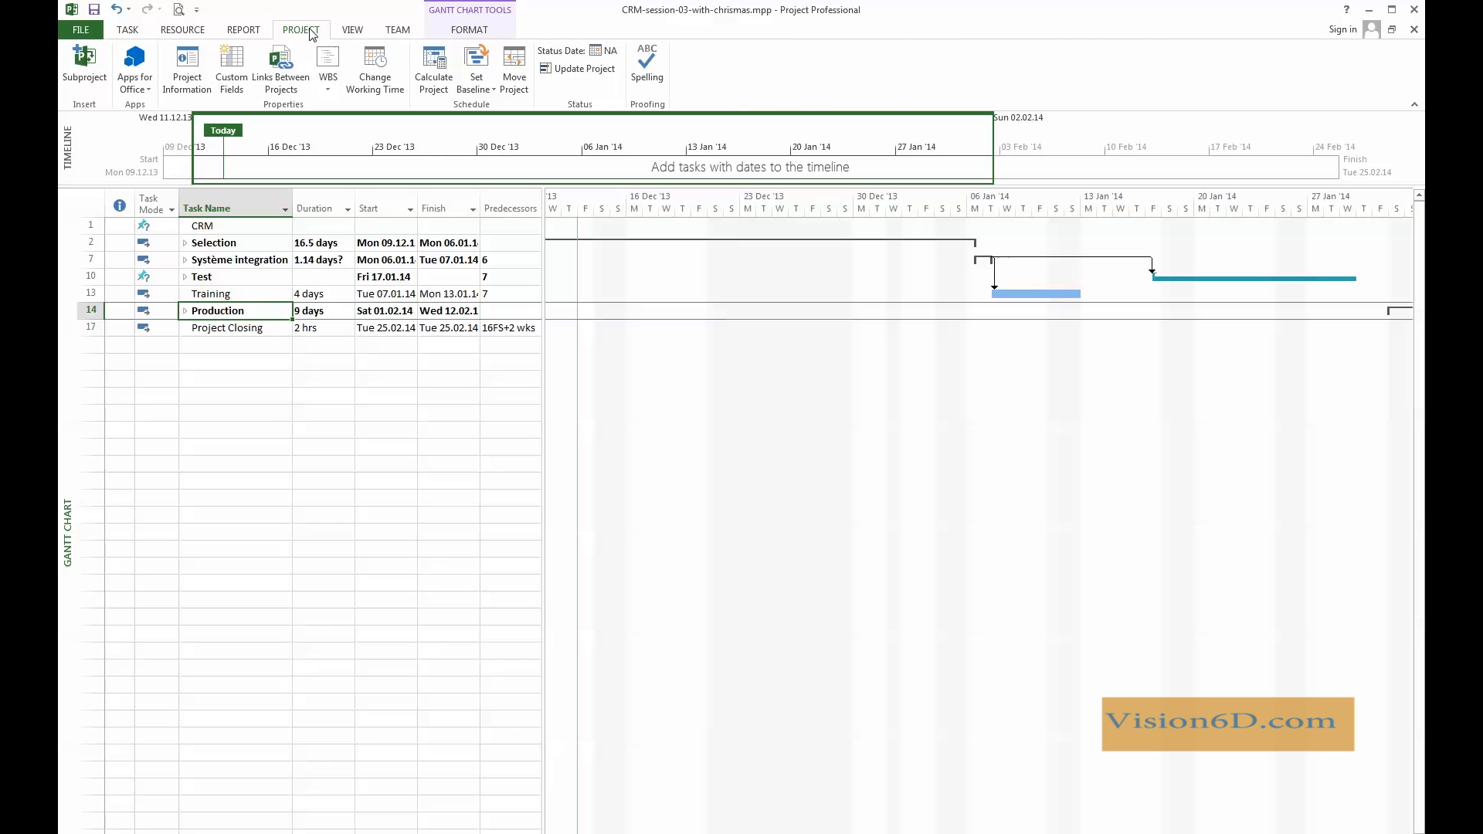
mouse_move(291, 115)
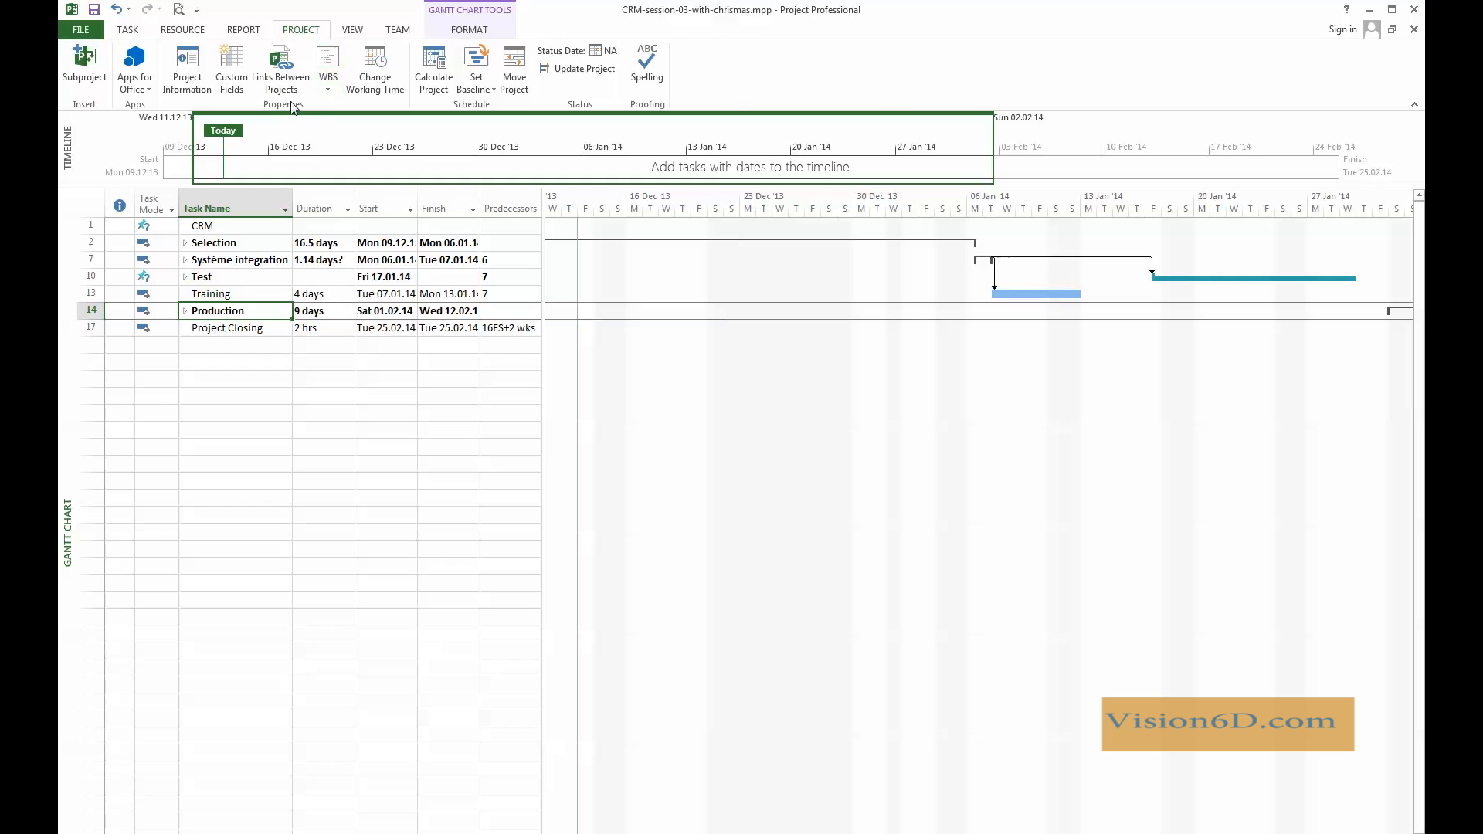
mouse_move(328, 60)
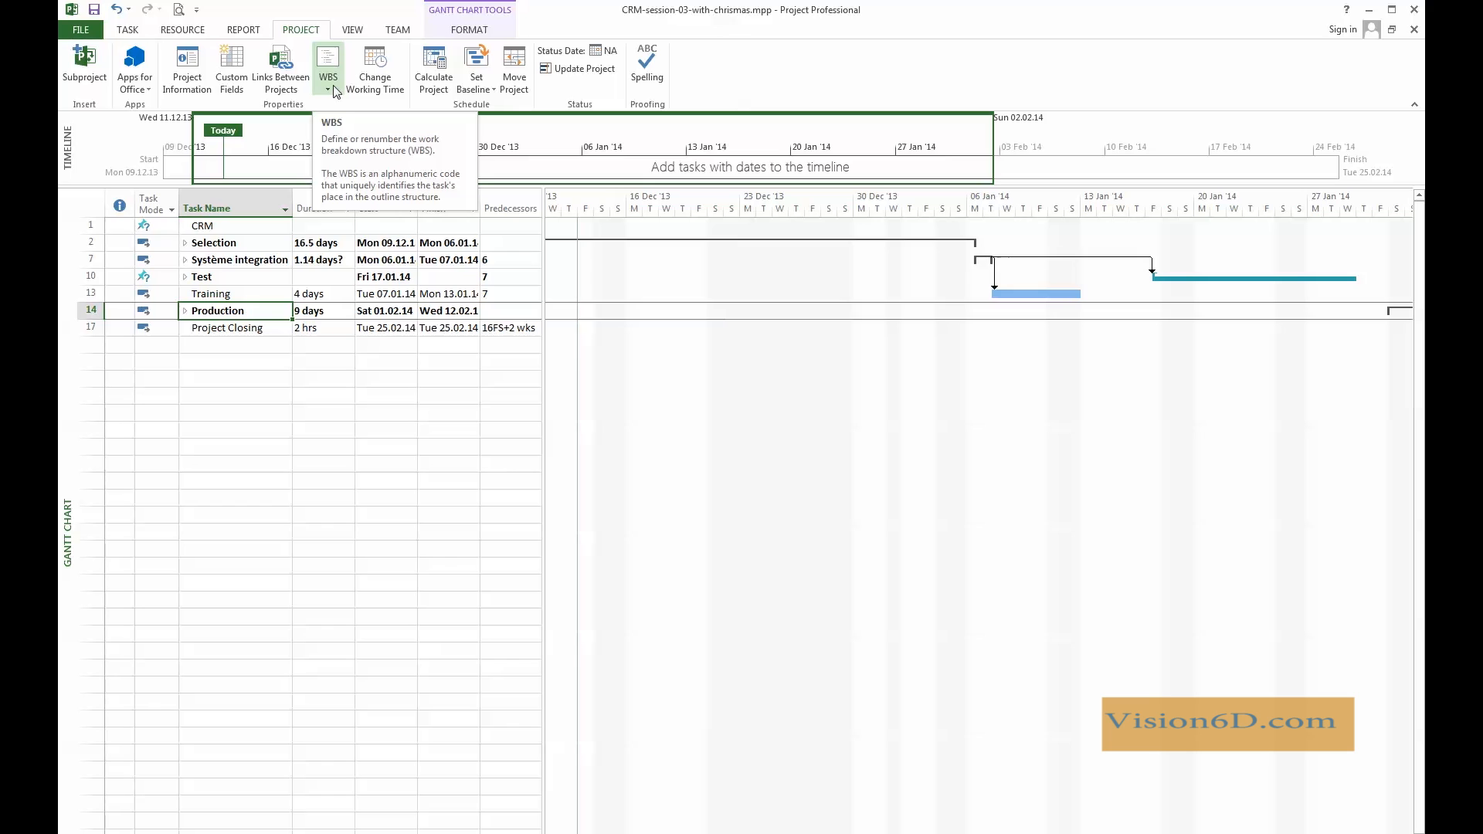
click(329, 92)
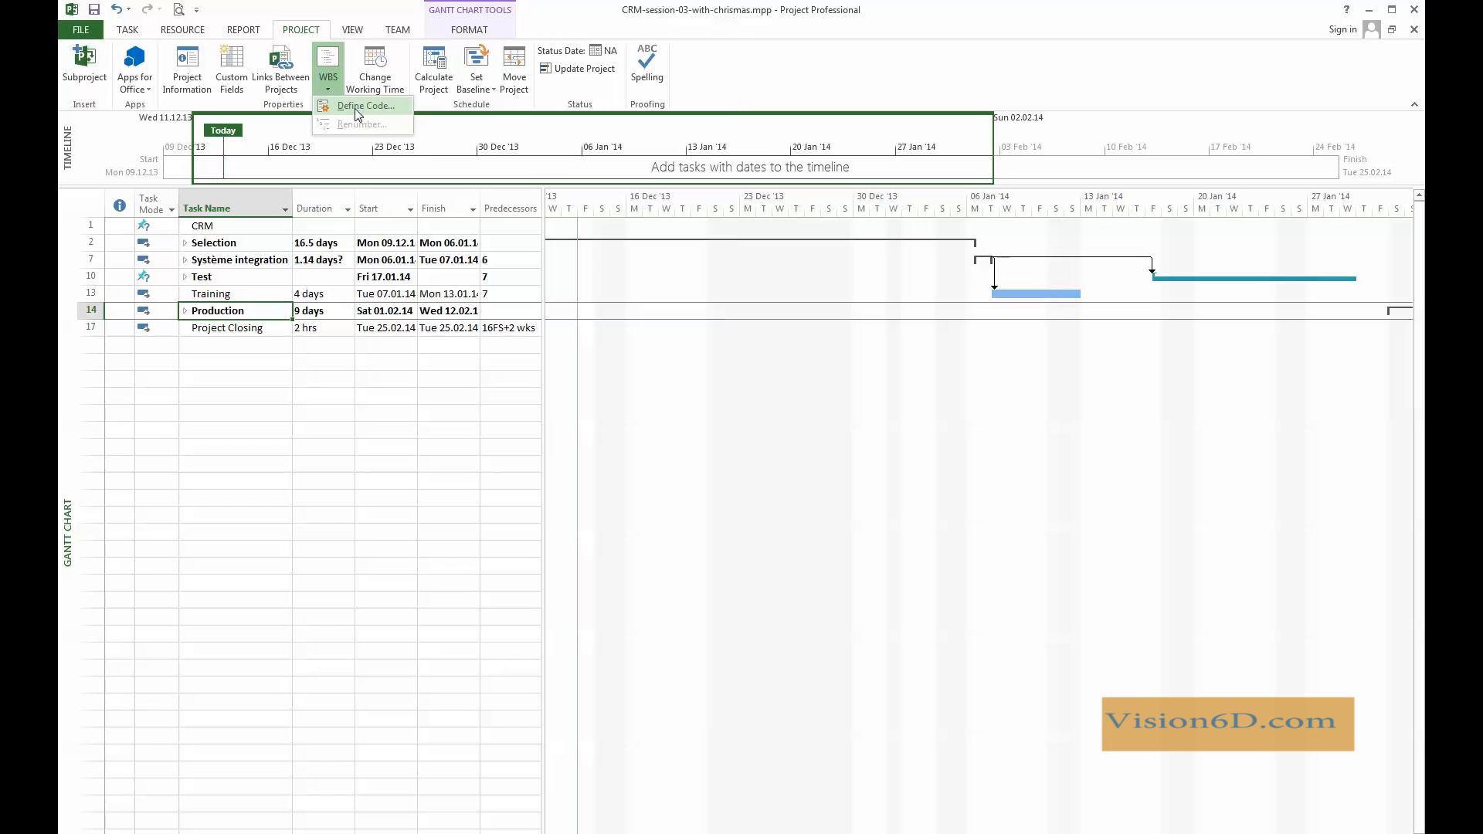
click(364, 105)
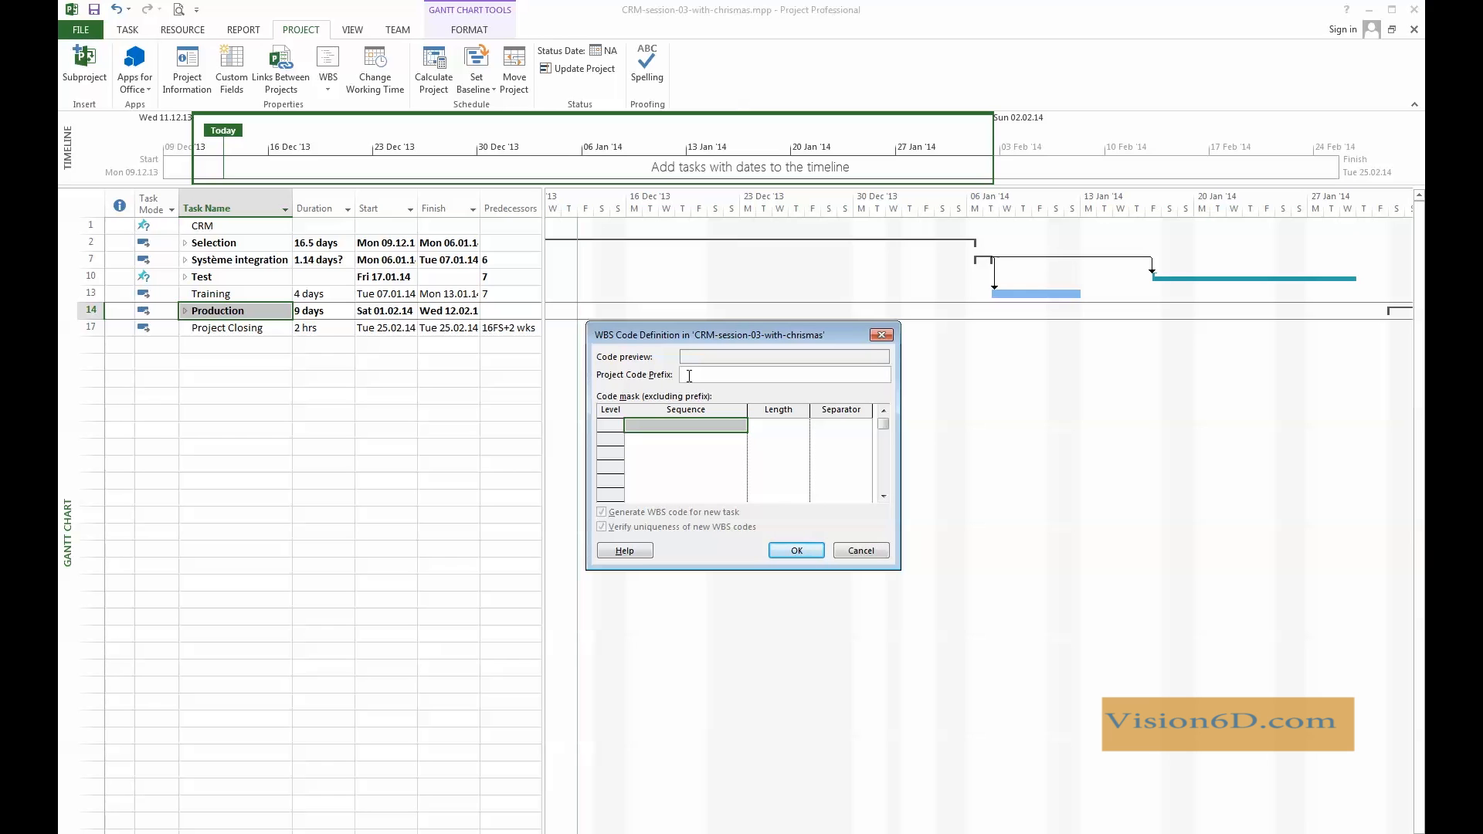
Enter CRM as the project code prefix
text(CR)
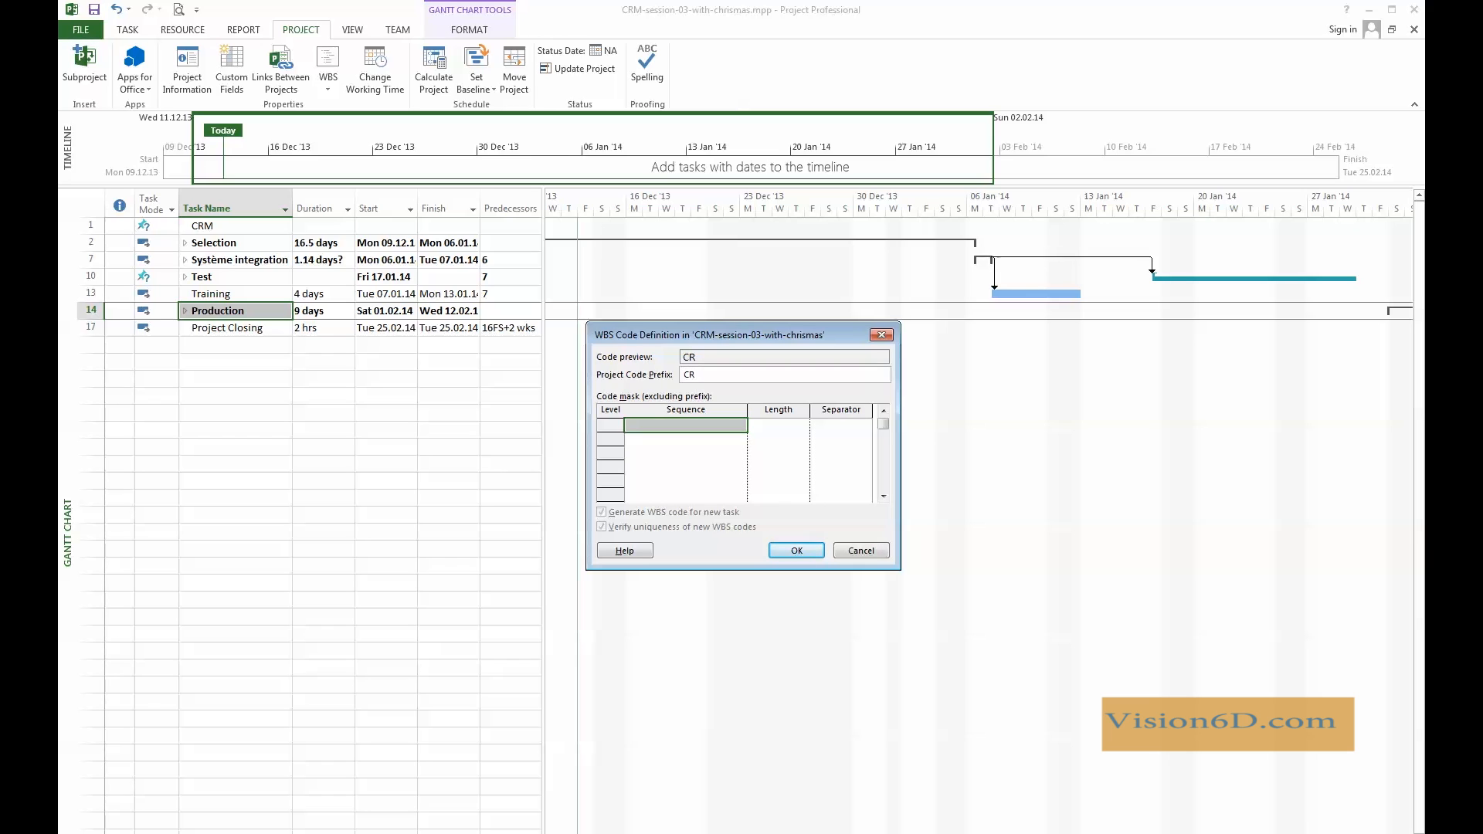
text(M)
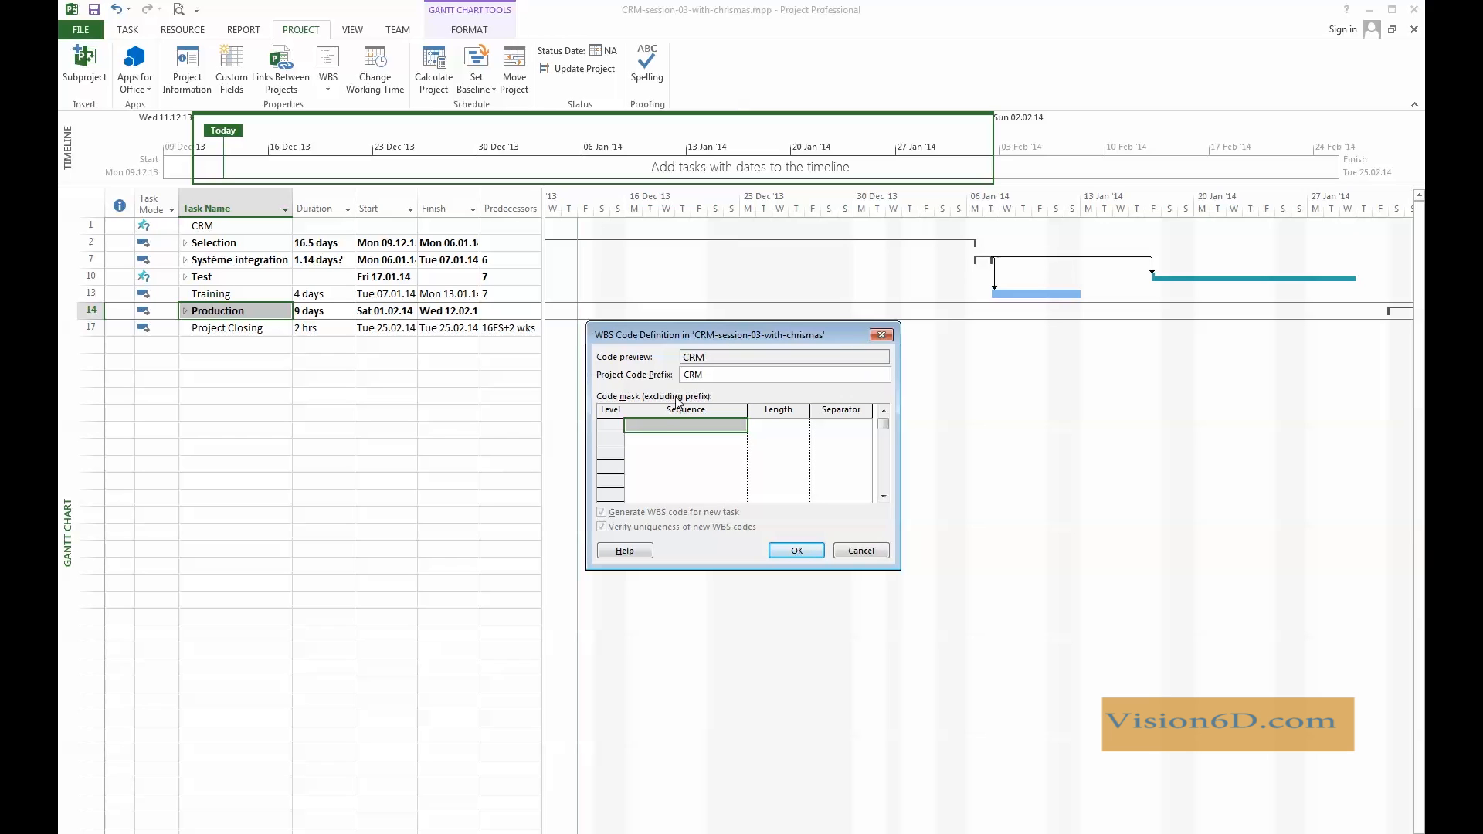
click(674, 425)
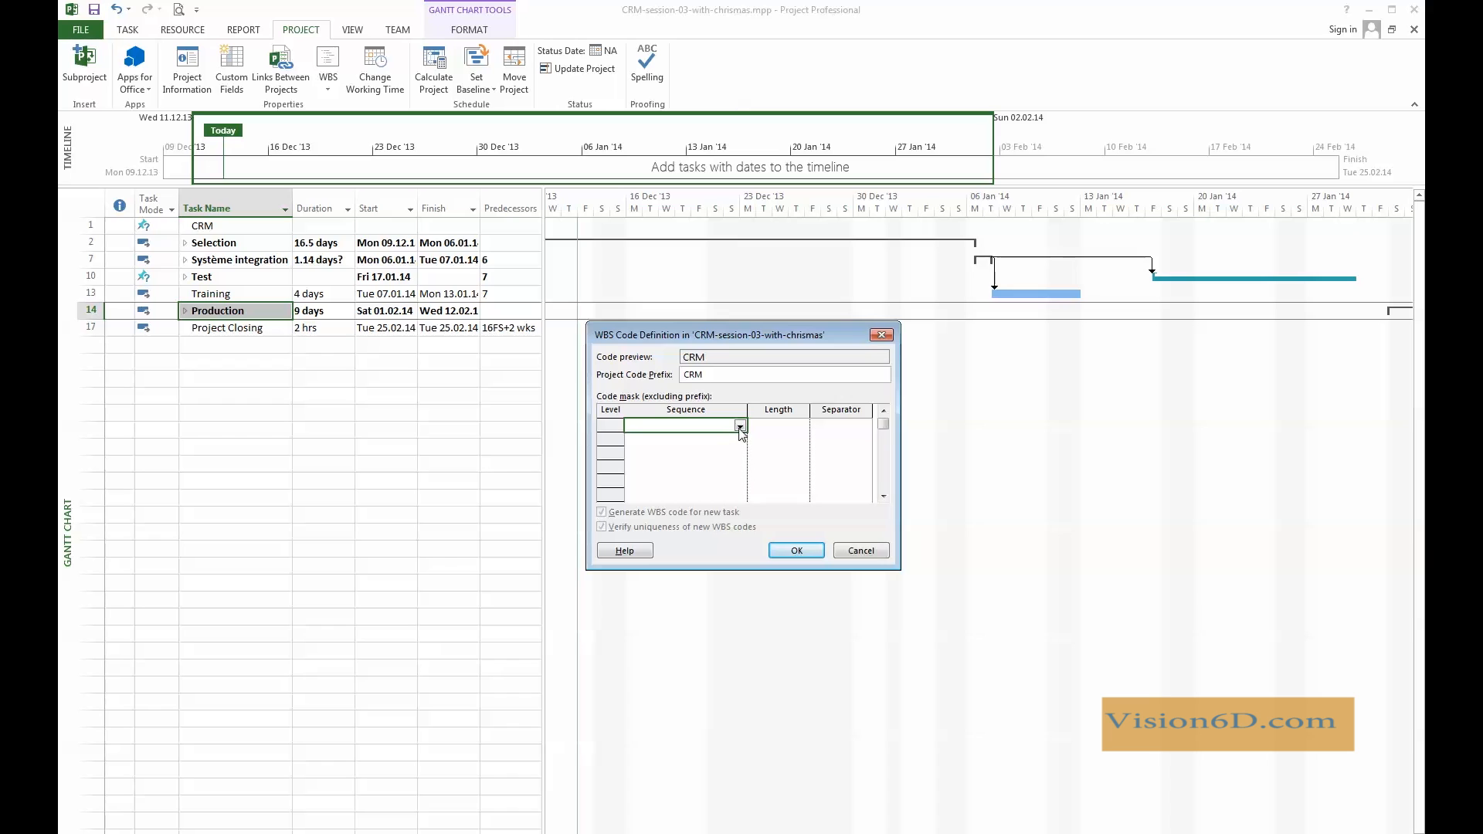
Set WBS level 1 to Numbers (ordered) with length 2
click(741, 425)
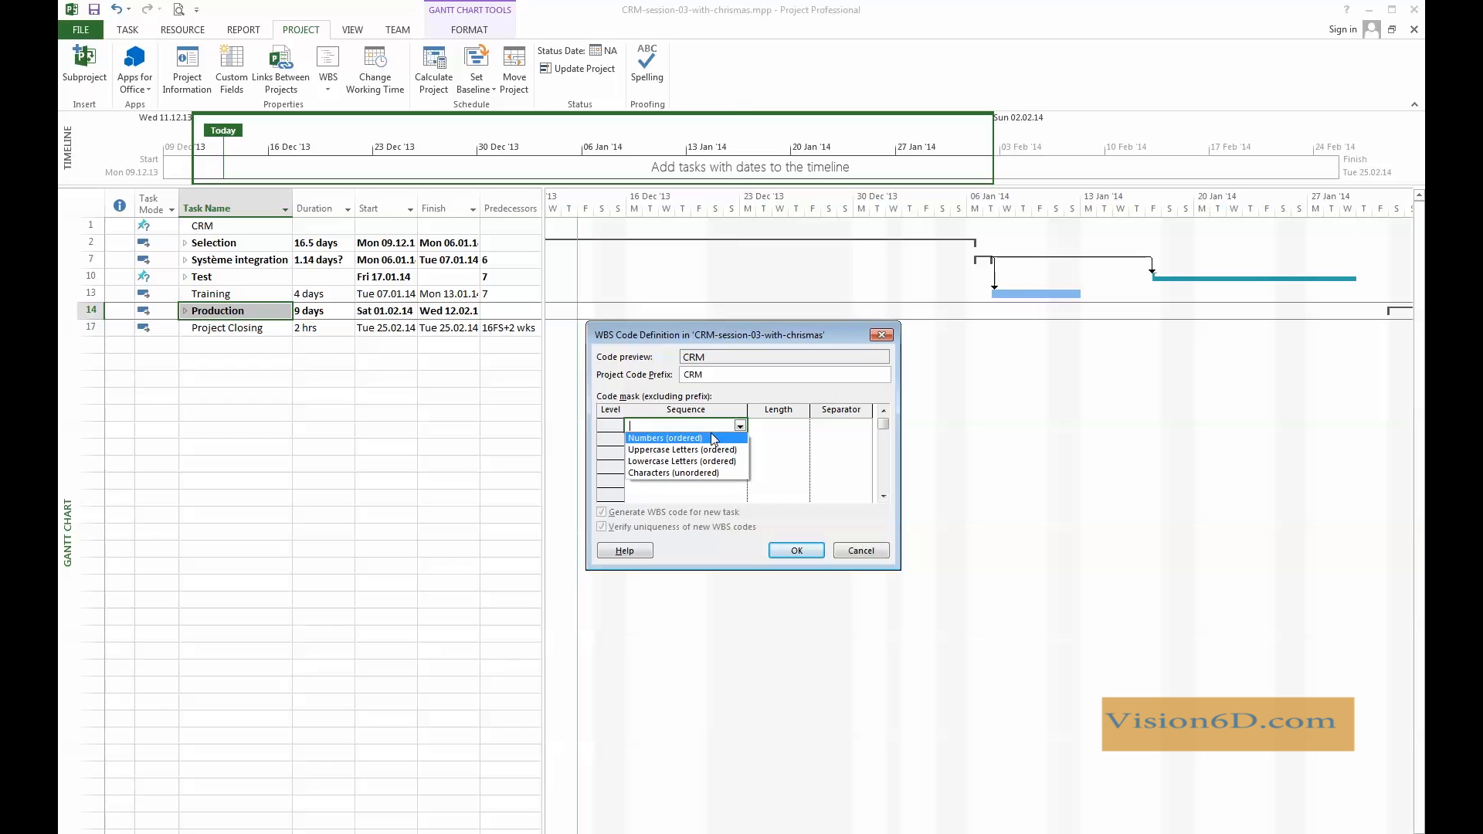
click(665, 437)
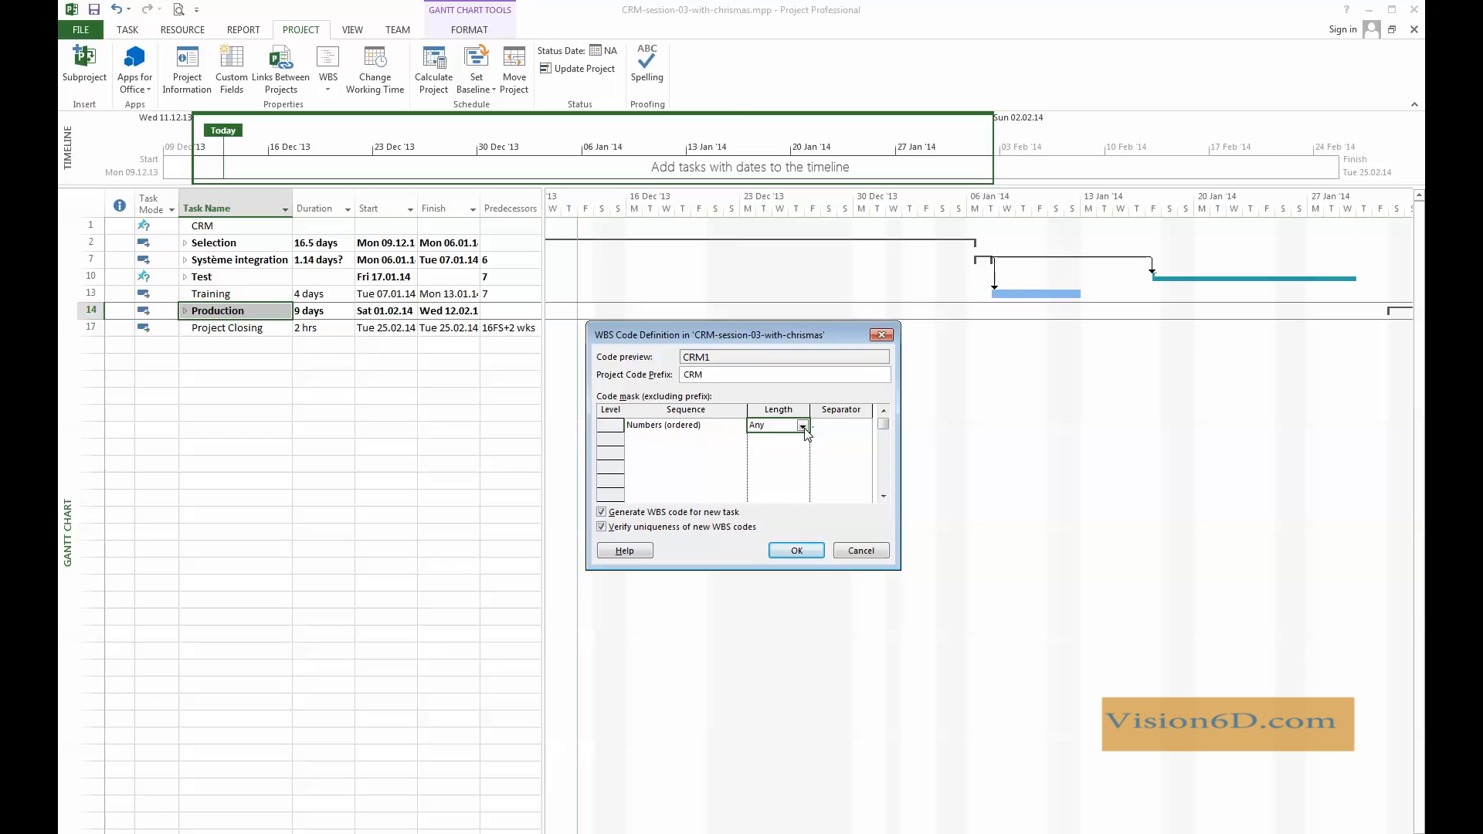
click(802, 424)
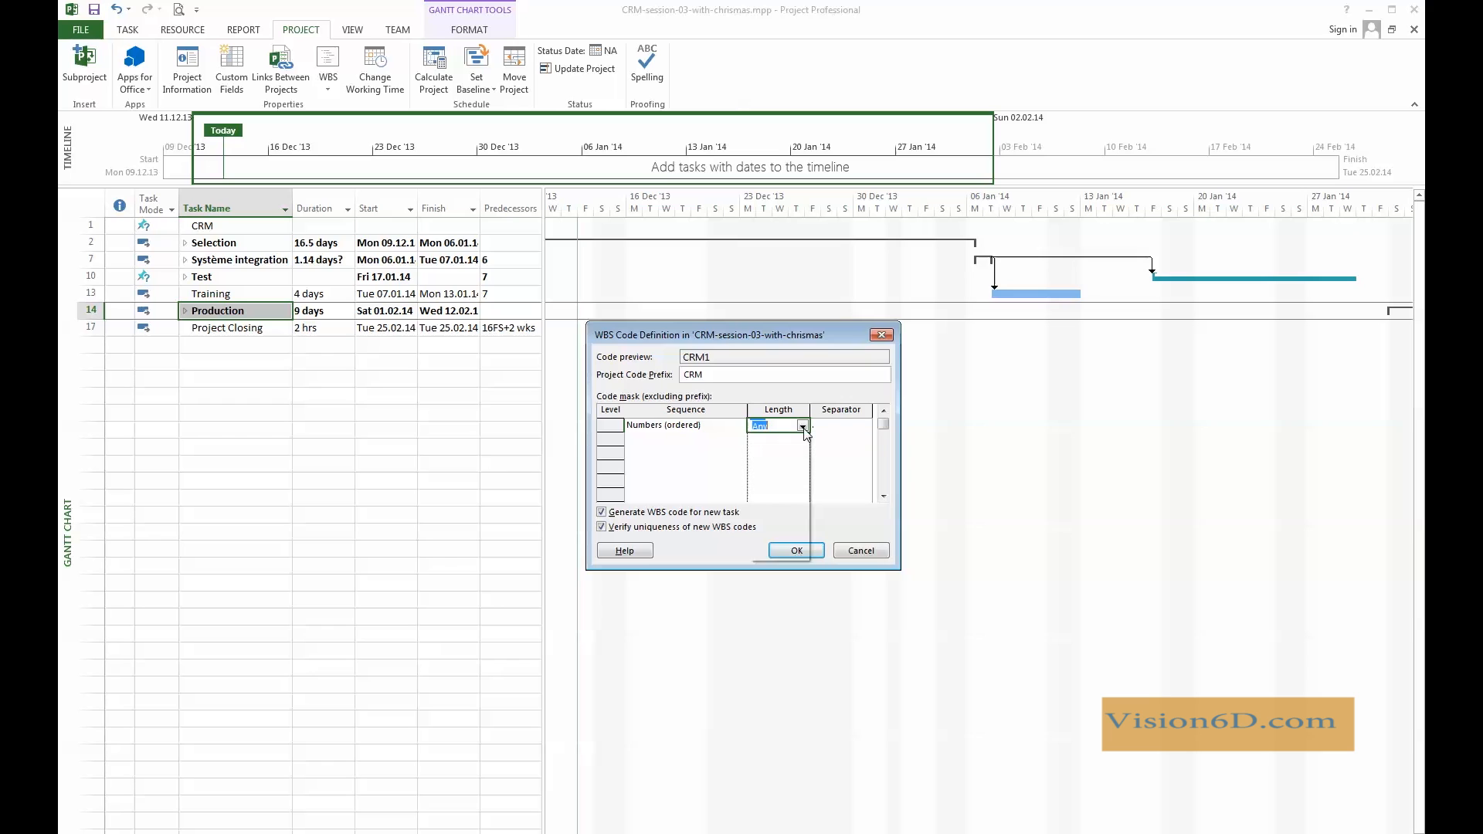
click(803, 425)
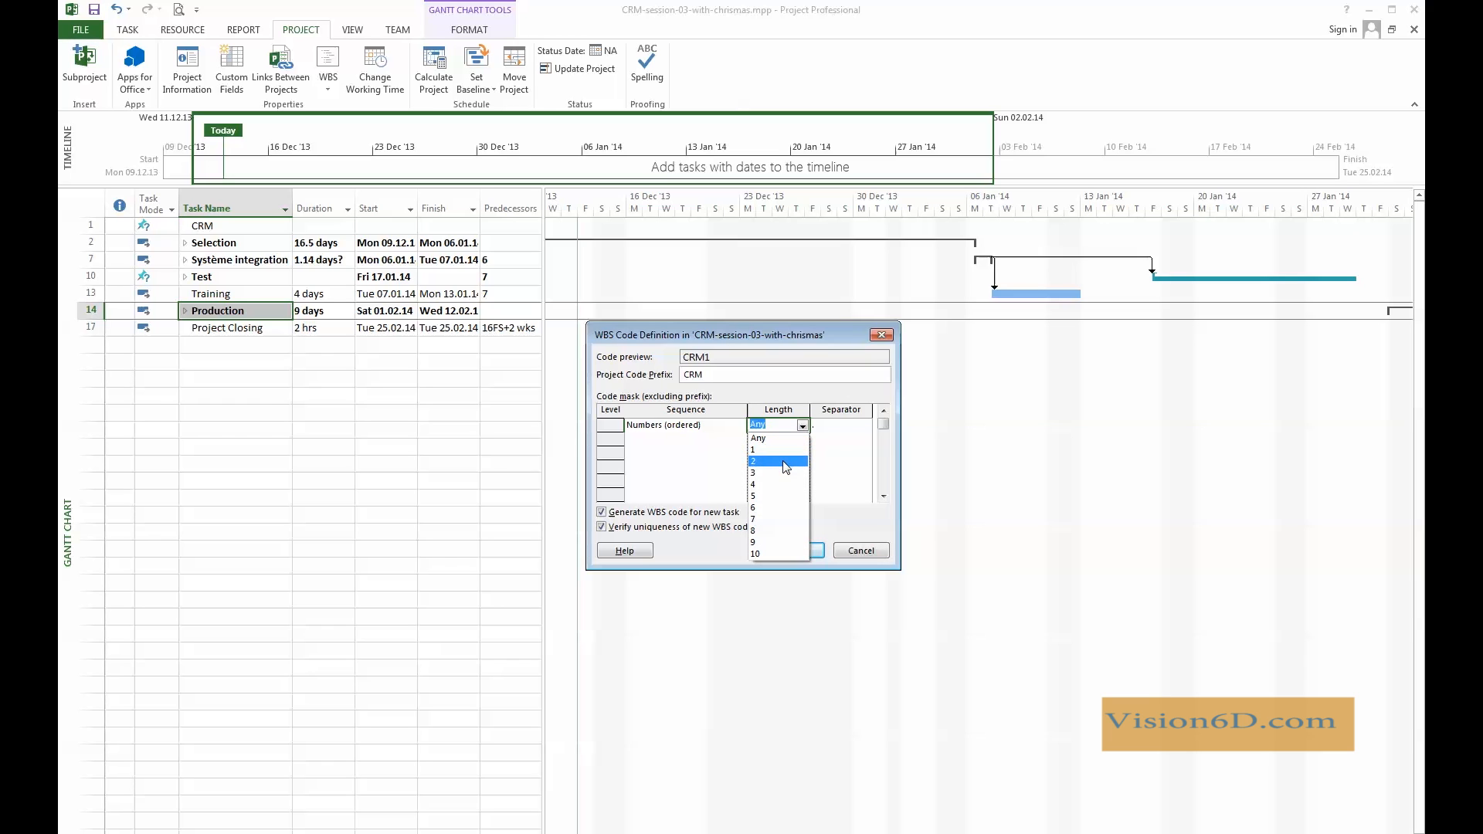
click(753, 461)
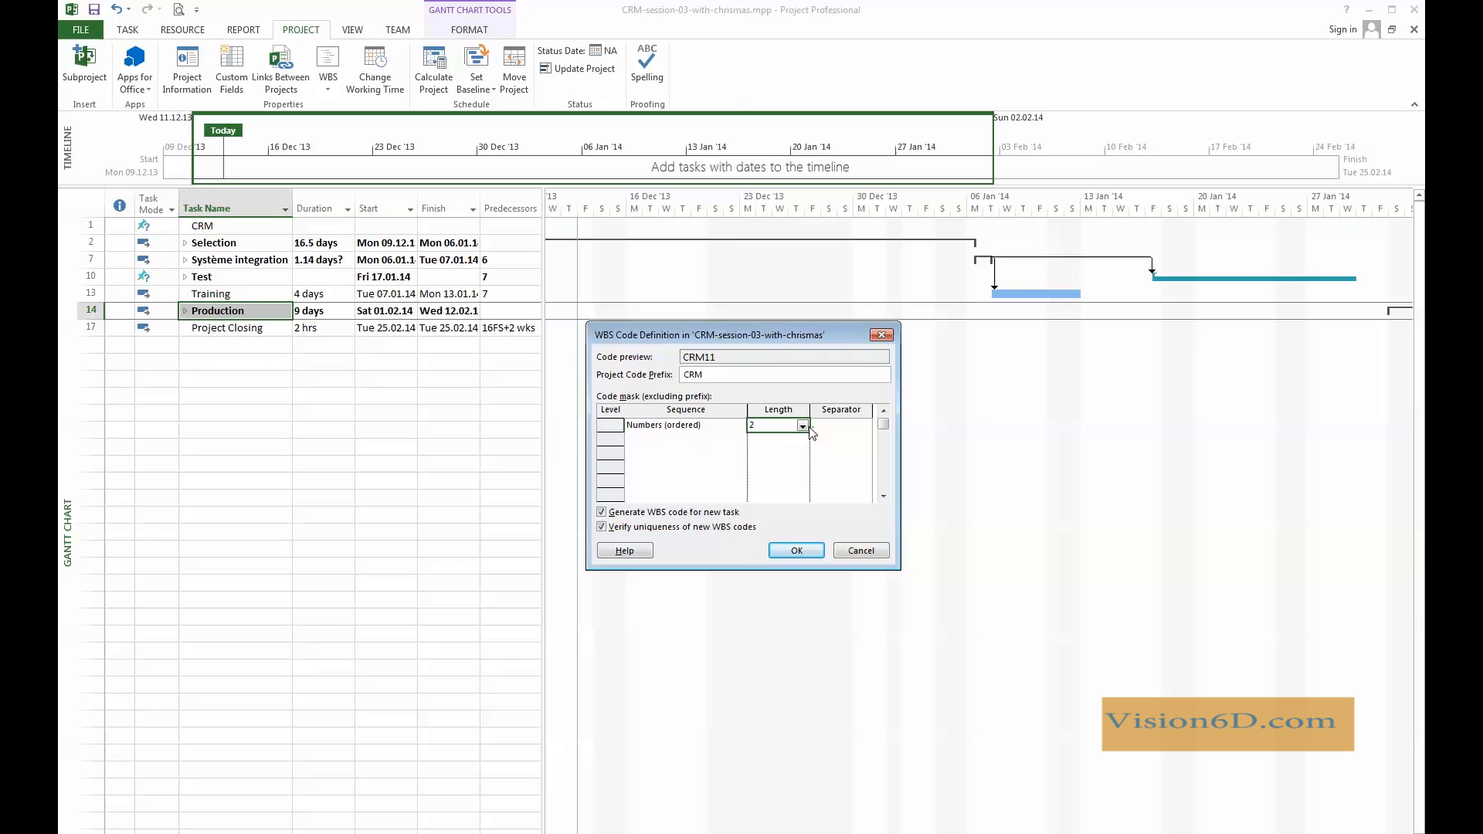
mouse_move(823, 429)
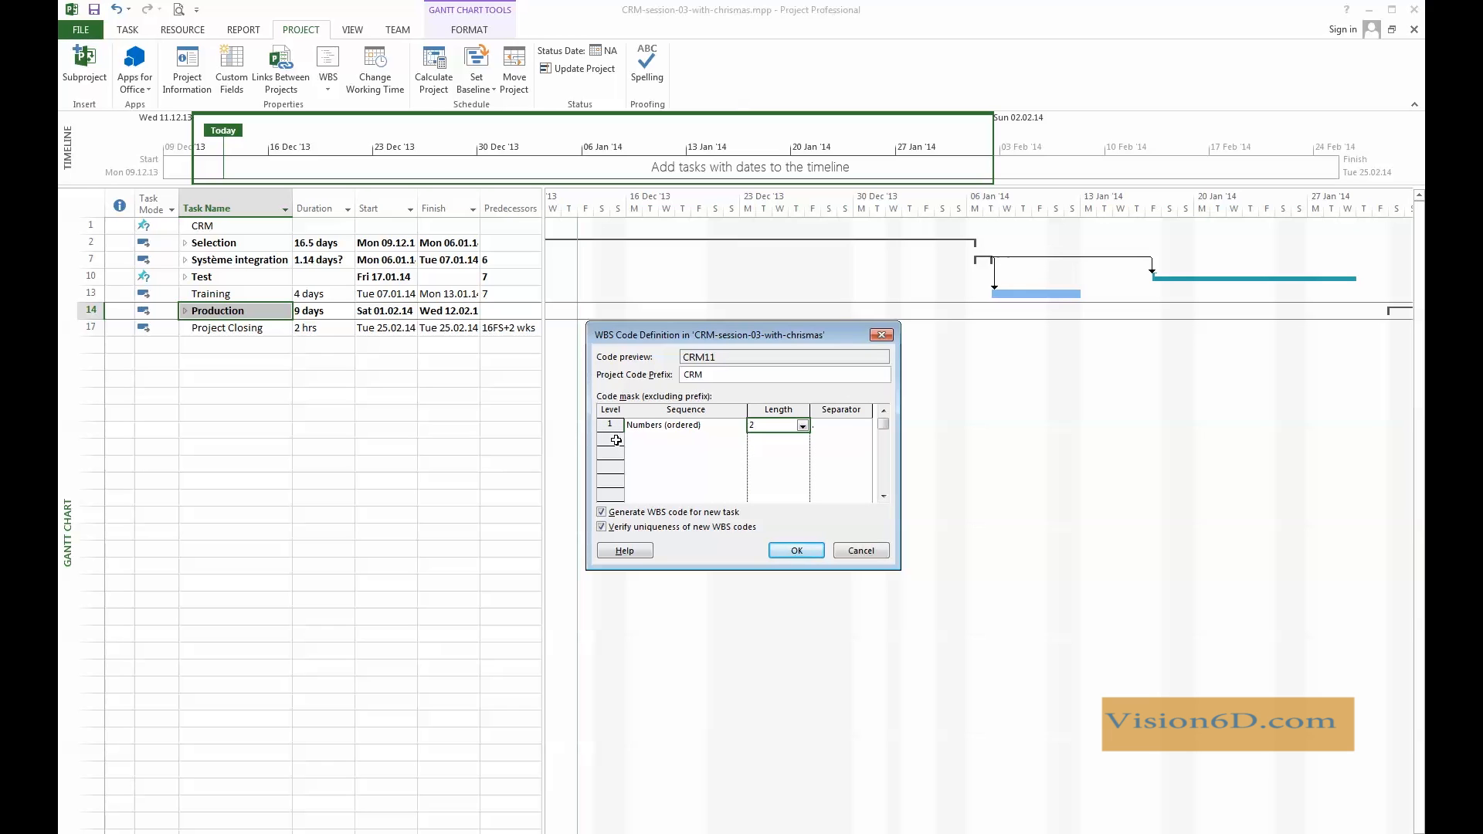
mouse_move(637, 442)
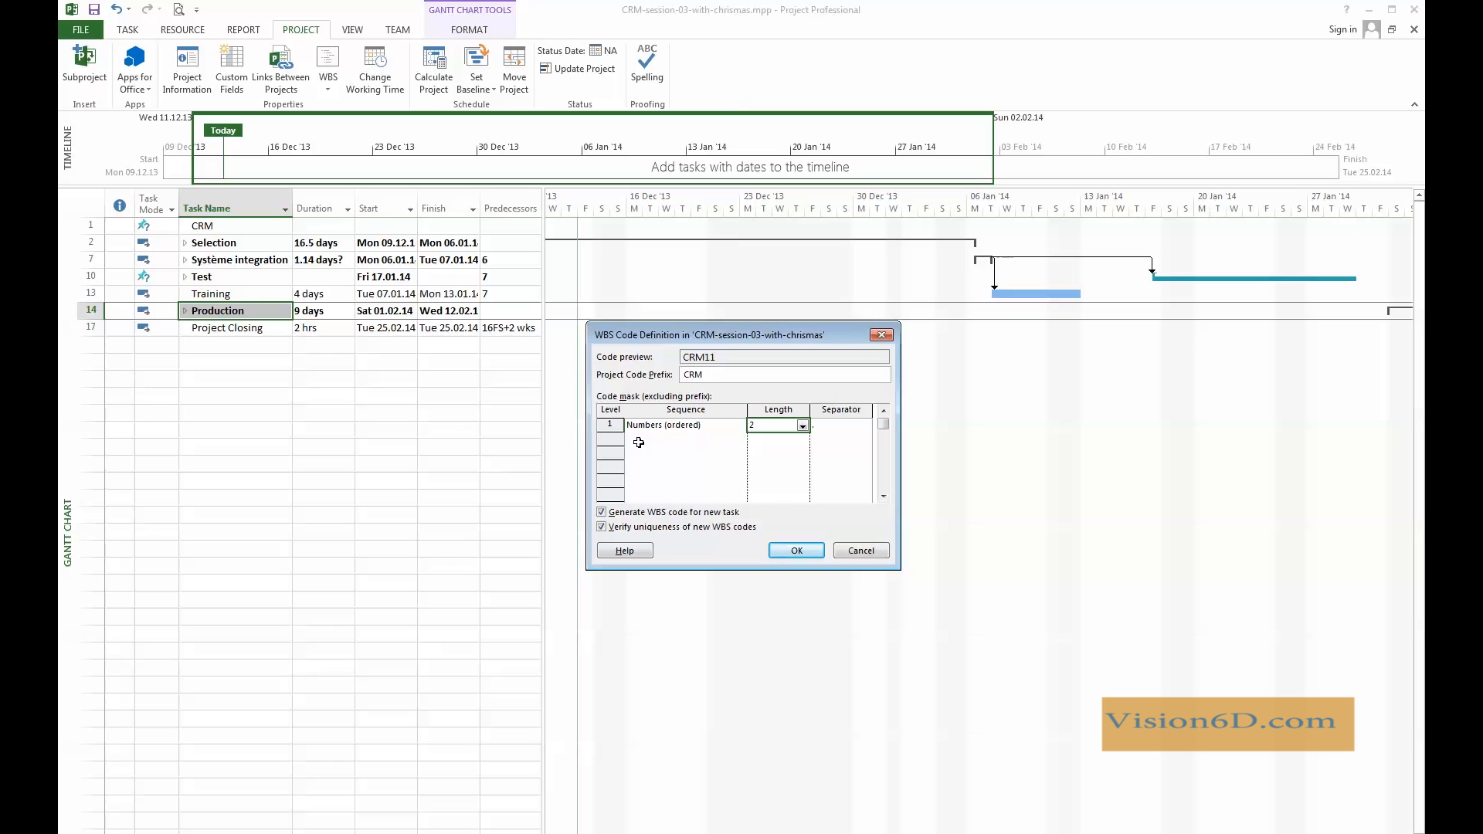
Set WBS level 2 to Numbers (ordered) with length 2
click(671, 442)
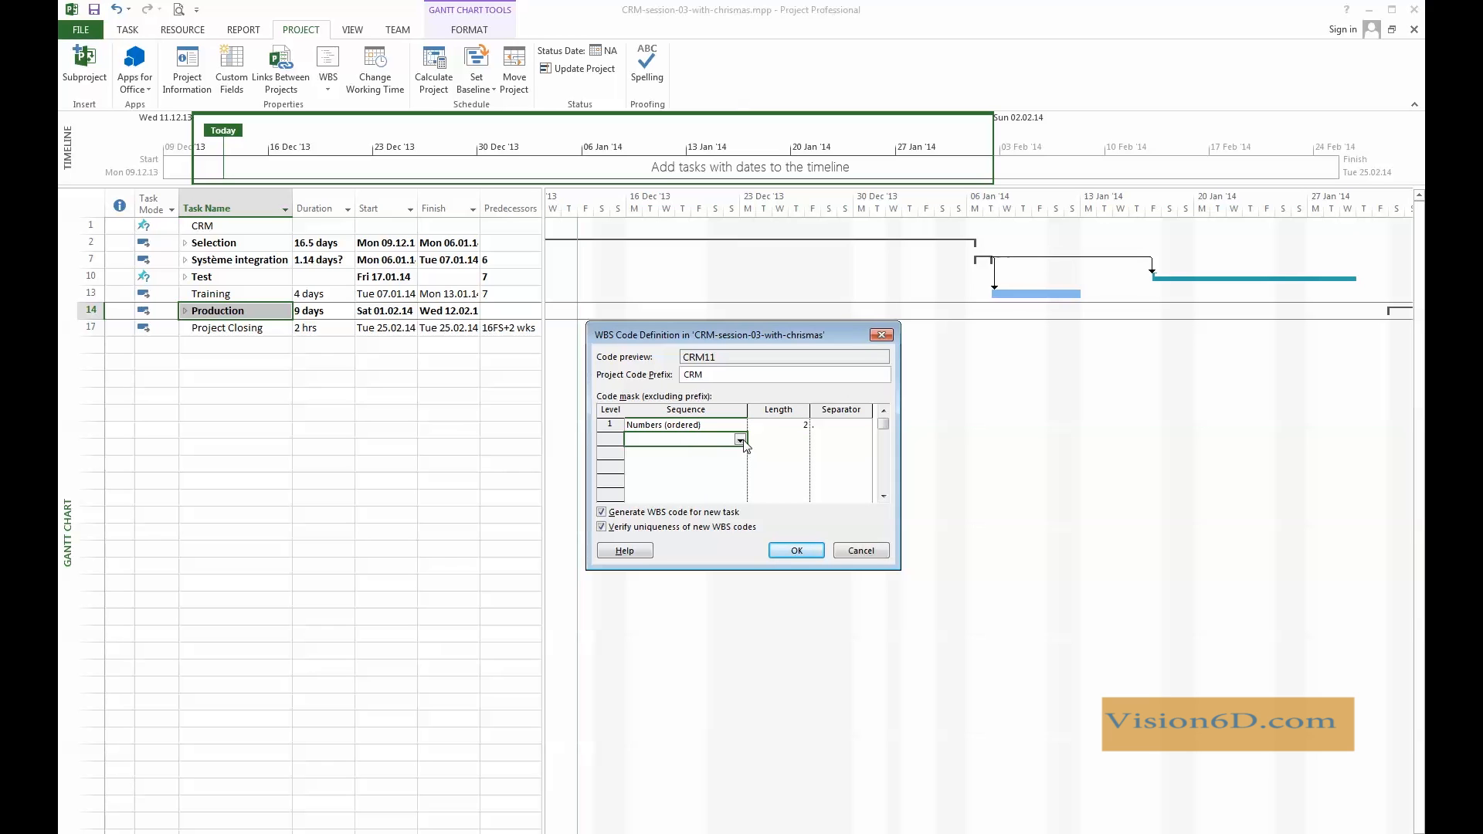
click(741, 439)
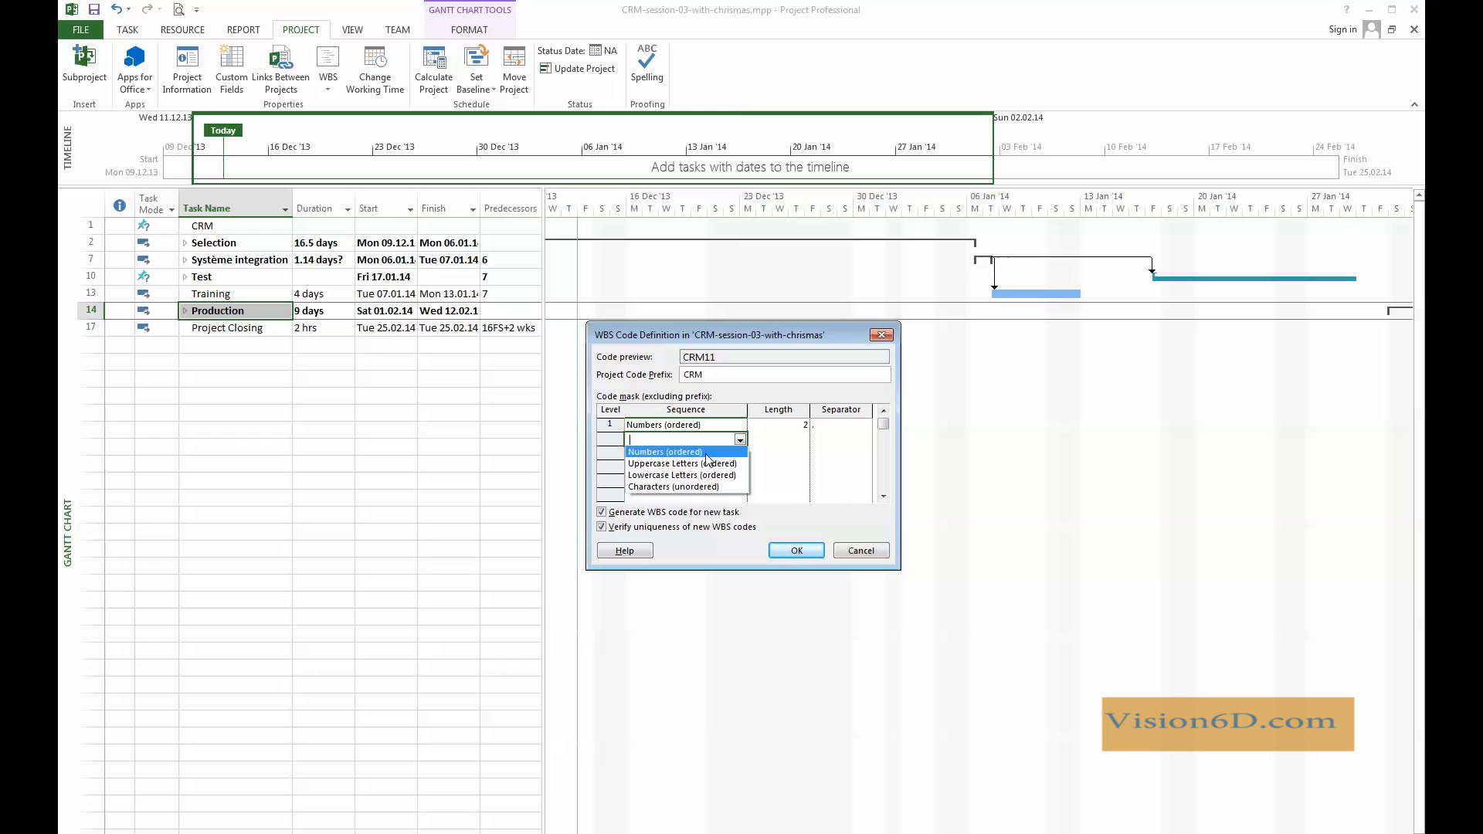
click(666, 451)
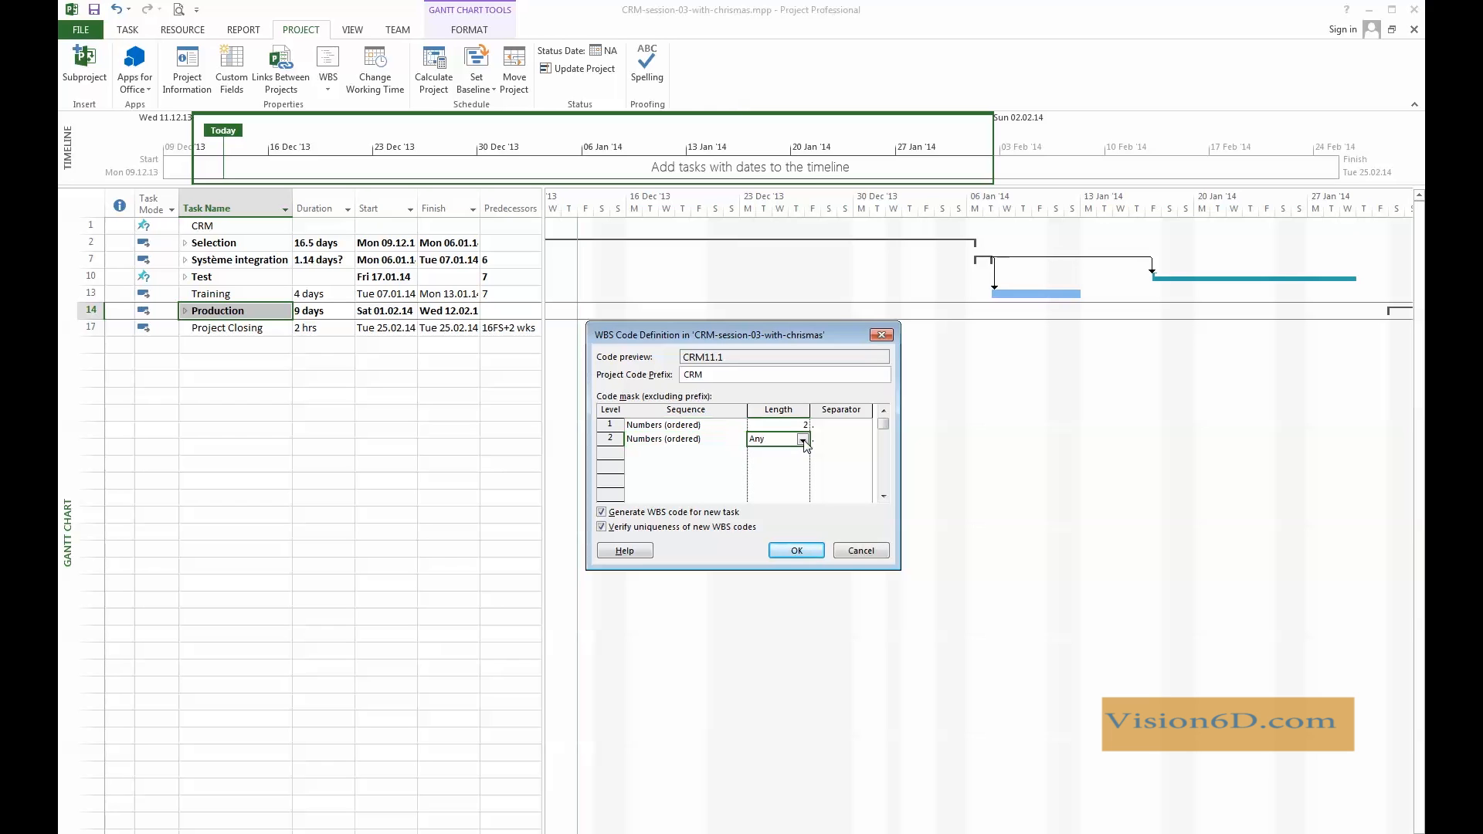
click(802, 440)
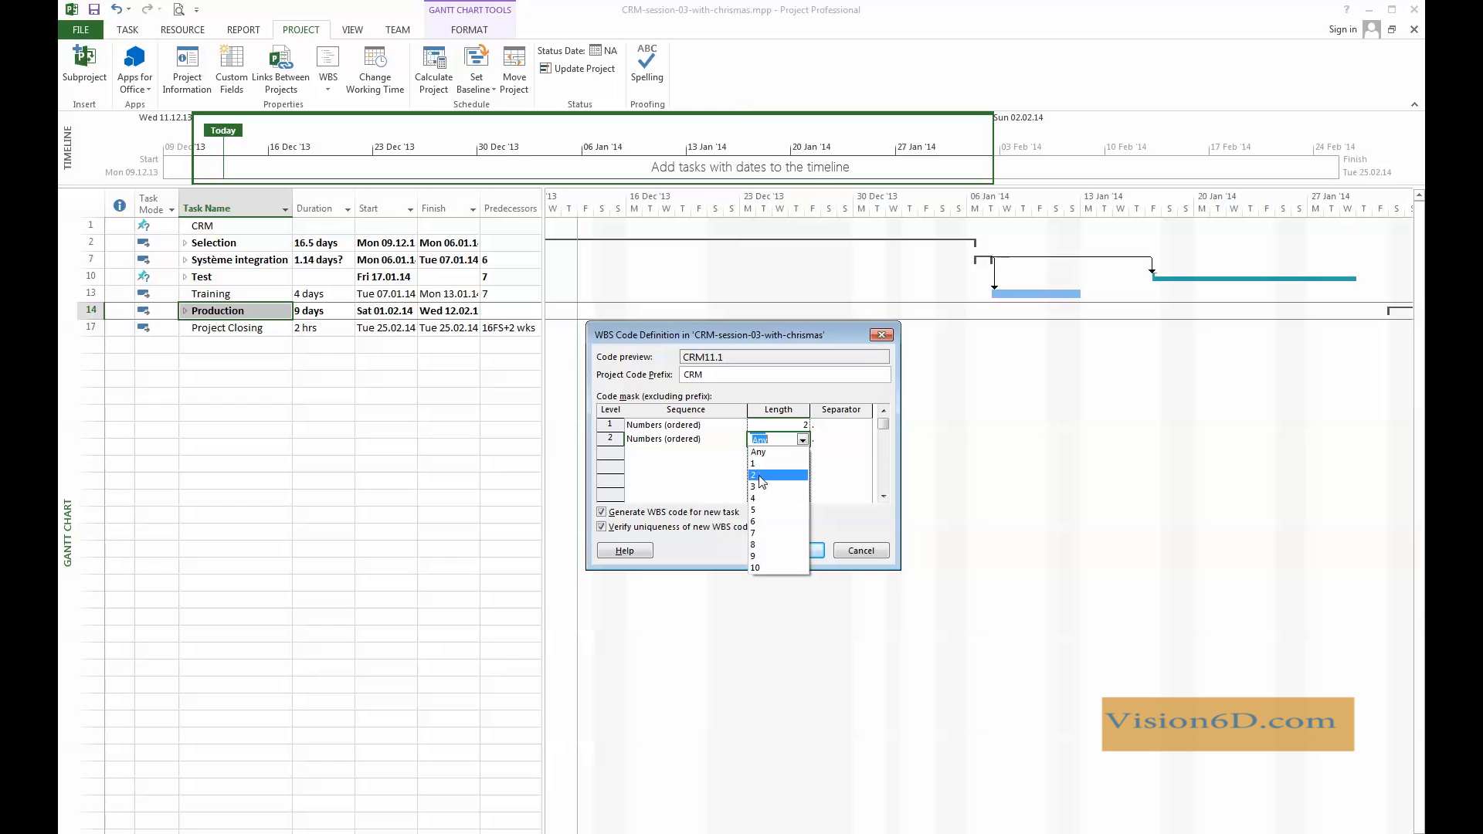
click(754, 473)
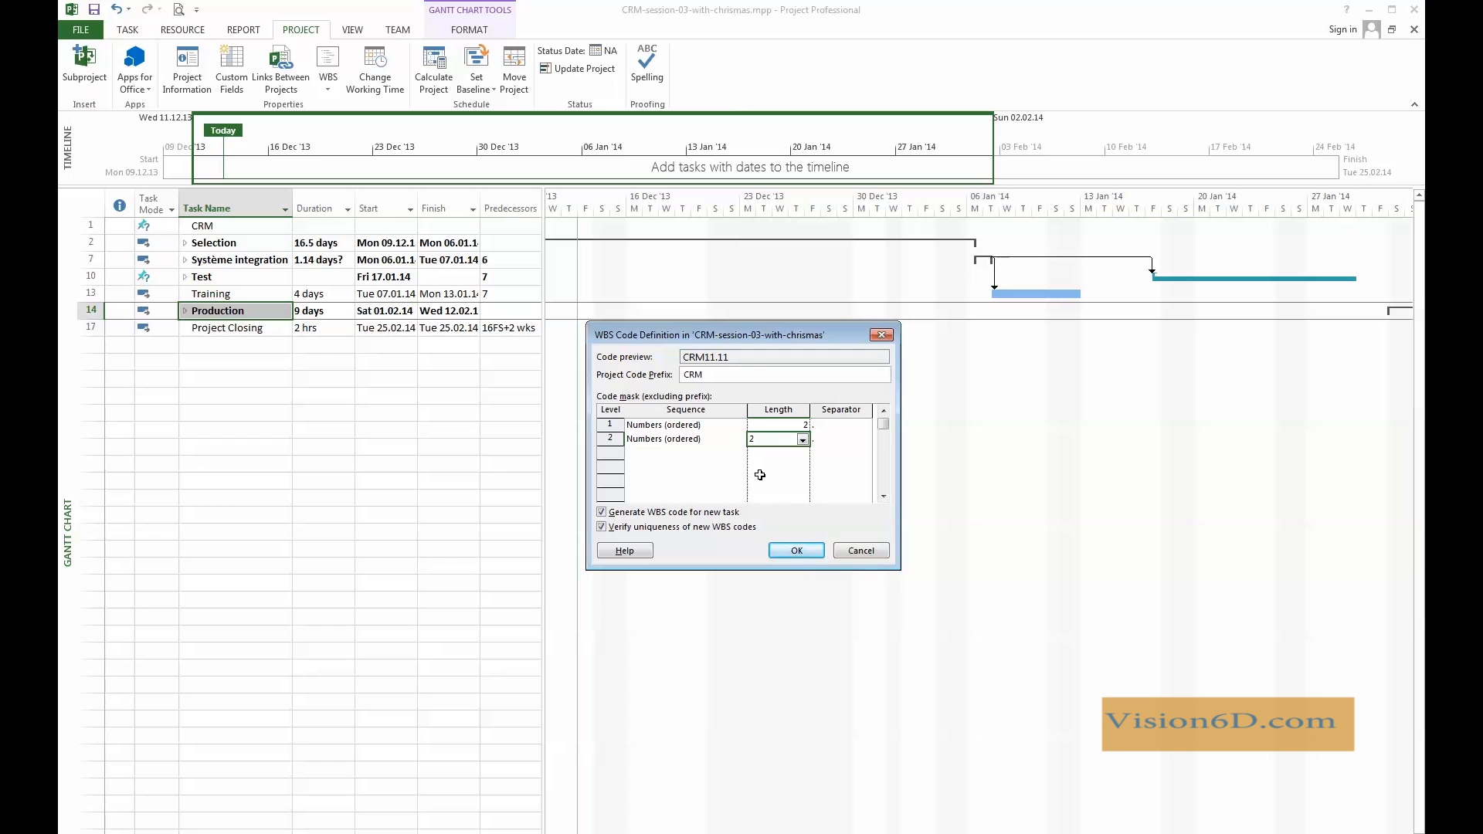
mouse_move(615, 452)
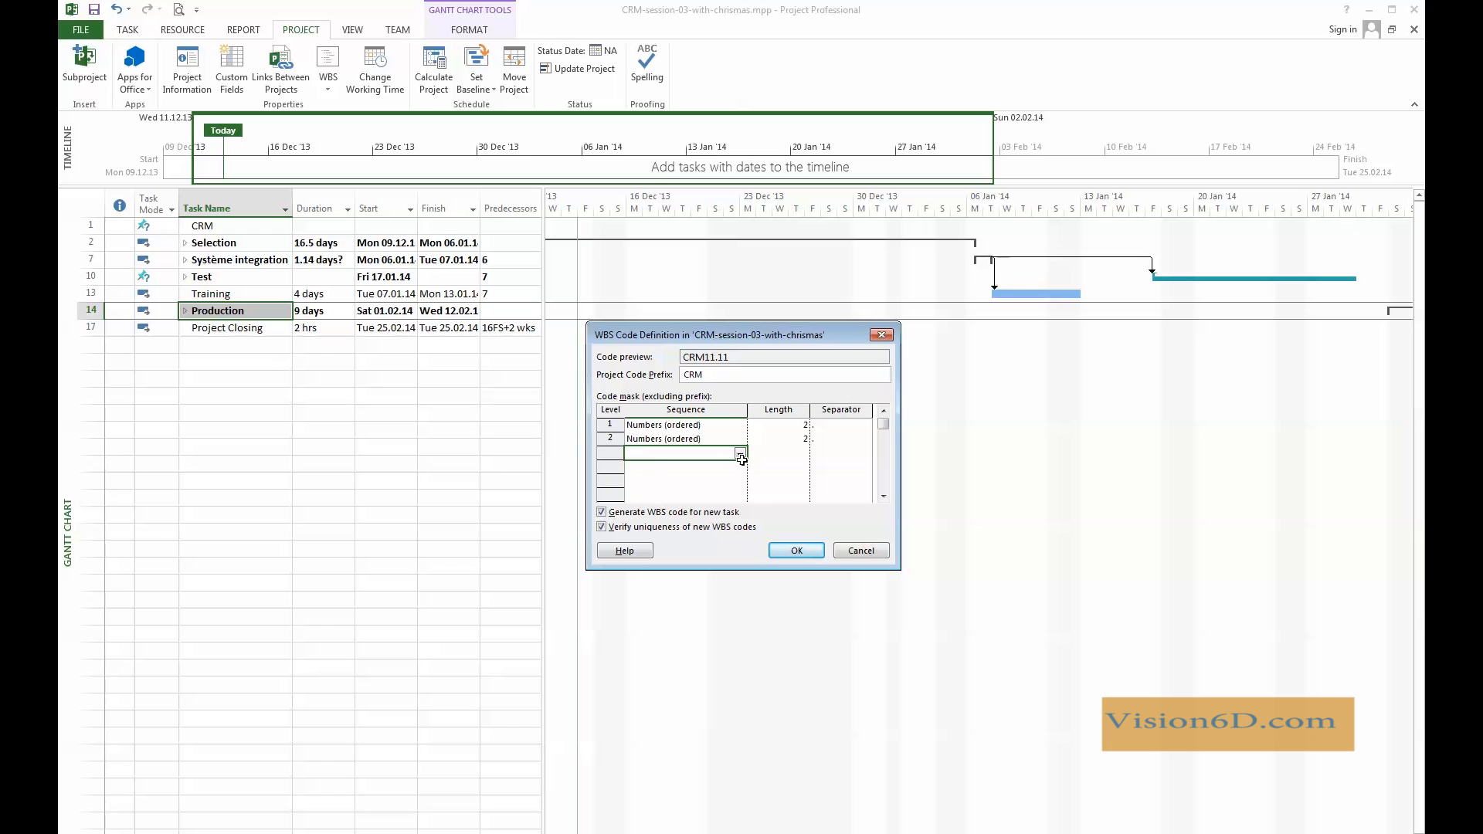
Set WBS level 3 to Numbers (ordered) with length 2
click(741, 453)
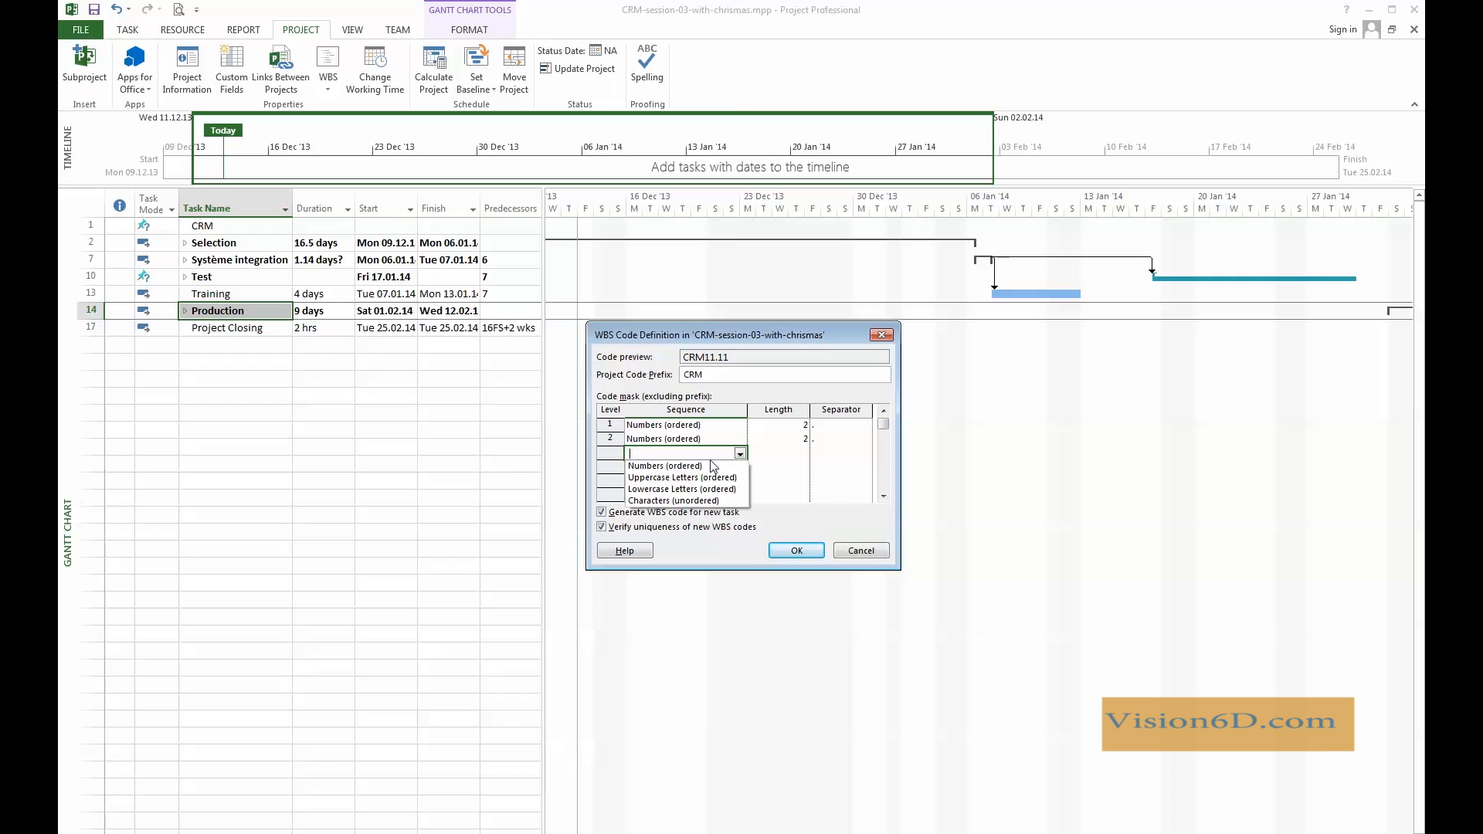
click(666, 465)
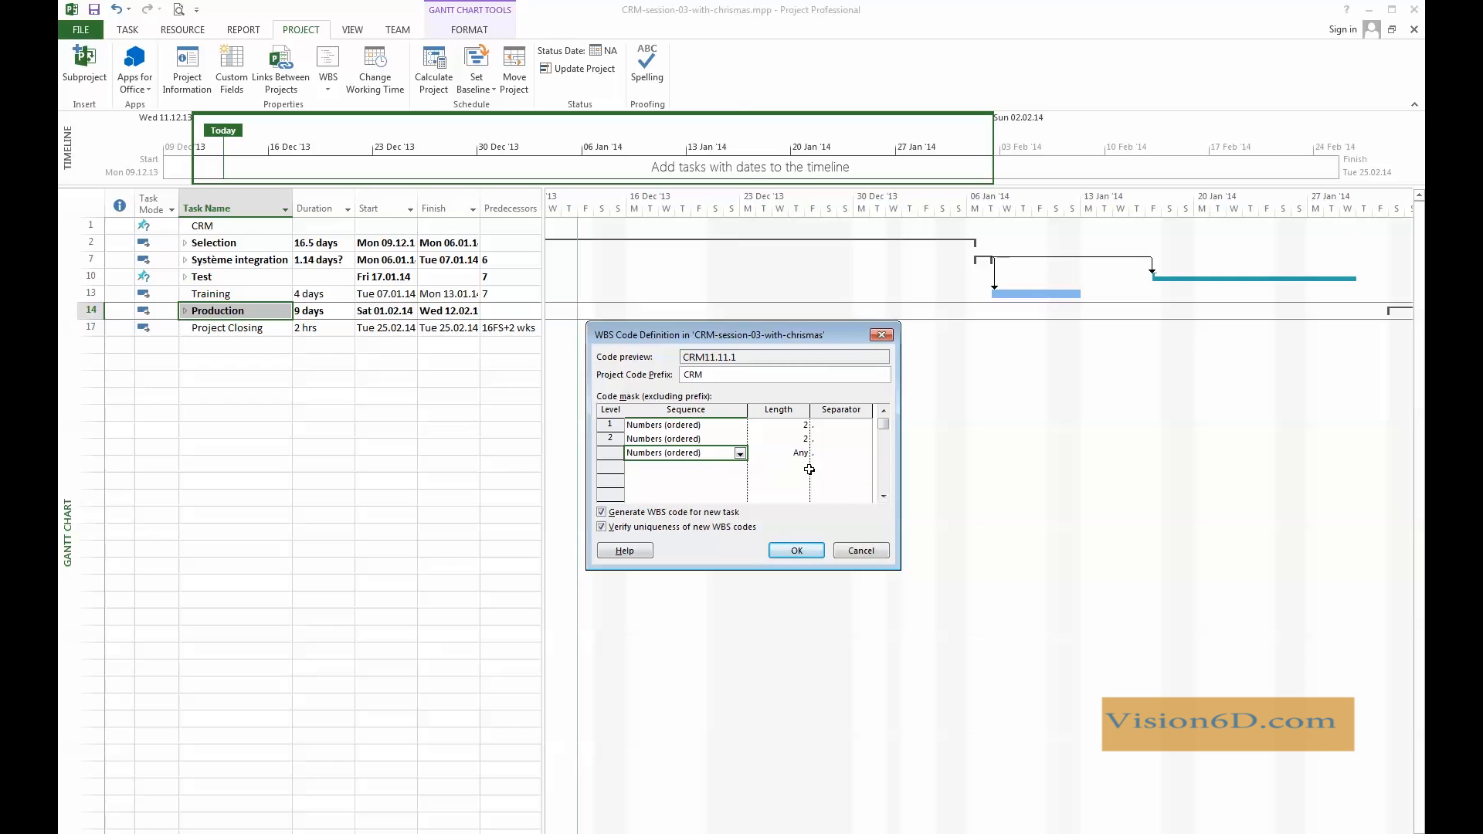
click(775, 451)
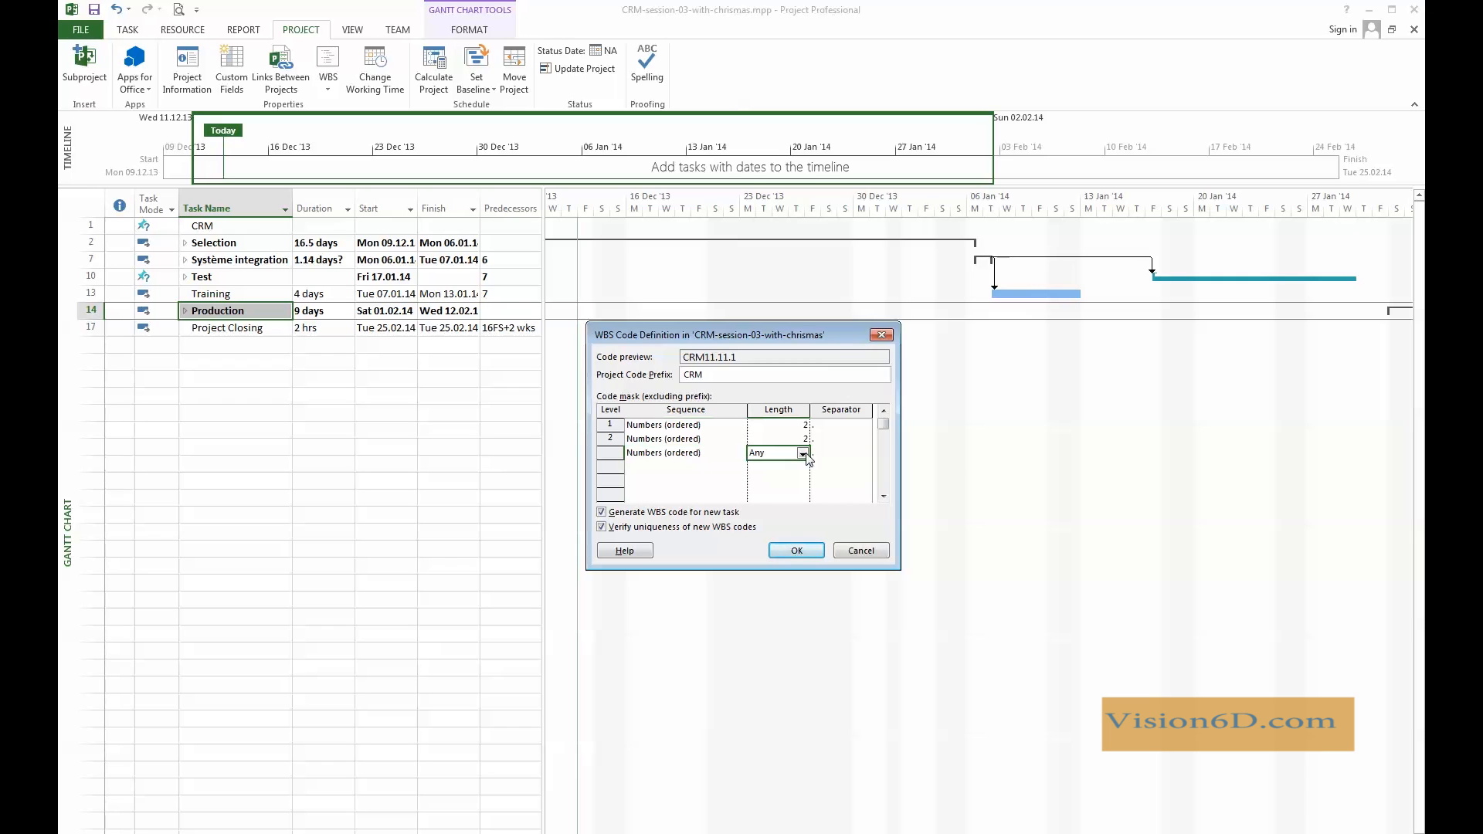
click(803, 454)
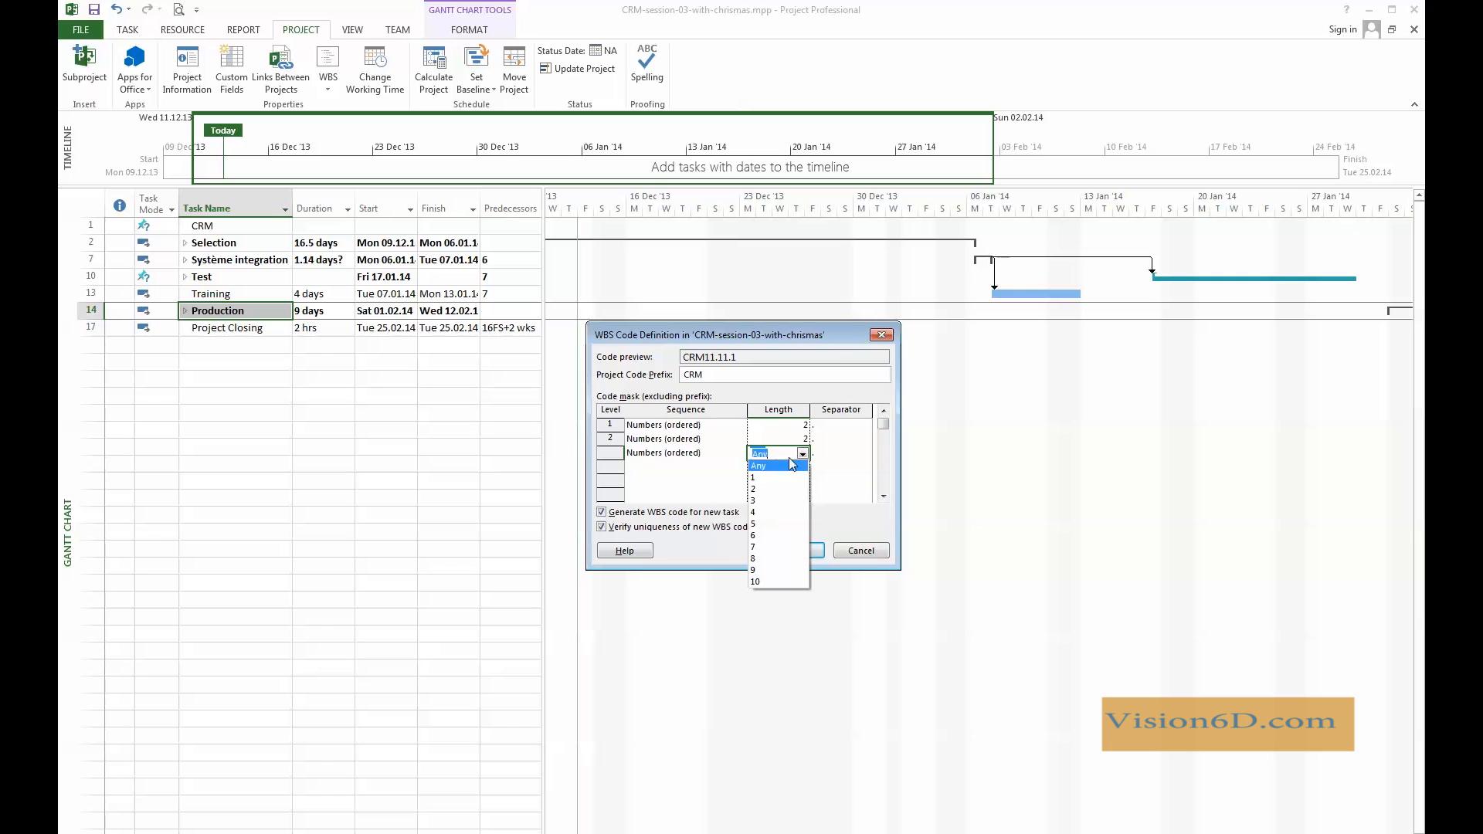
click(752, 477)
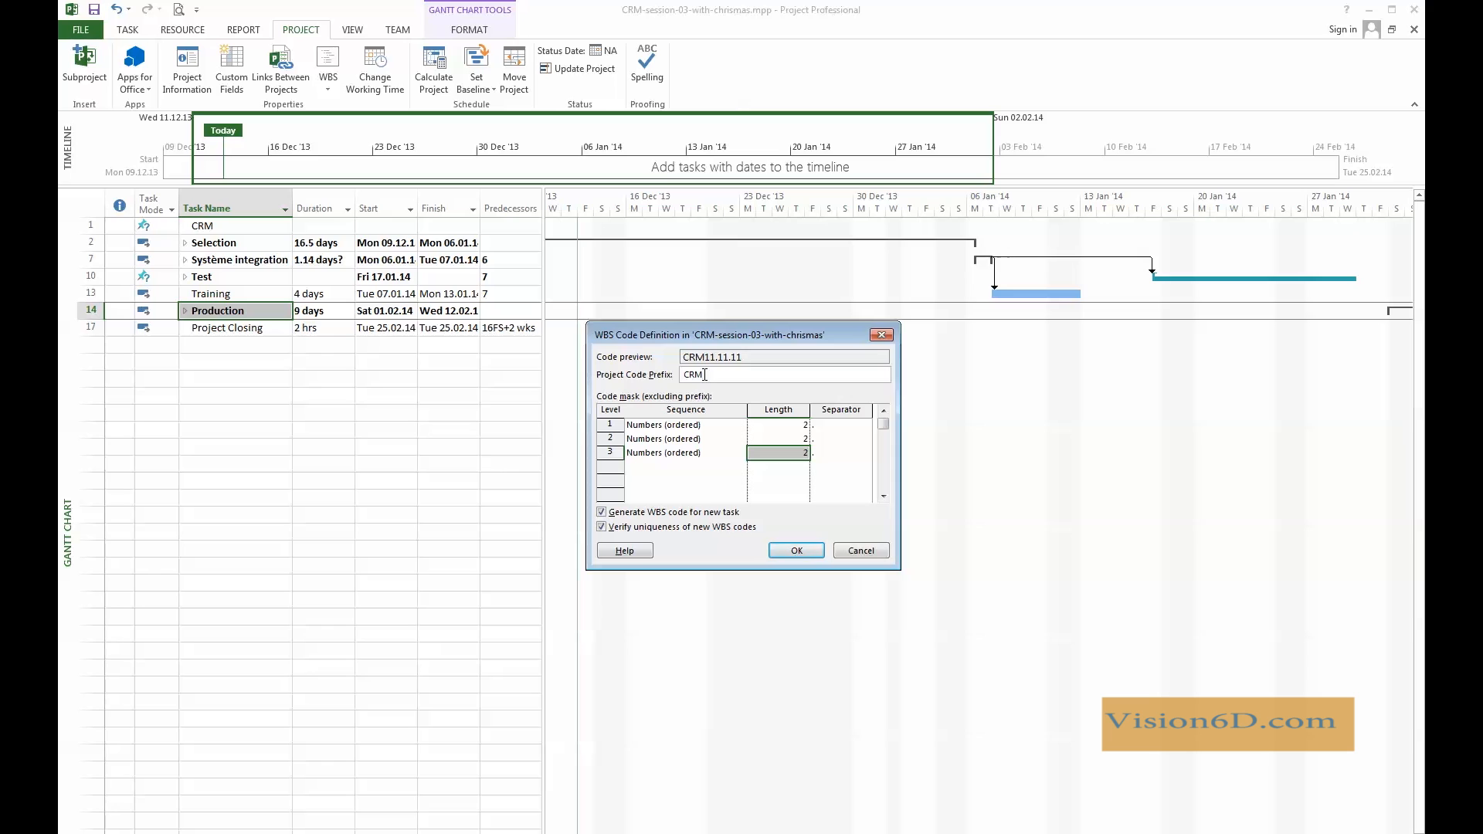
Append a hyphen to the CRM prefix, giving CRM-11.11.11
text(-)
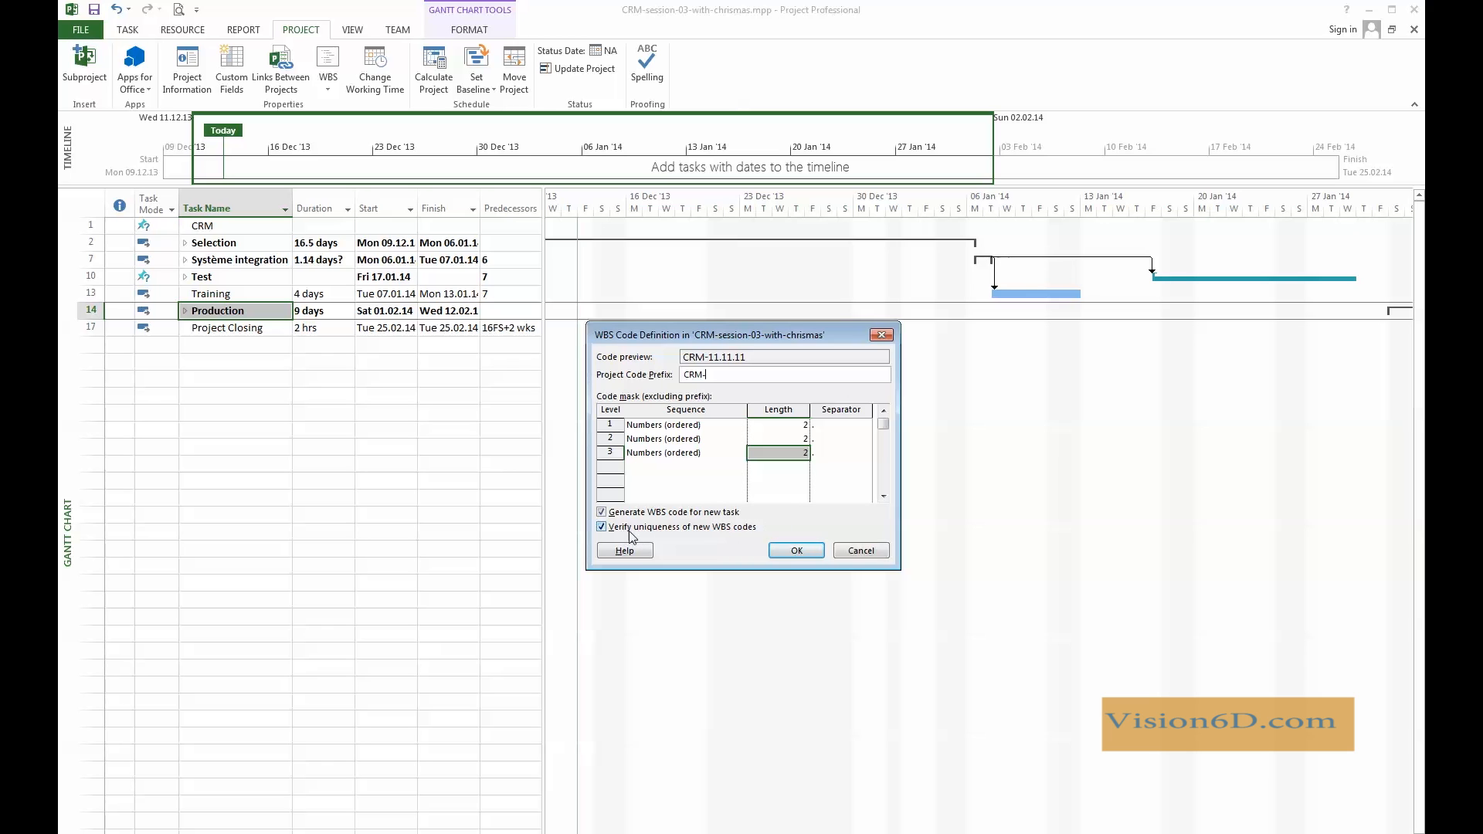
mouse_move(730, 534)
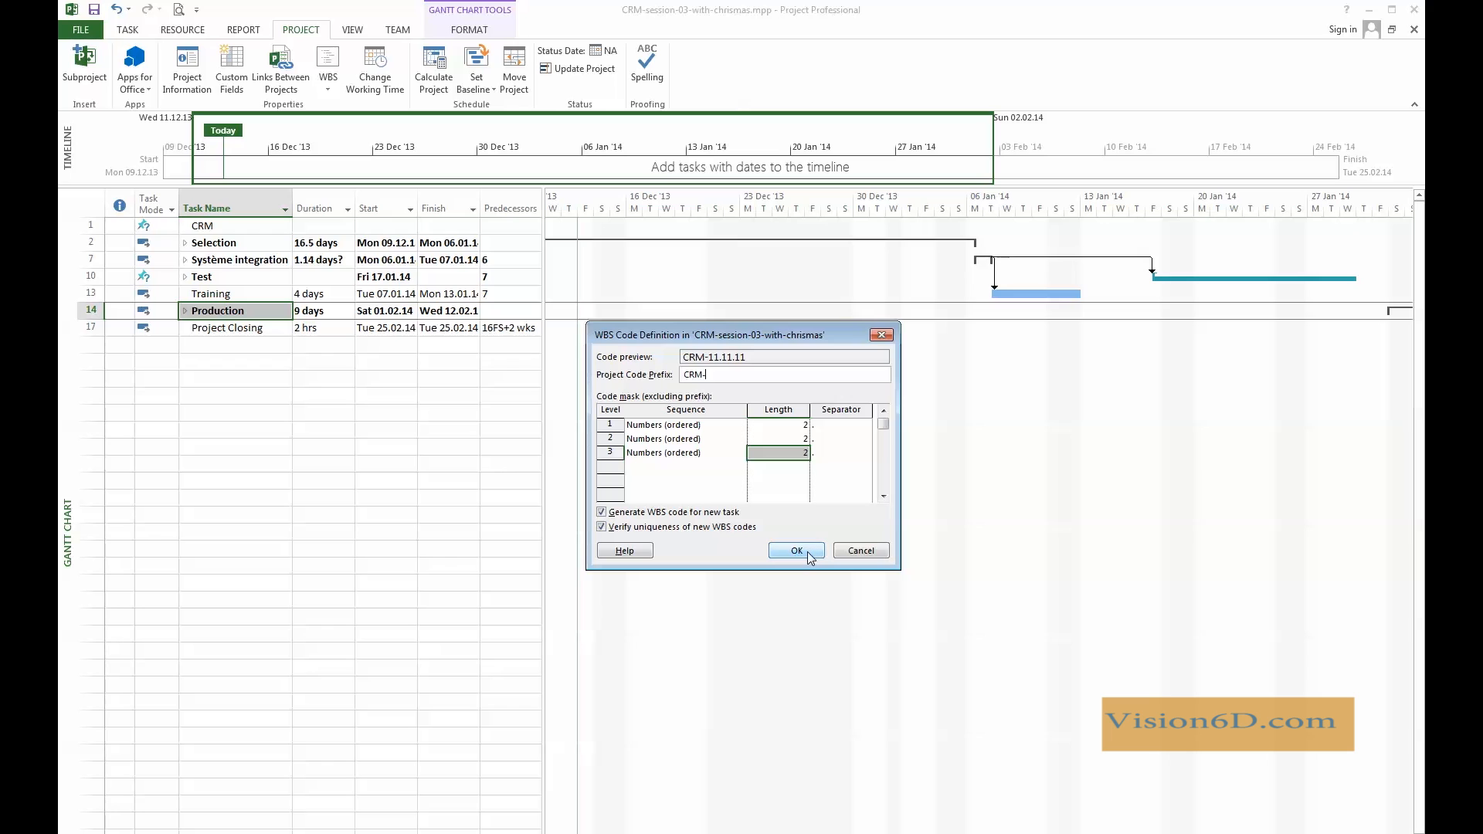
Confirm the WBS code definition with OK
click(795, 551)
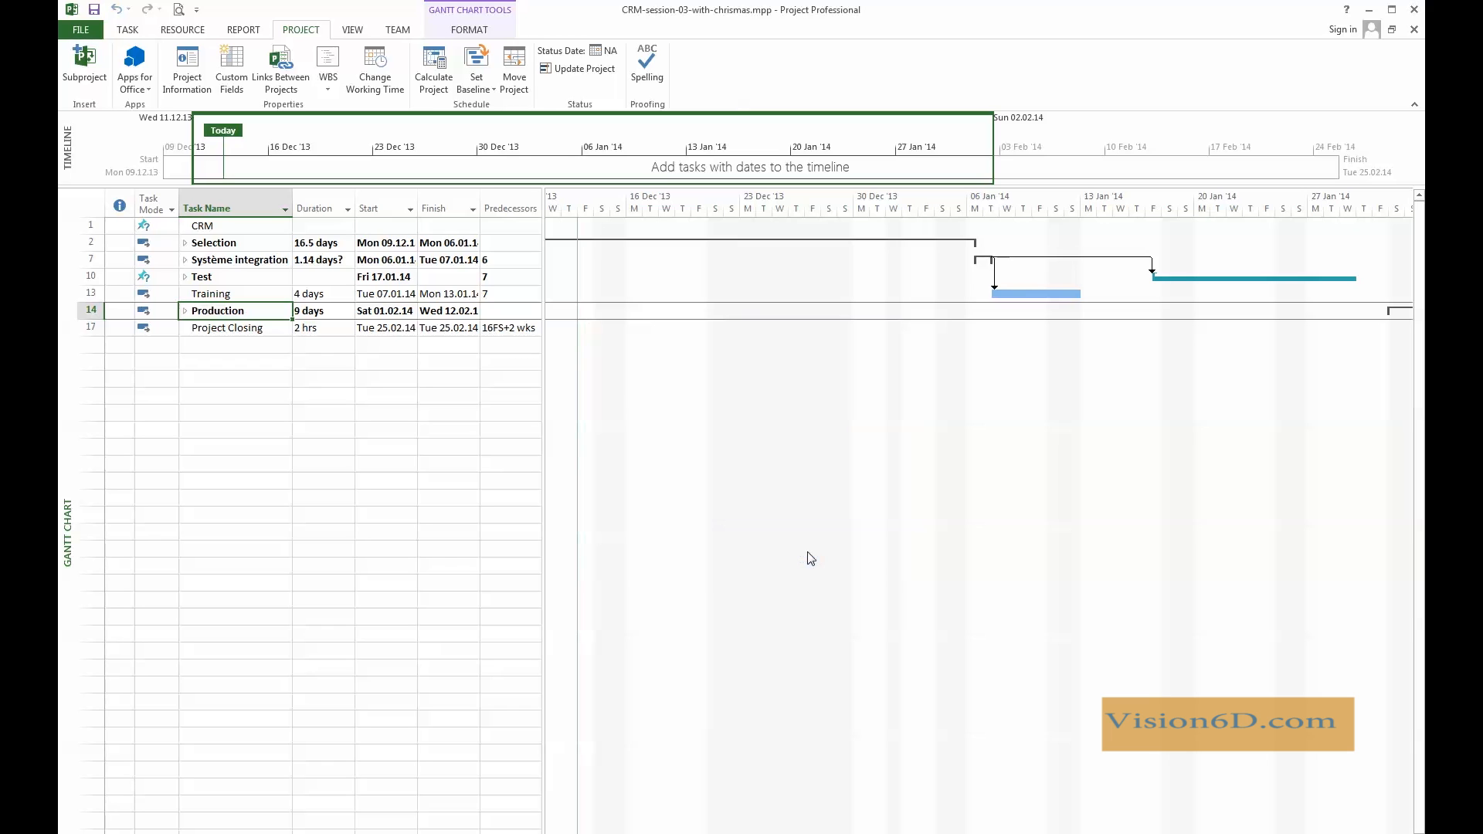
mouse_move(355, 345)
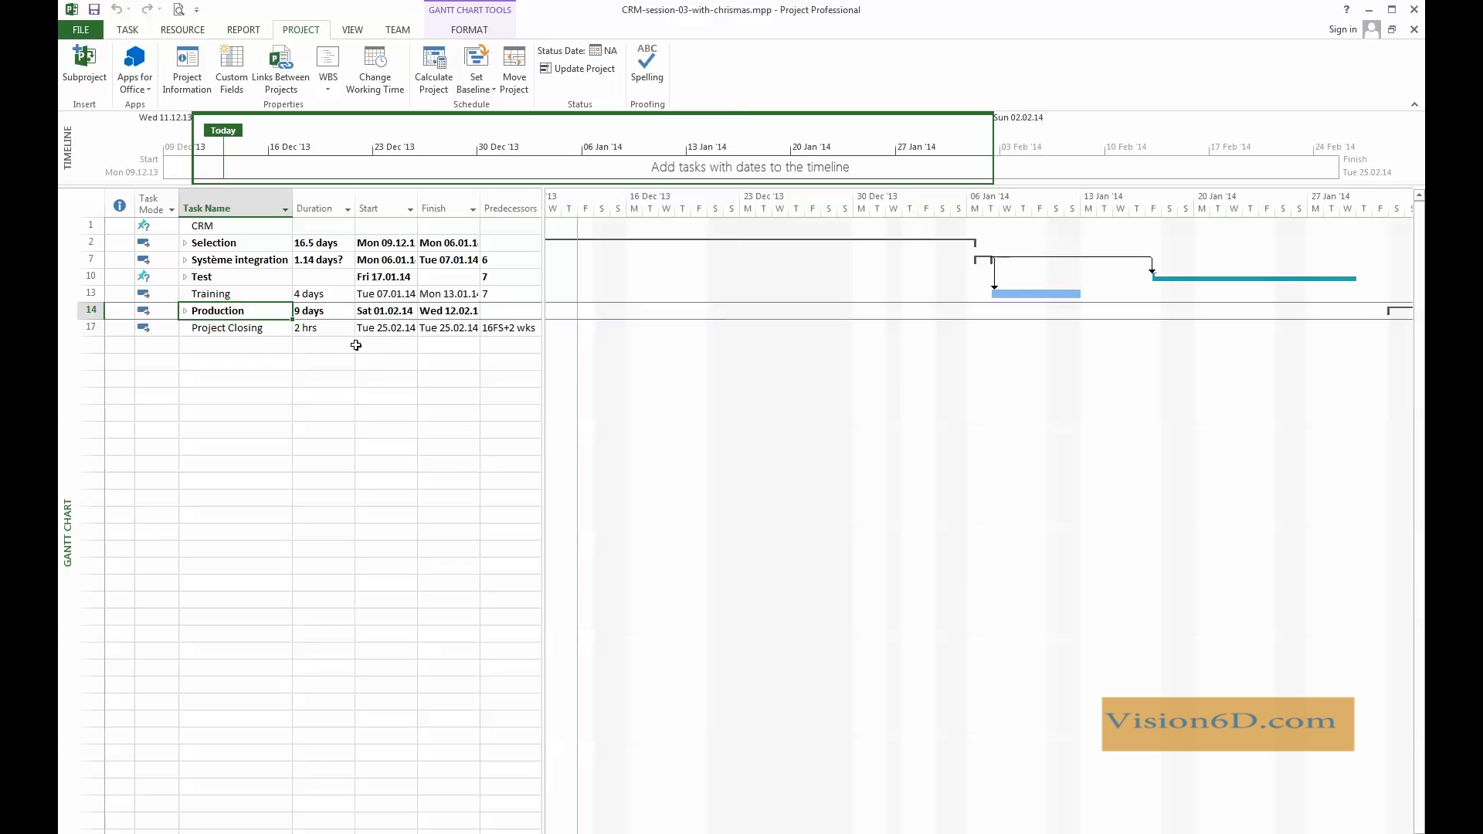
mouse_move(240, 280)
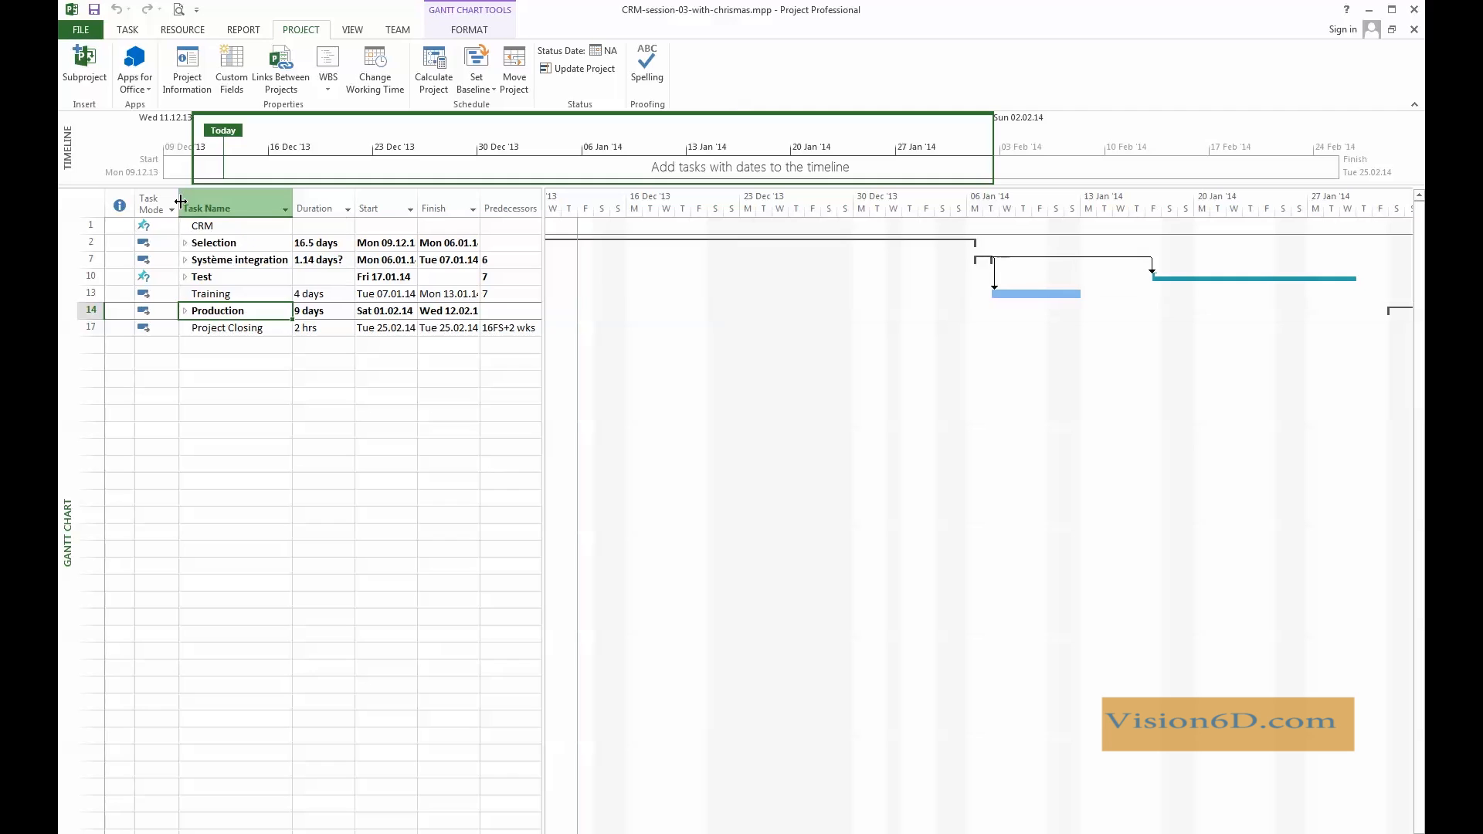
Insert a WBS field column before the Task Name column
right_click(206, 208)
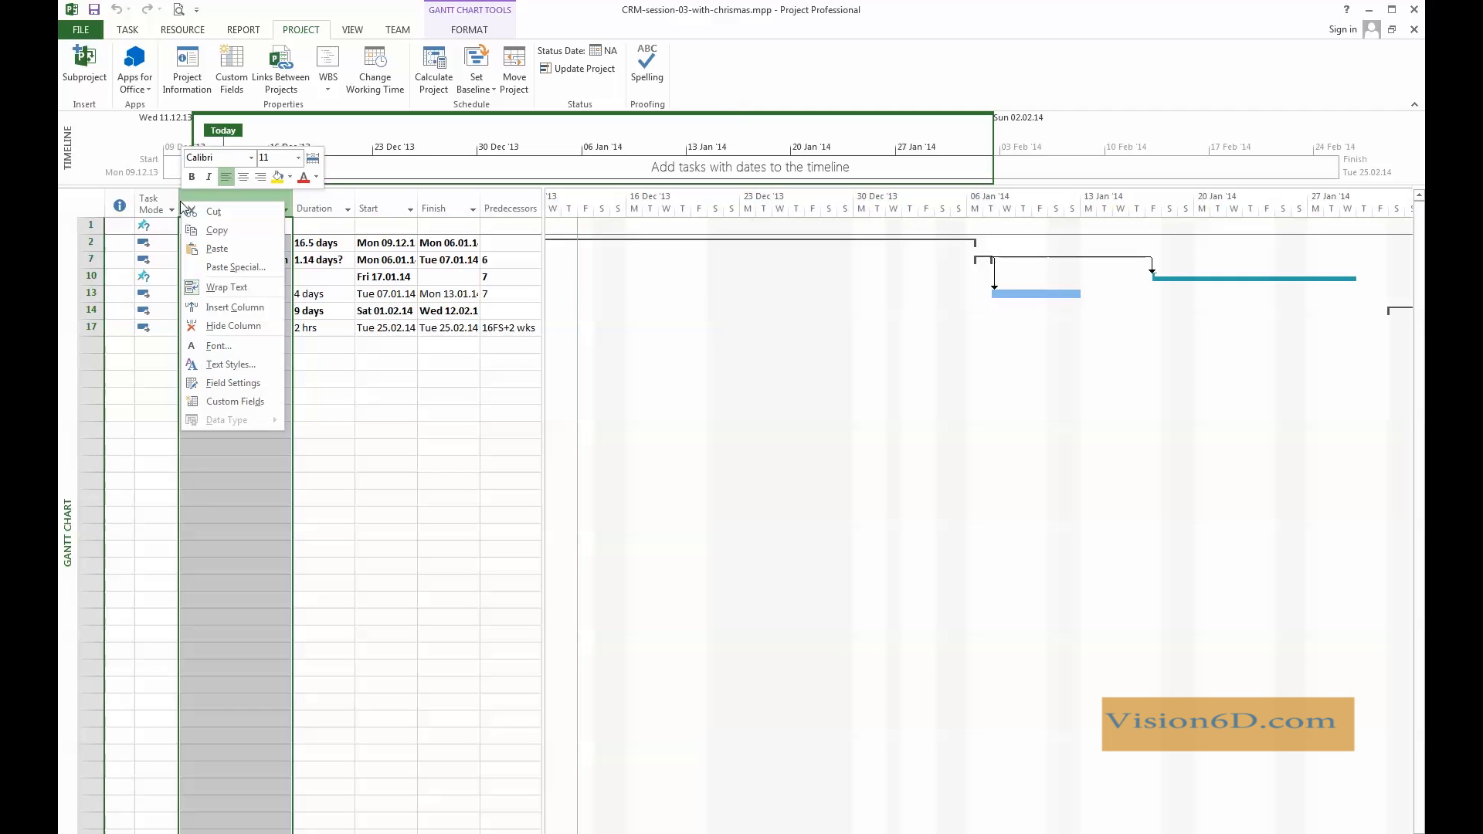
mouse_move(235, 266)
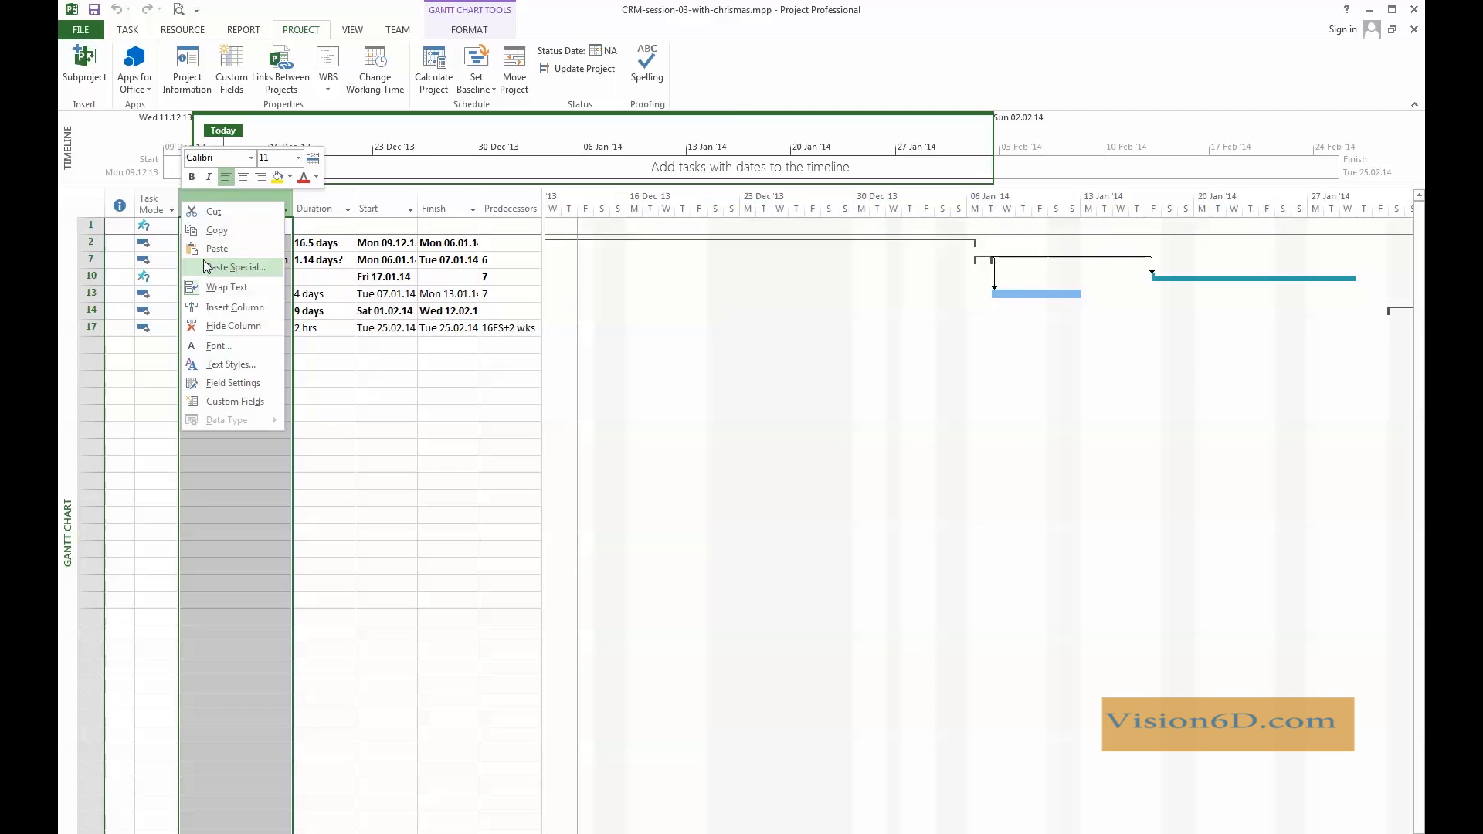
mouse_move(226, 307)
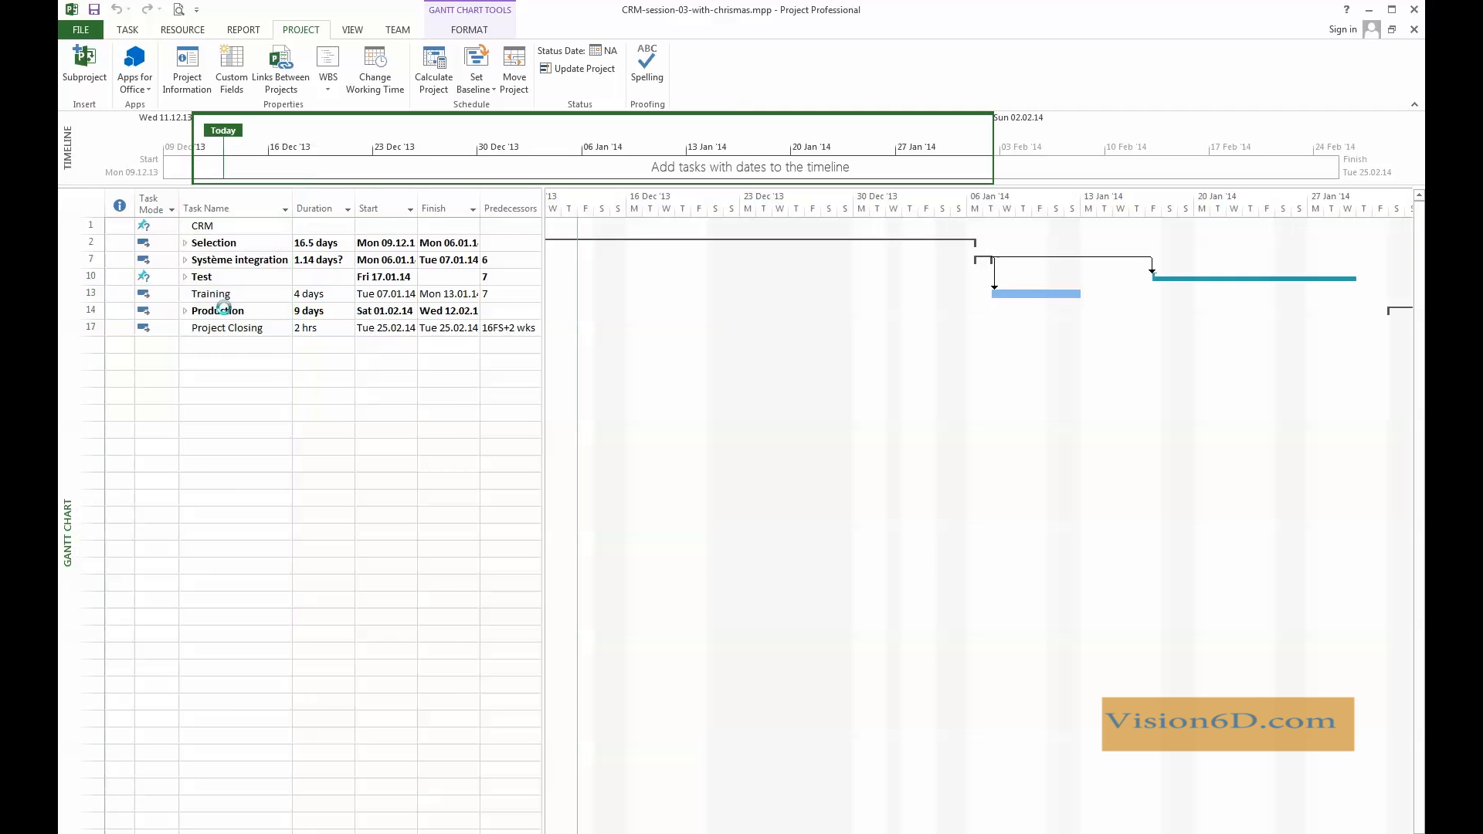
click(233, 207)
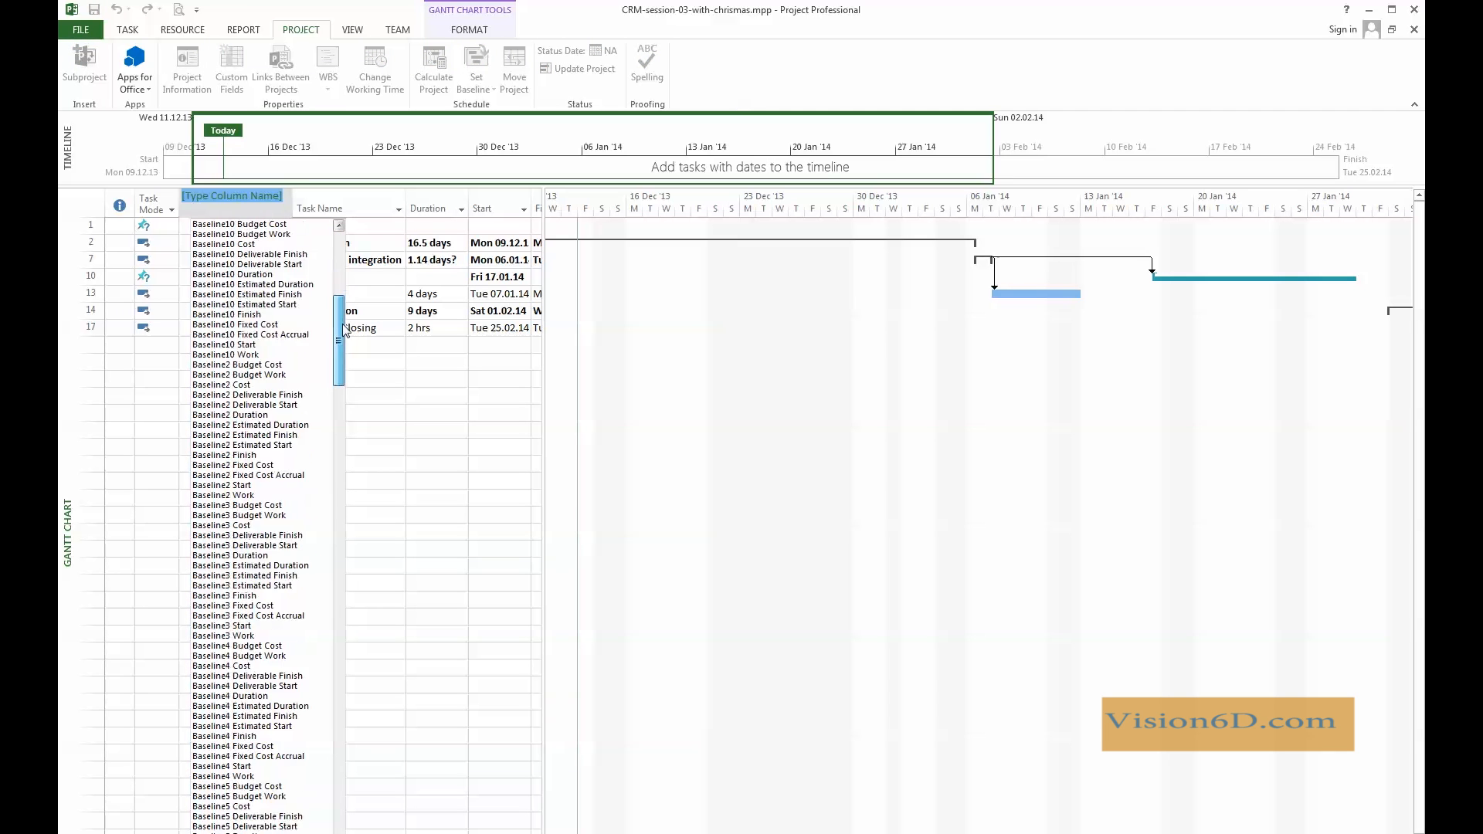
scroll(down, 3)
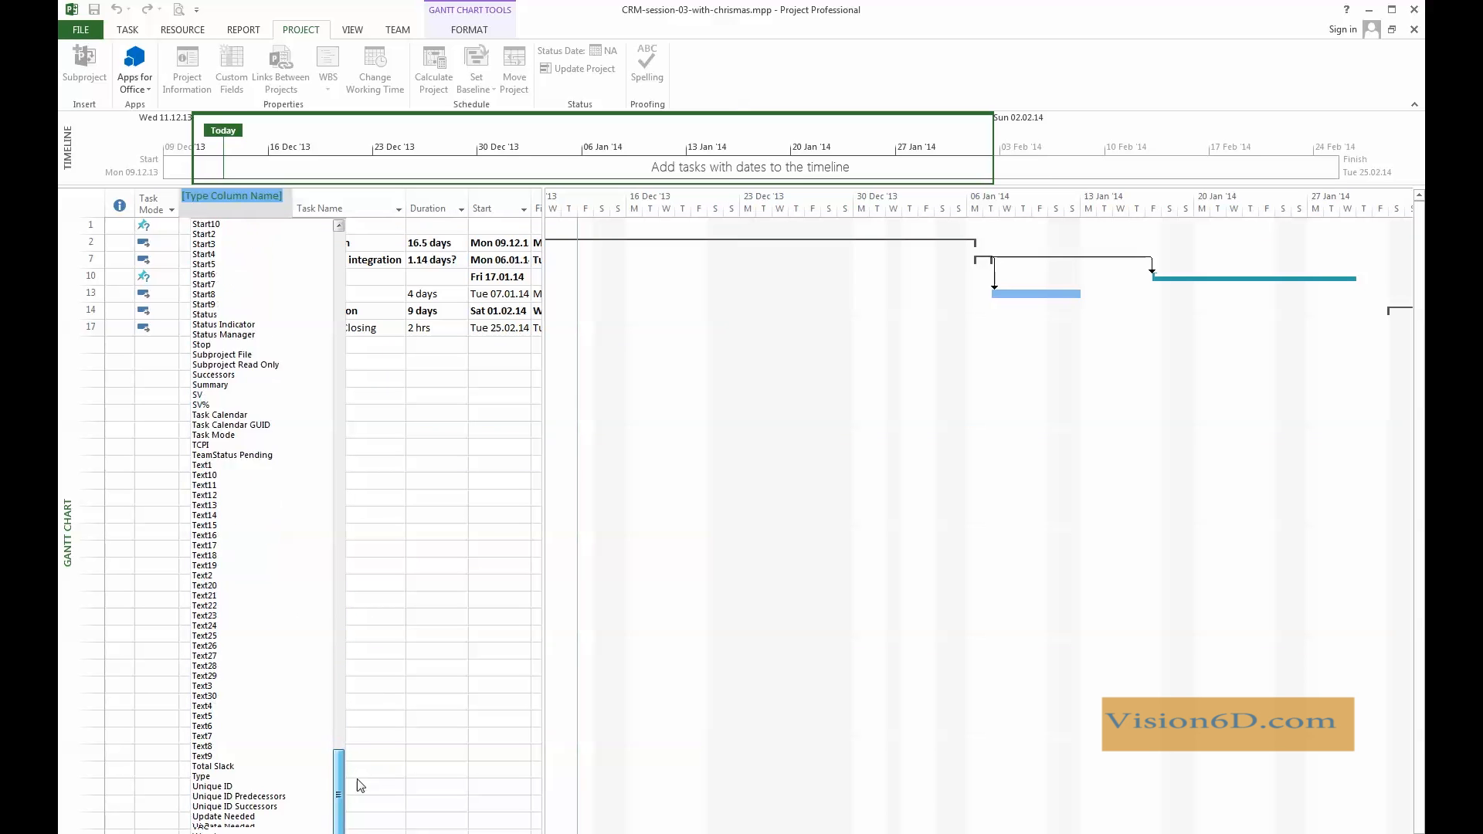
scroll(down, 3)
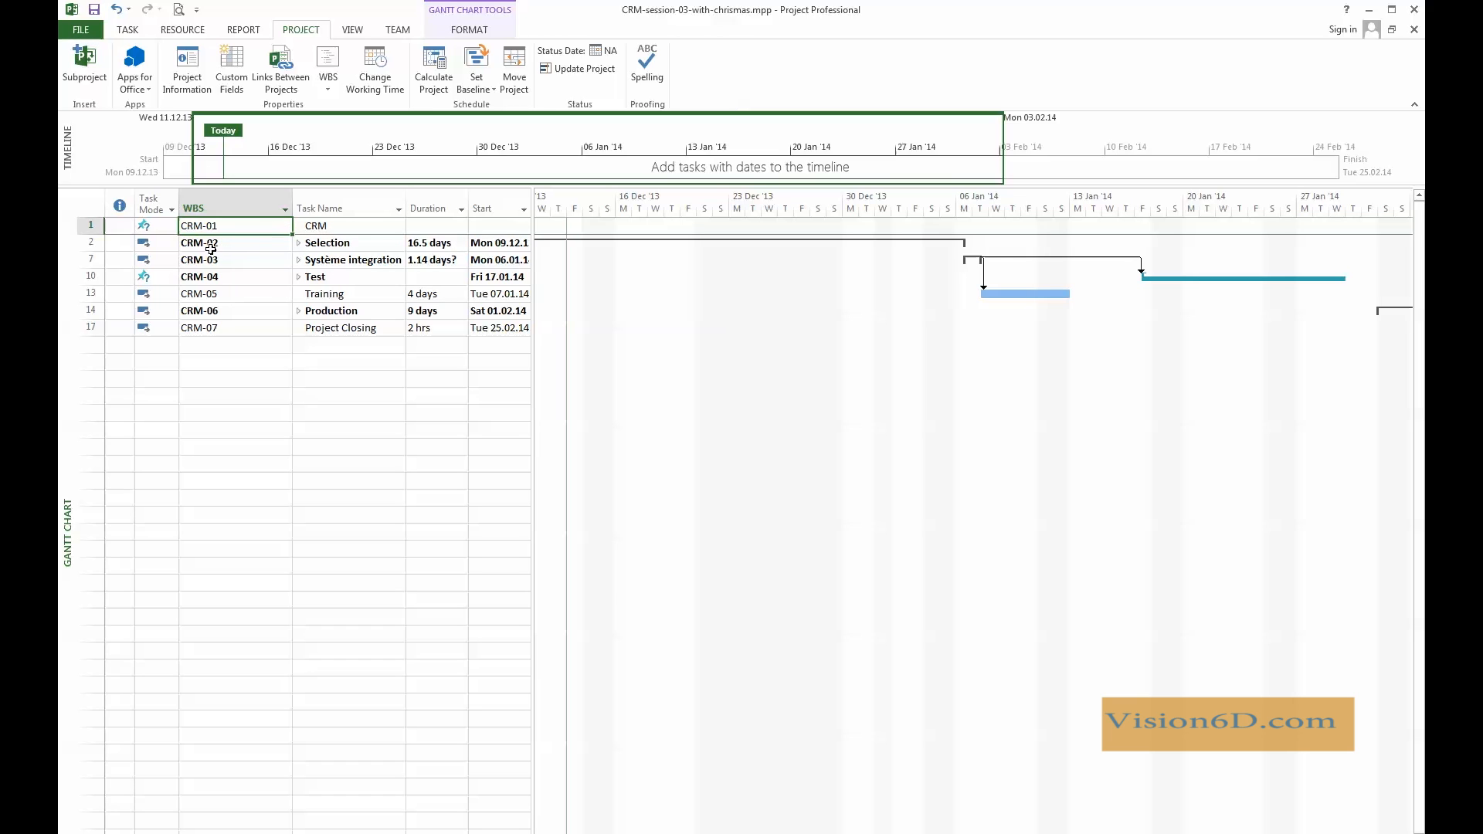
mouse_move(220, 248)
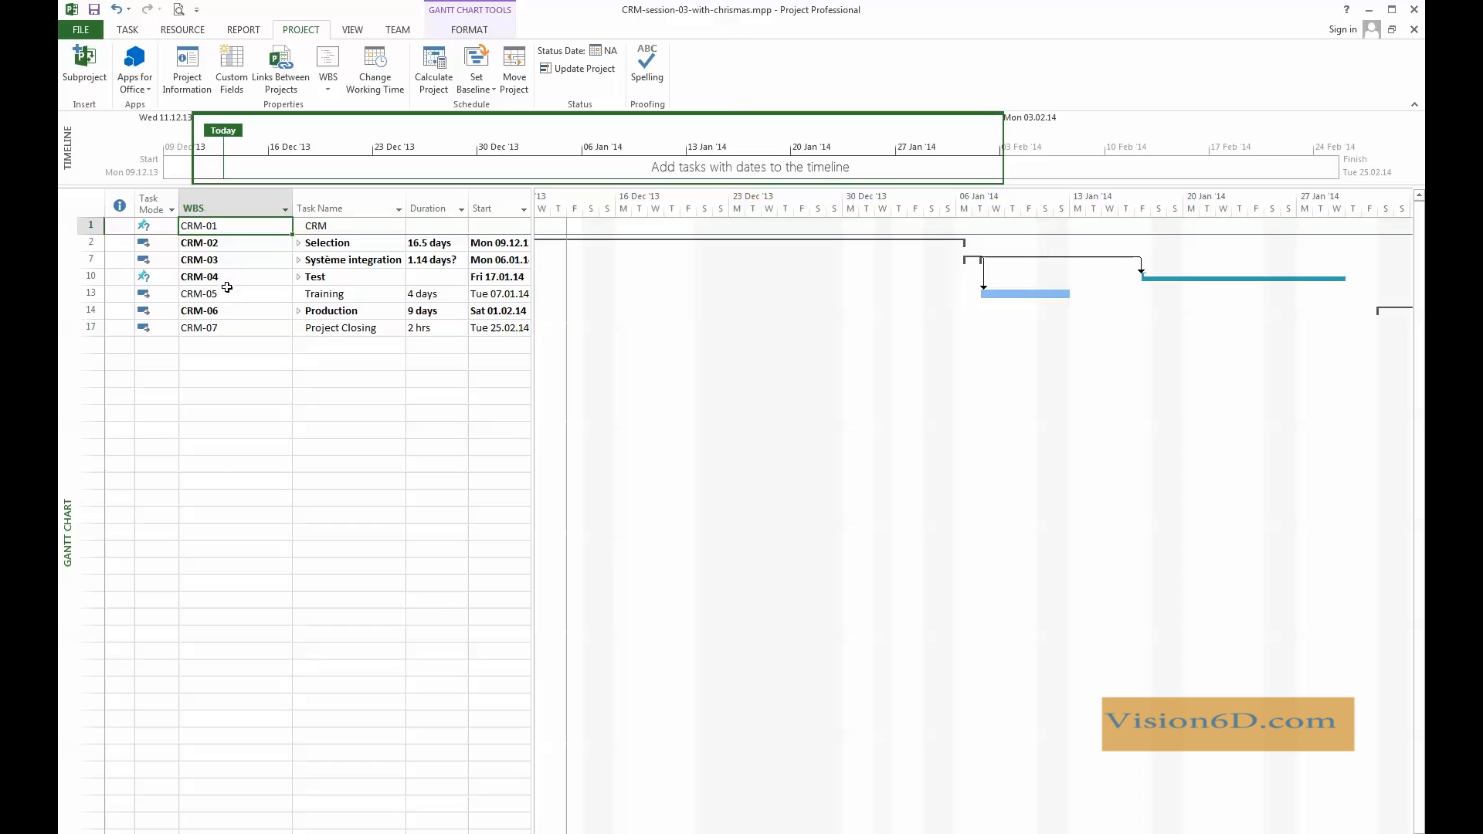
mouse_move(222, 313)
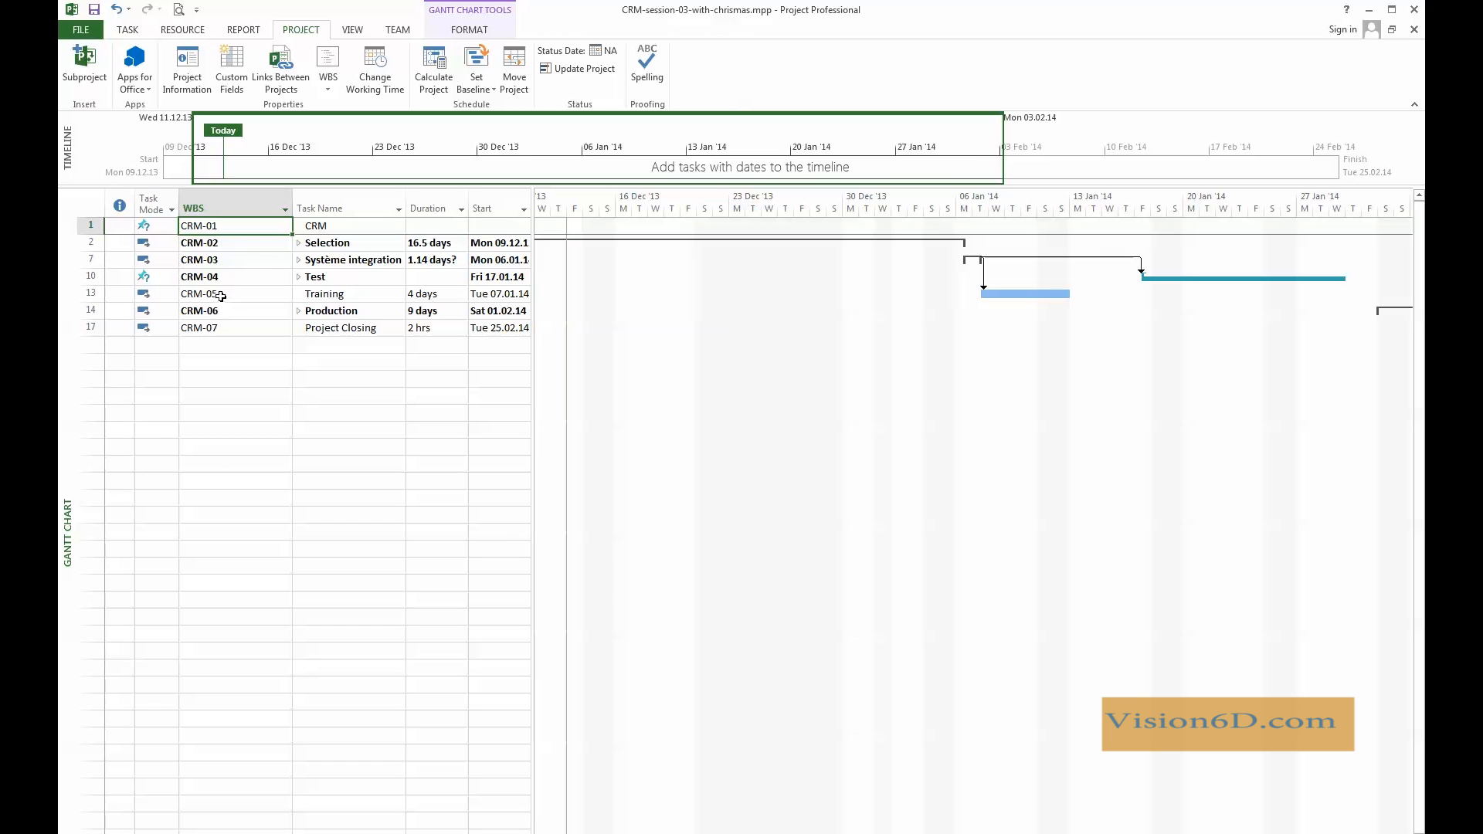
mouse_move(216, 328)
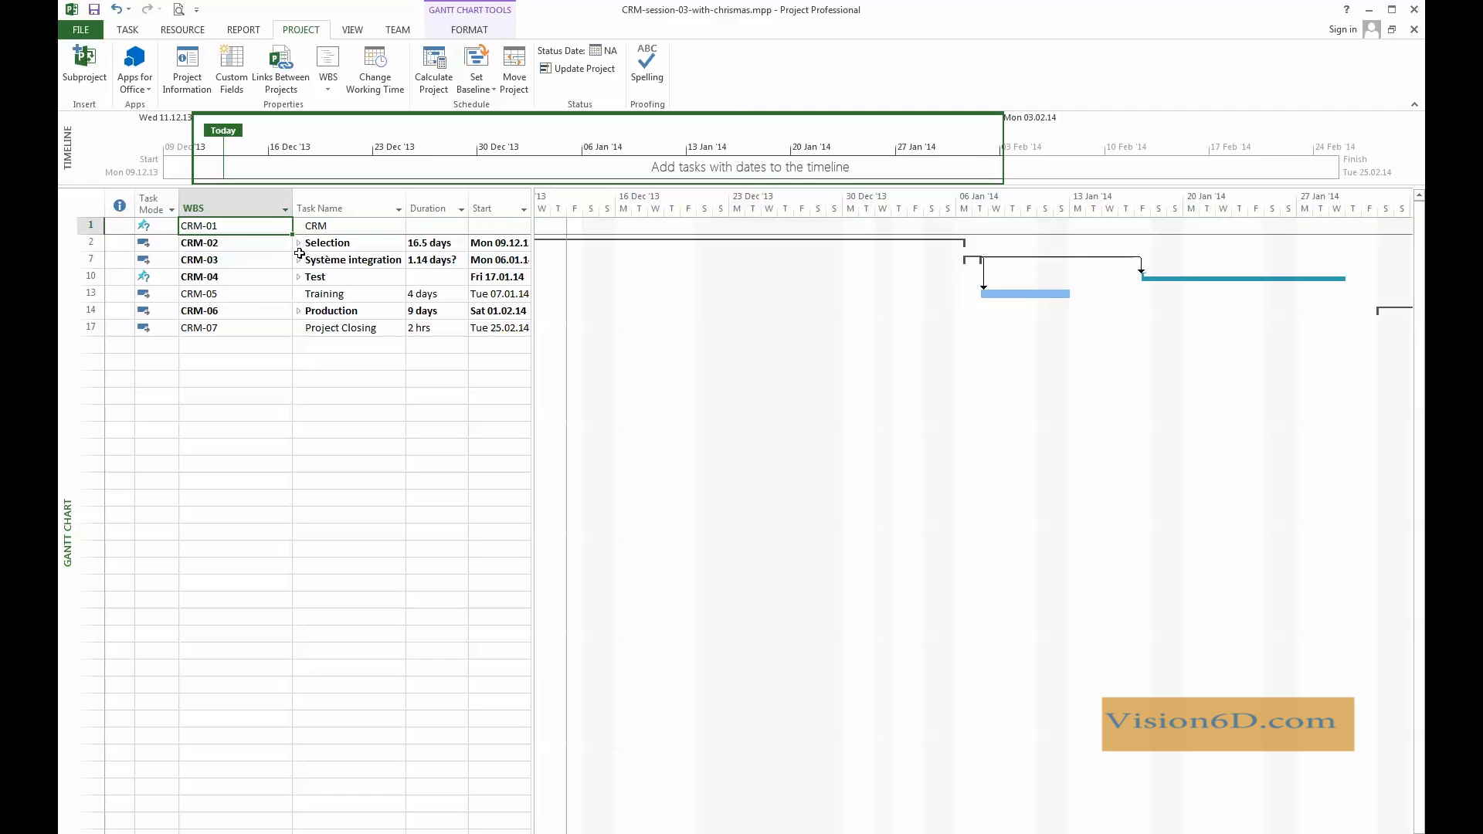
mouse_move(300, 253)
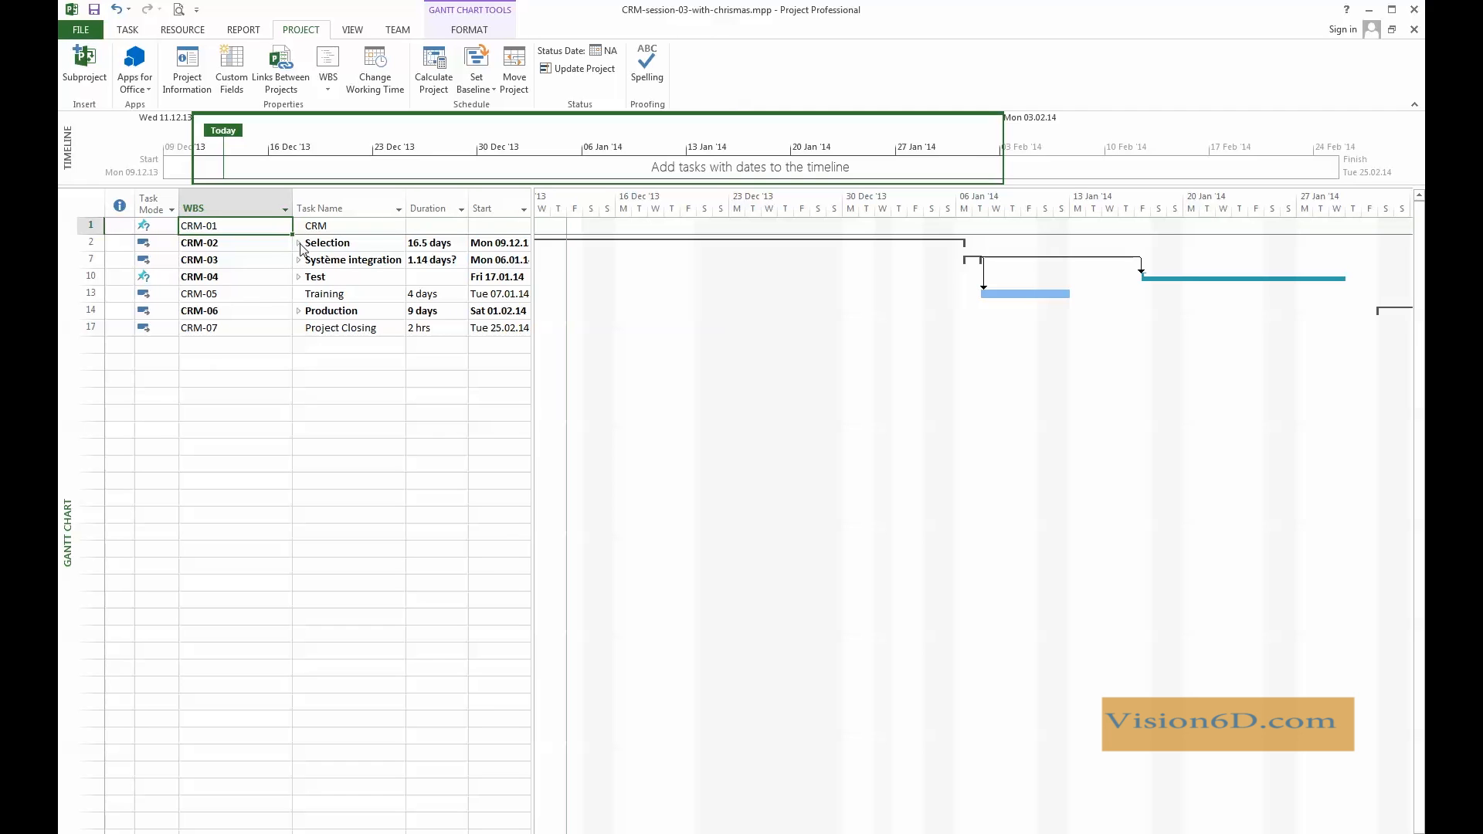
Expand Selection, Système integration and Test to reveal codes like CRM-03.01
click(299, 241)
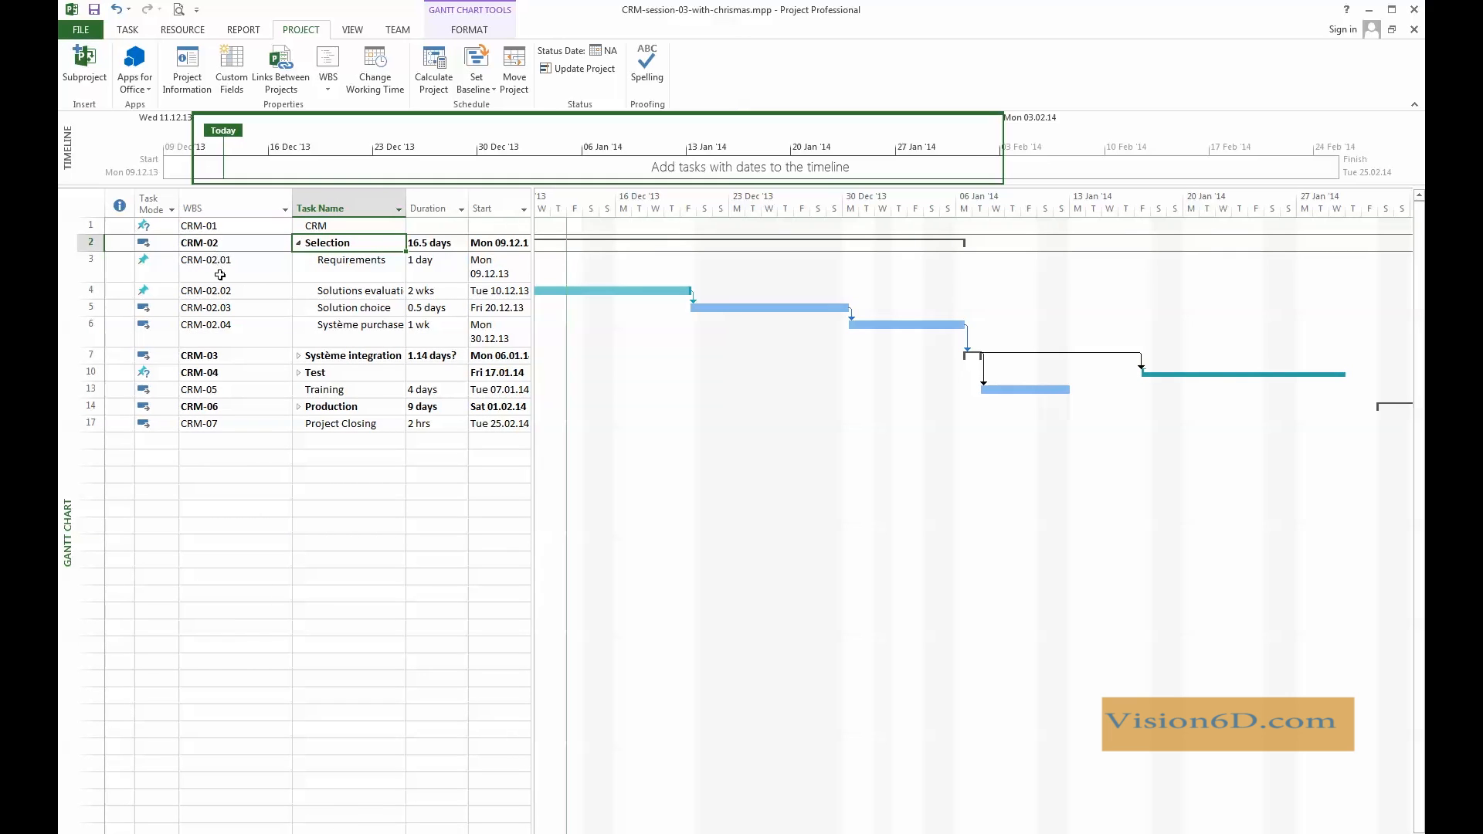
mouse_move(232, 273)
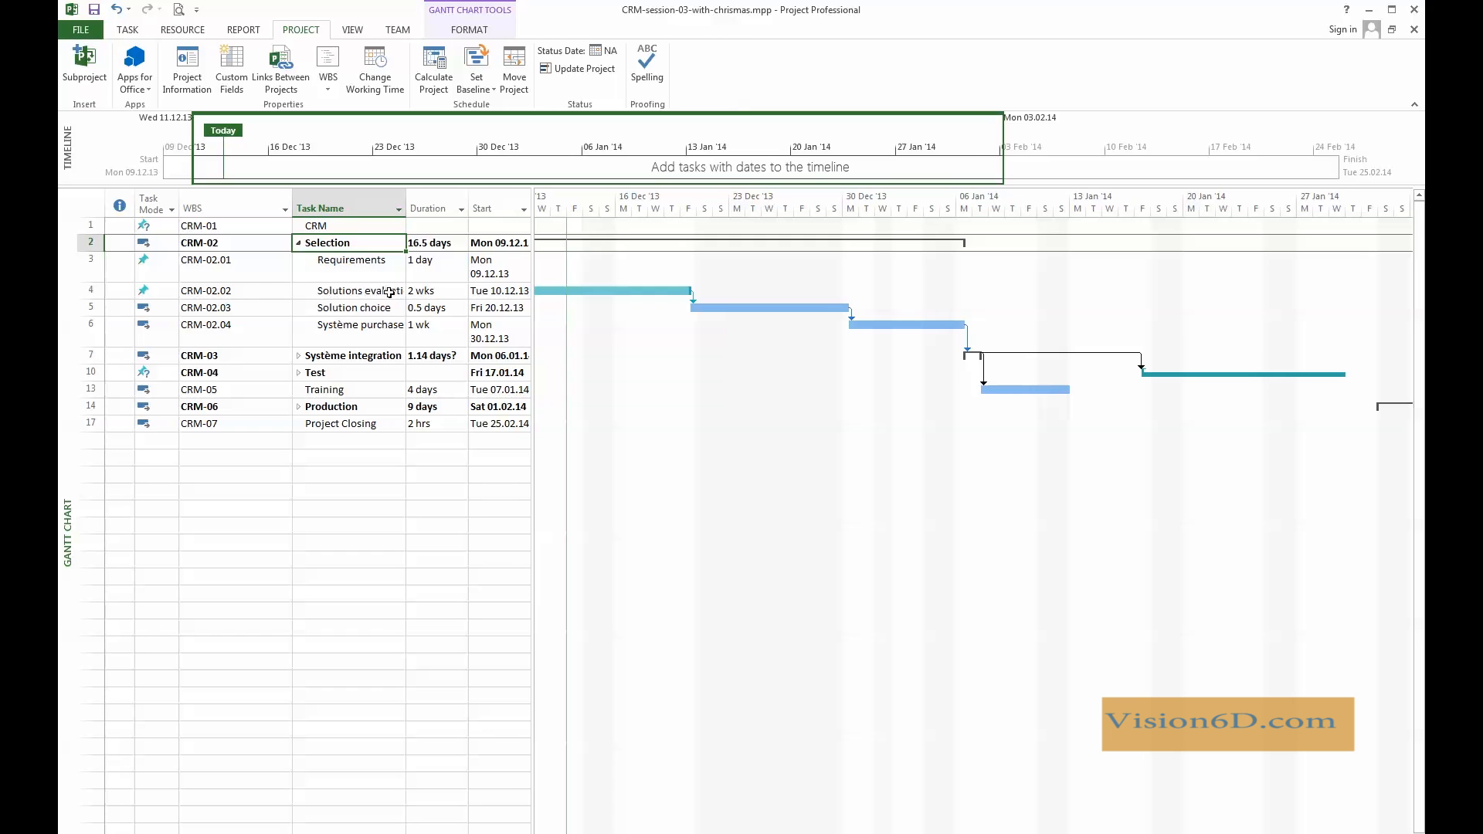
mouse_move(401, 308)
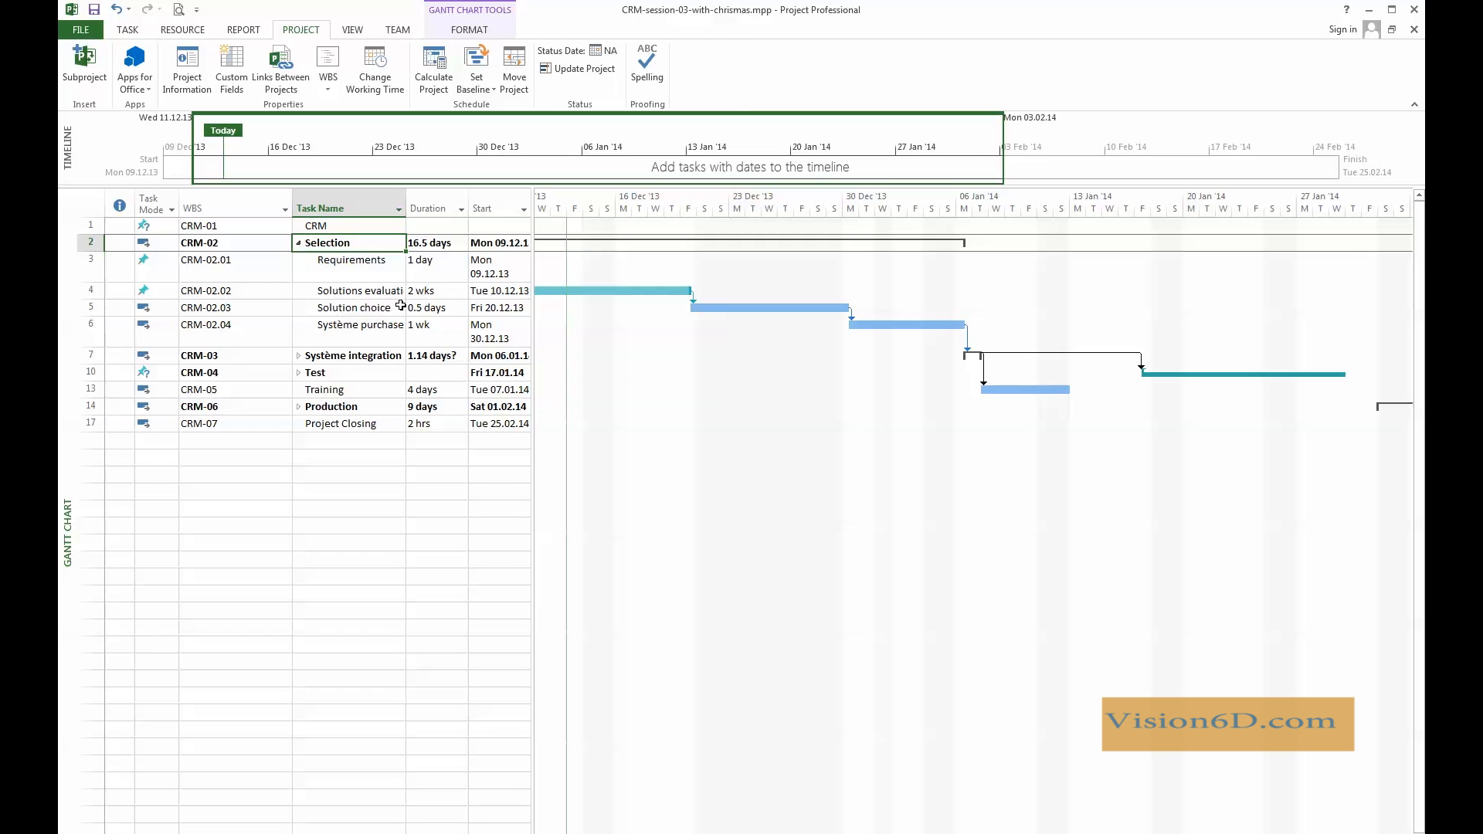
mouse_move(383, 324)
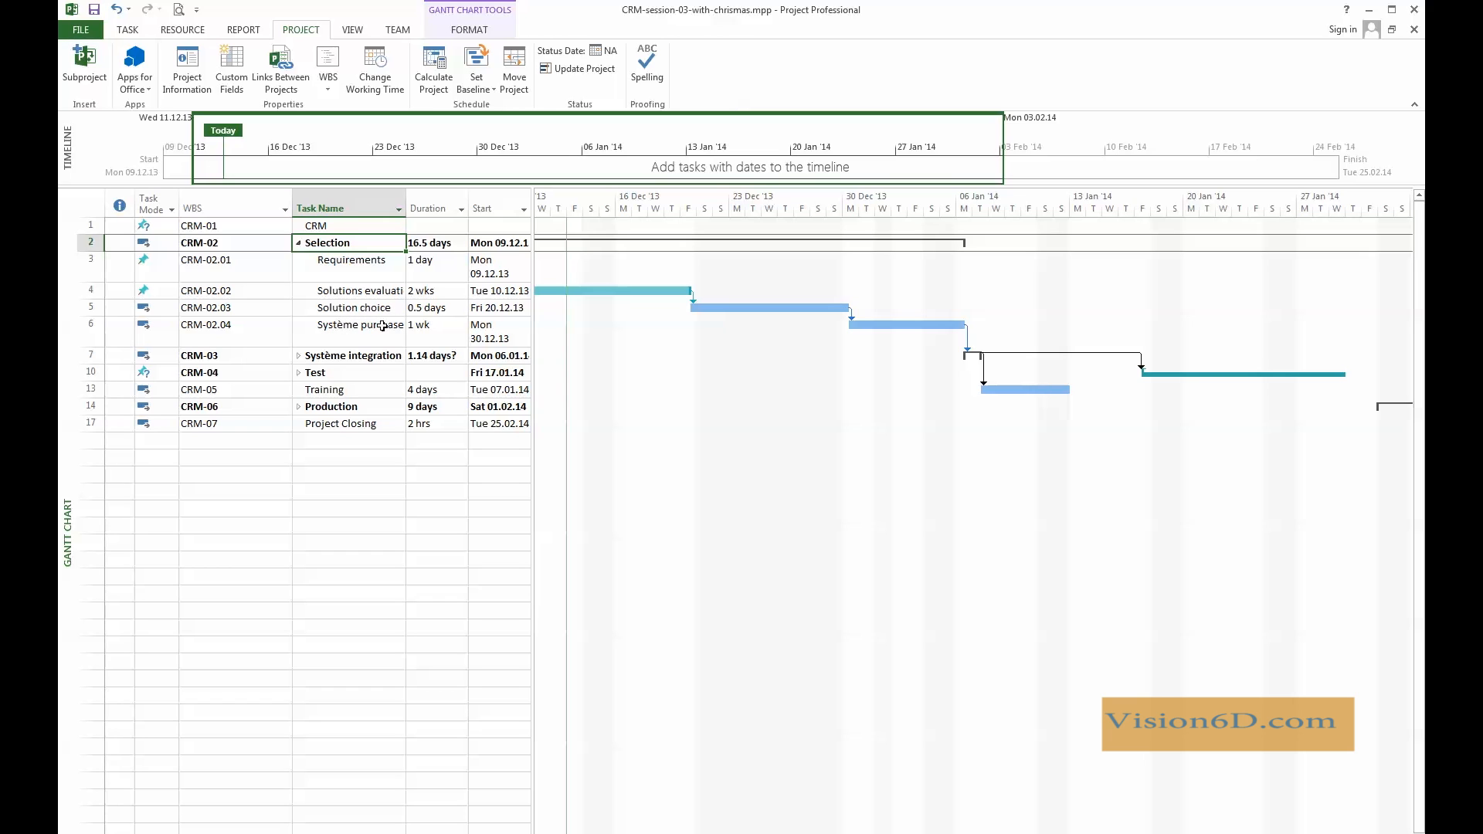
mouse_move(302, 363)
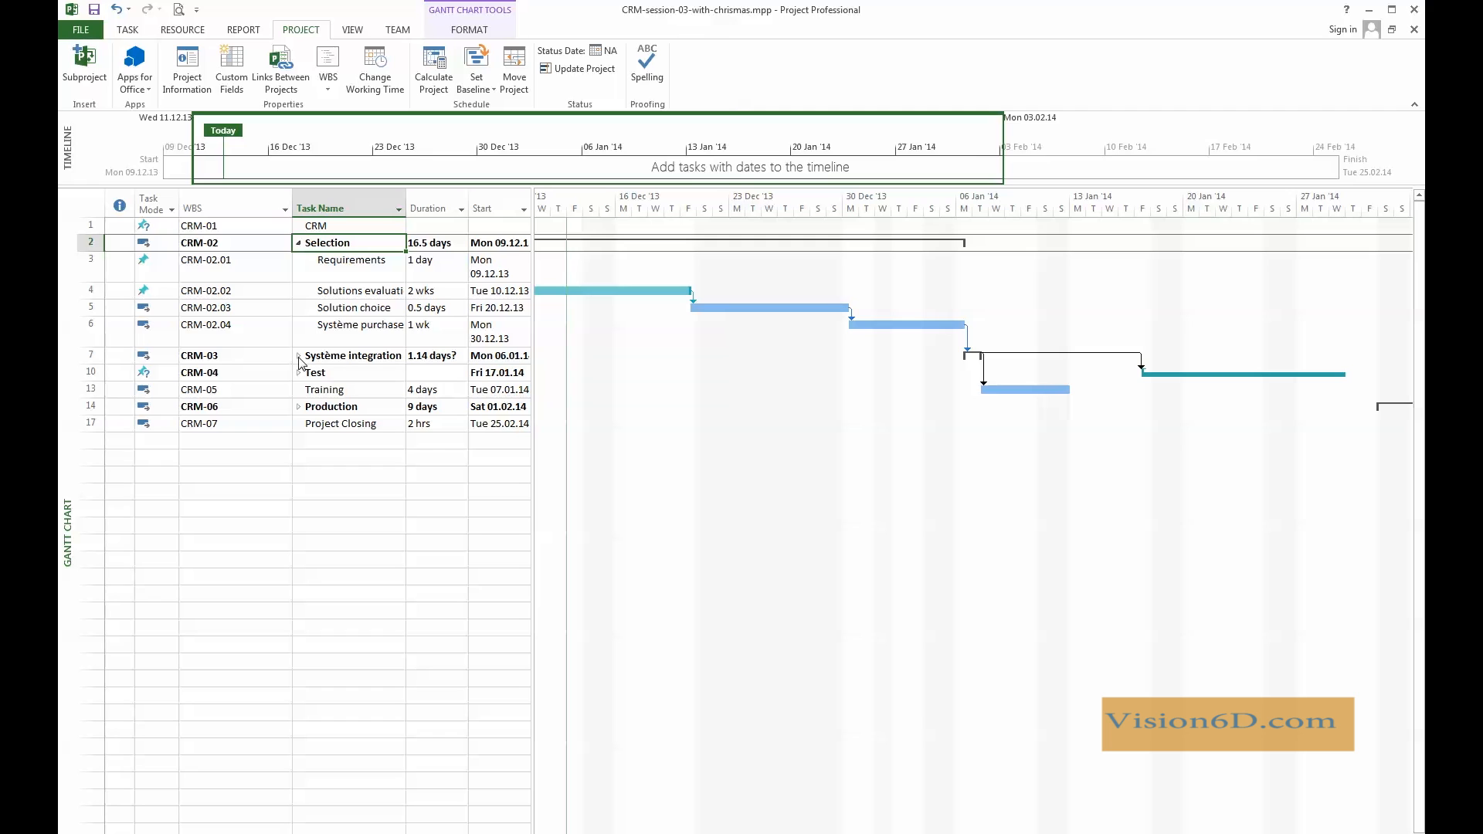
click(299, 355)
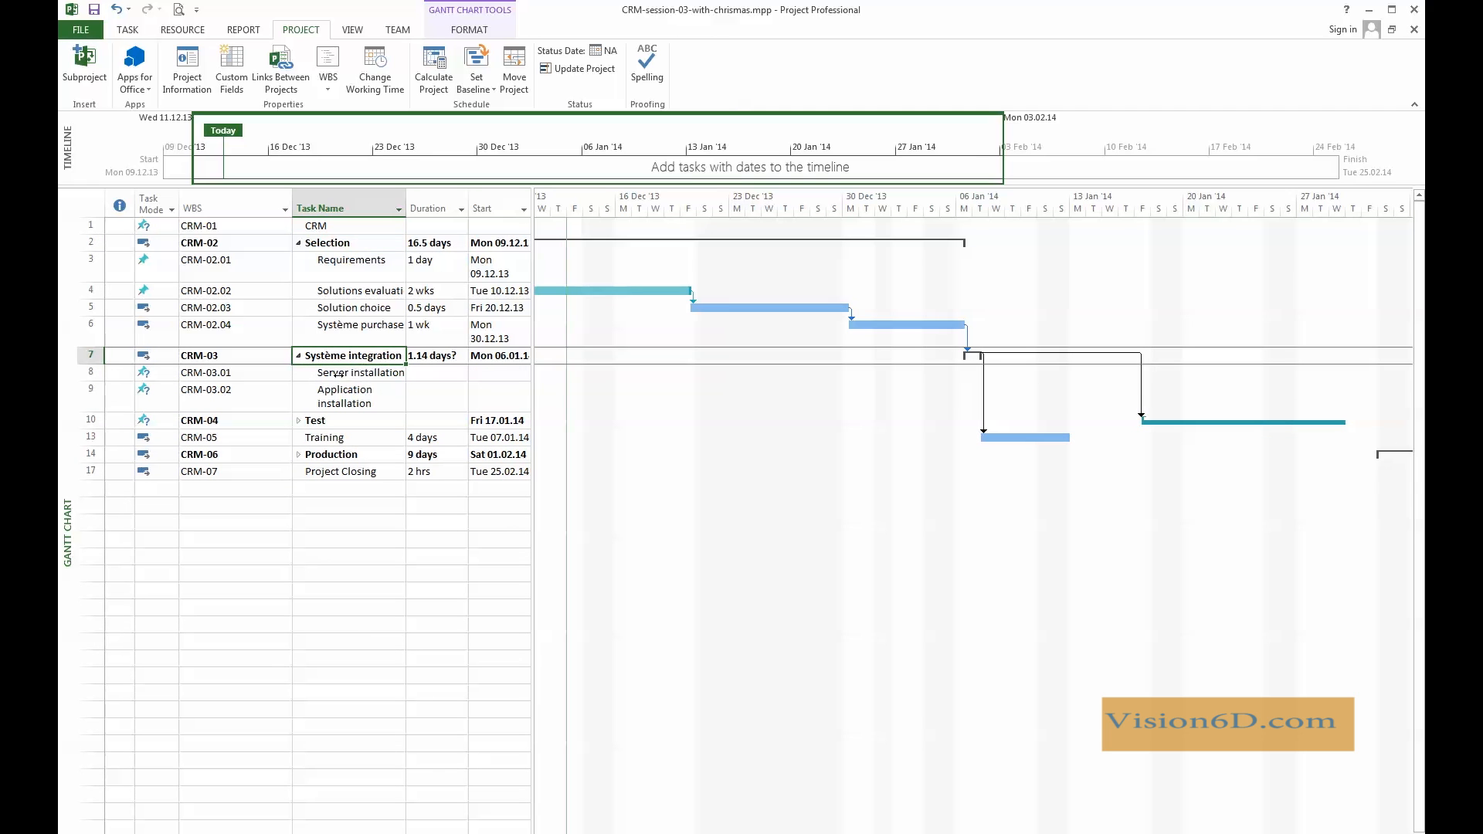
double_click(345, 389)
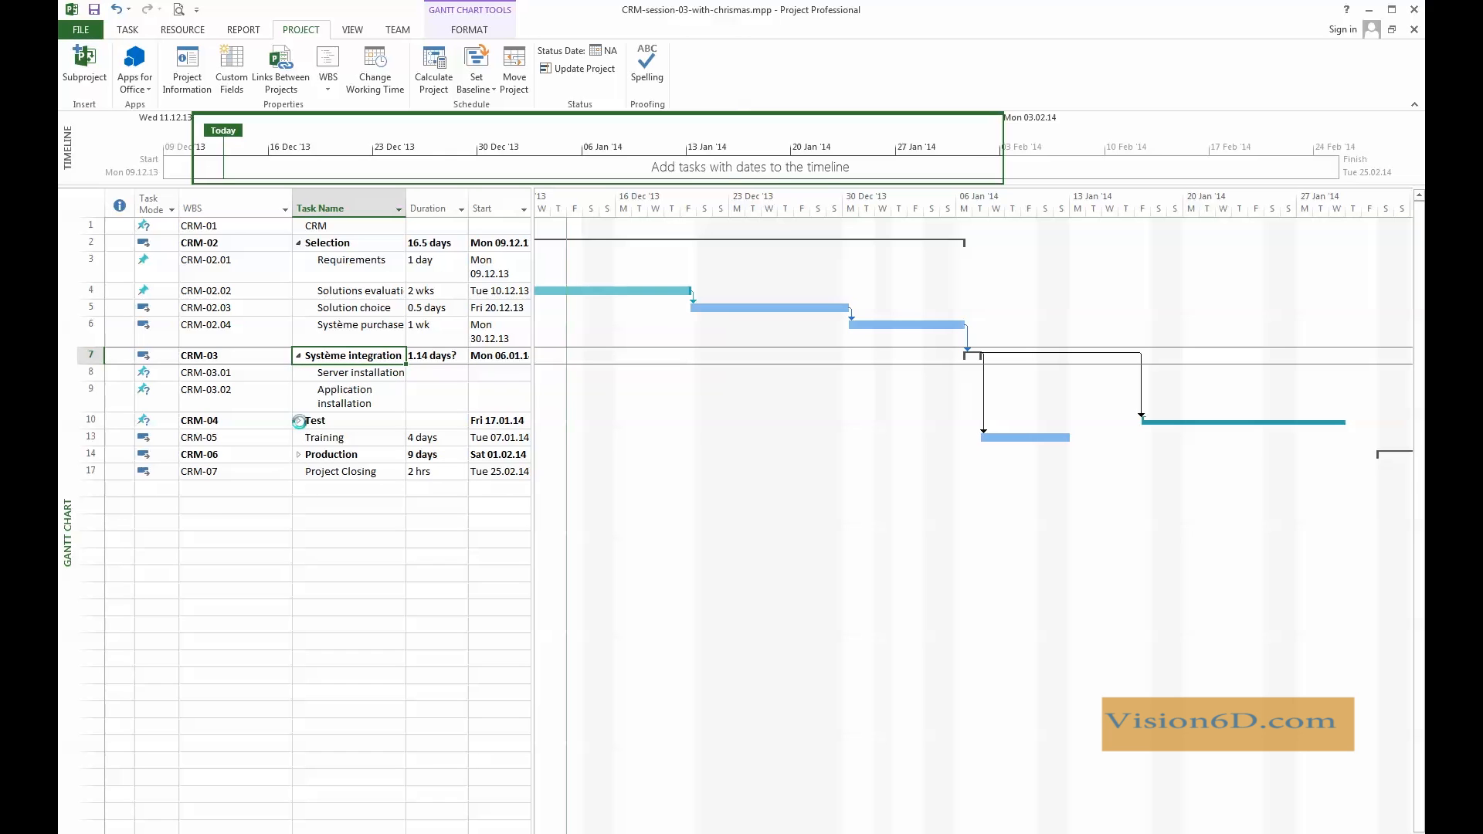
click(298, 421)
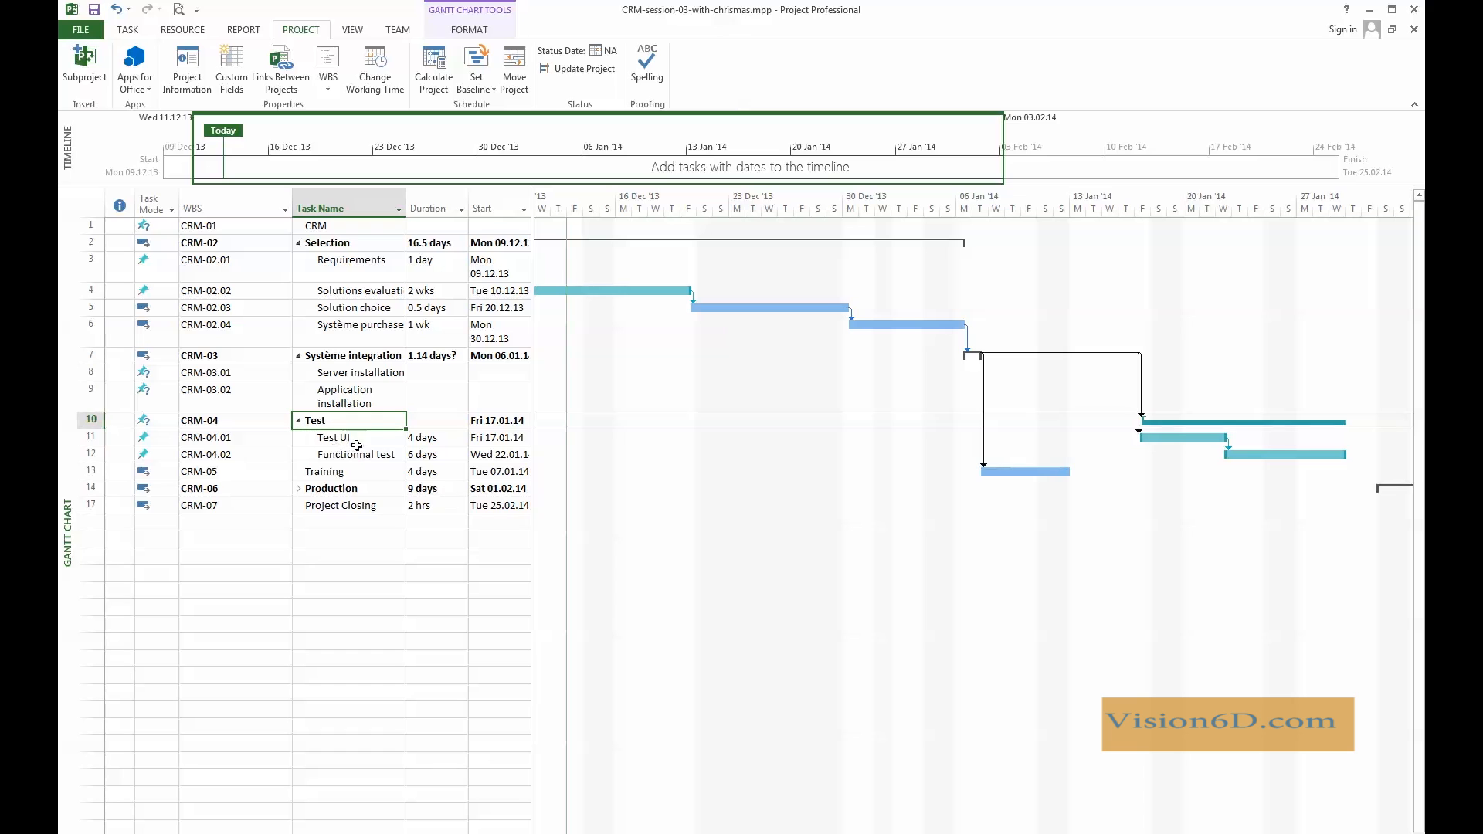
mouse_move(362, 439)
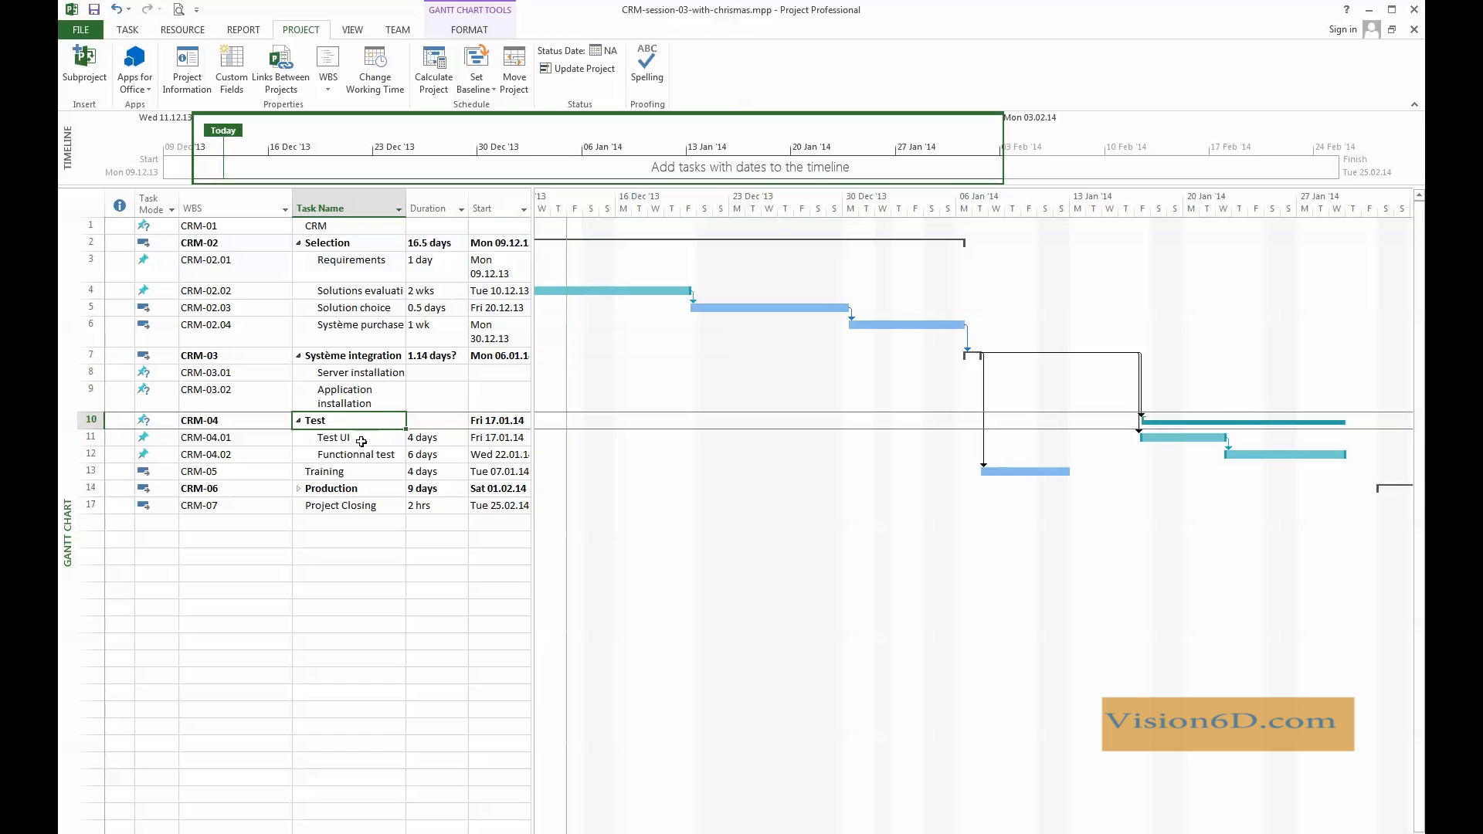
mouse_move(367, 454)
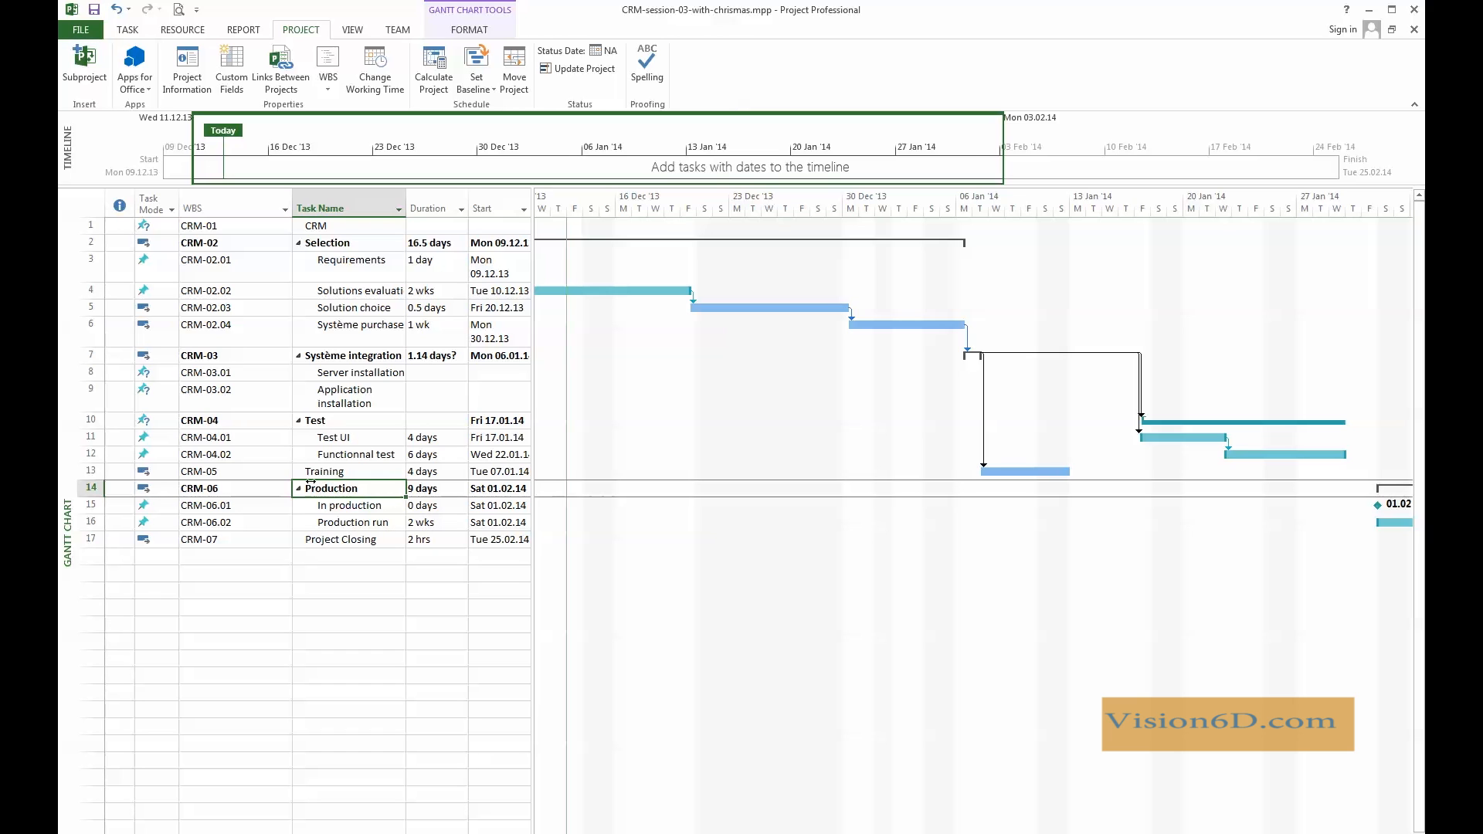
mouse_move(306, 307)
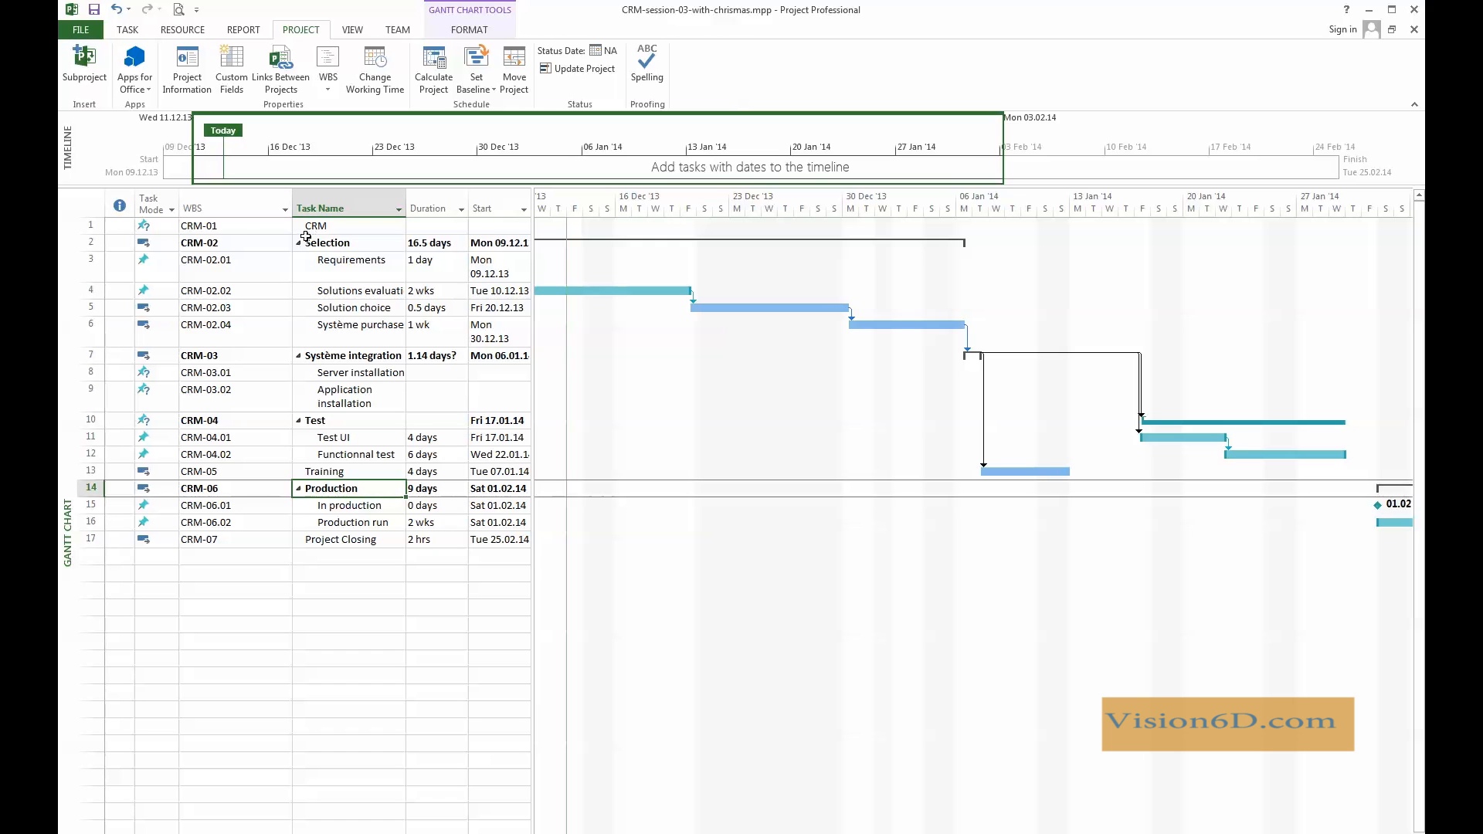
click(194, 207)
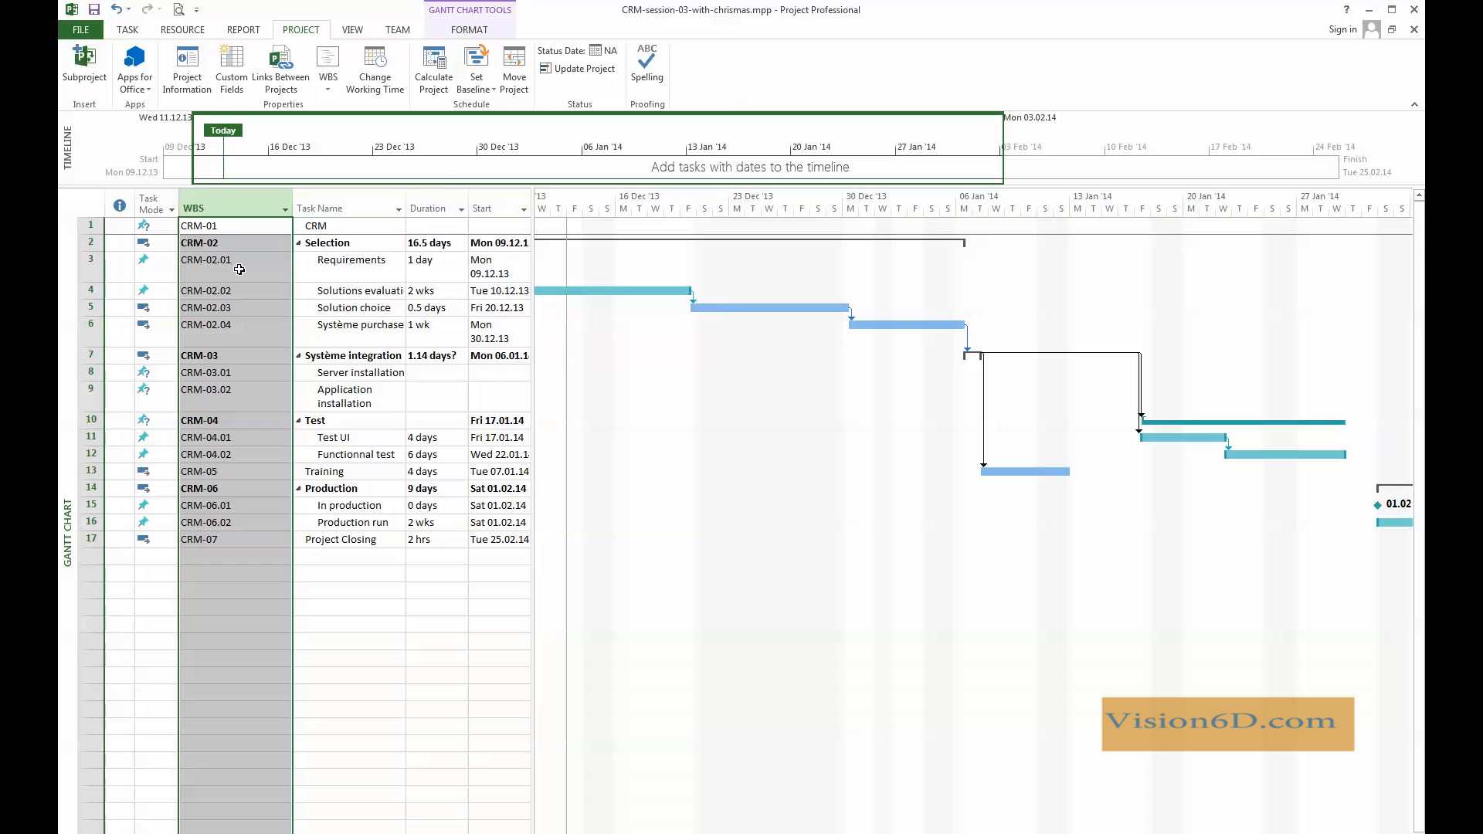
mouse_move(206, 290)
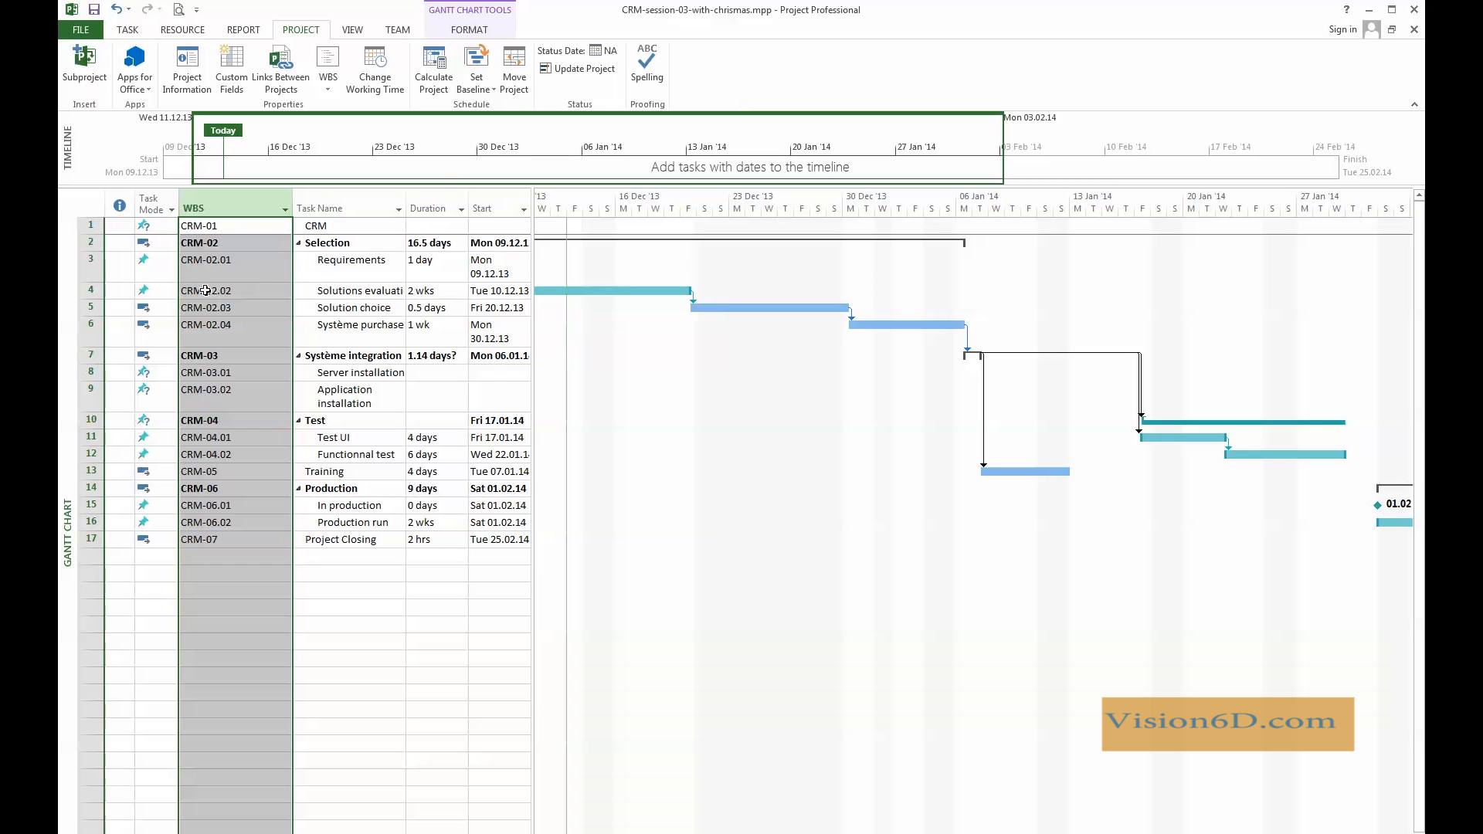
mouse_move(182, 283)
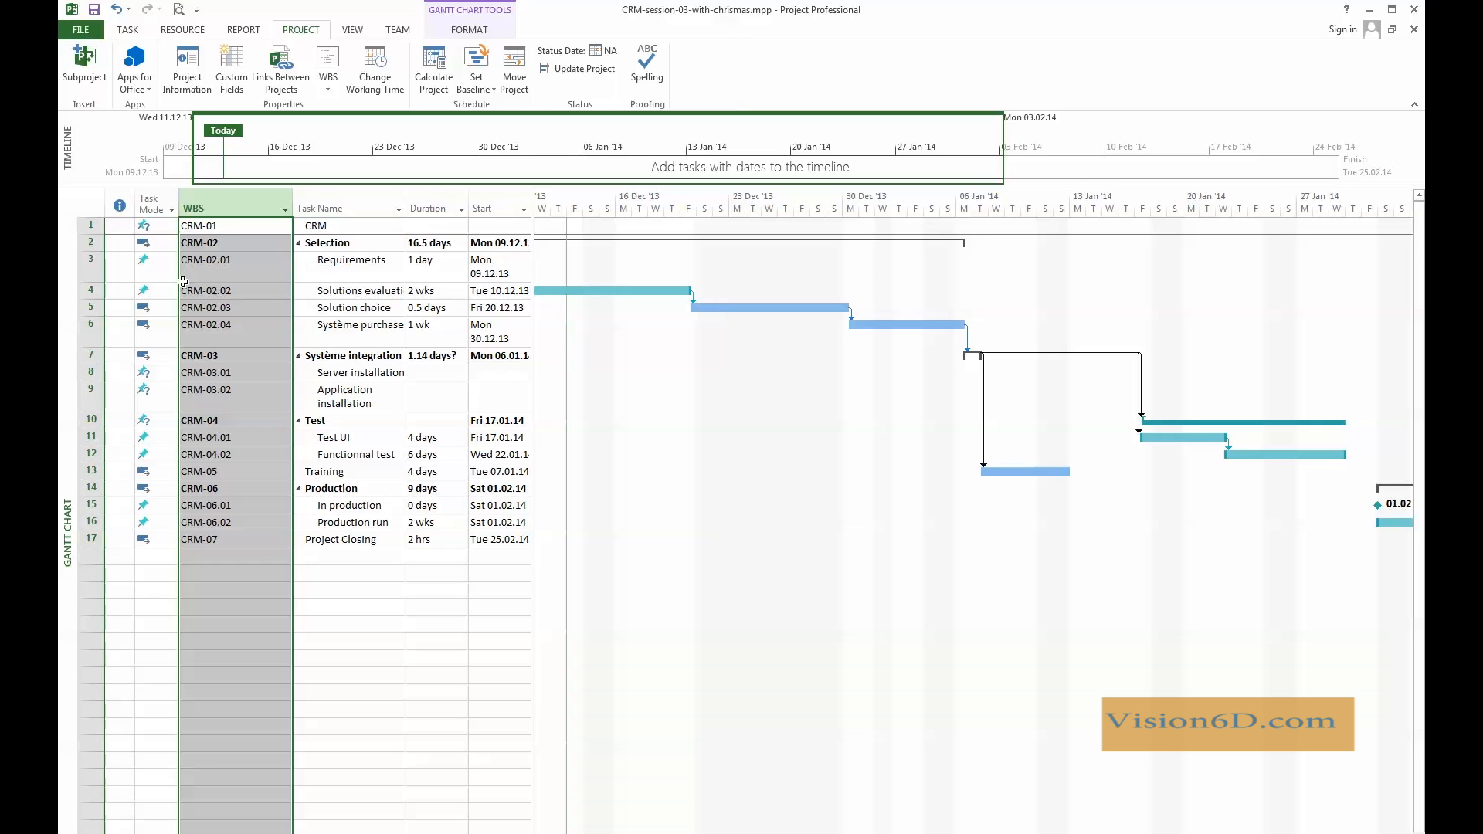
mouse_move(202, 295)
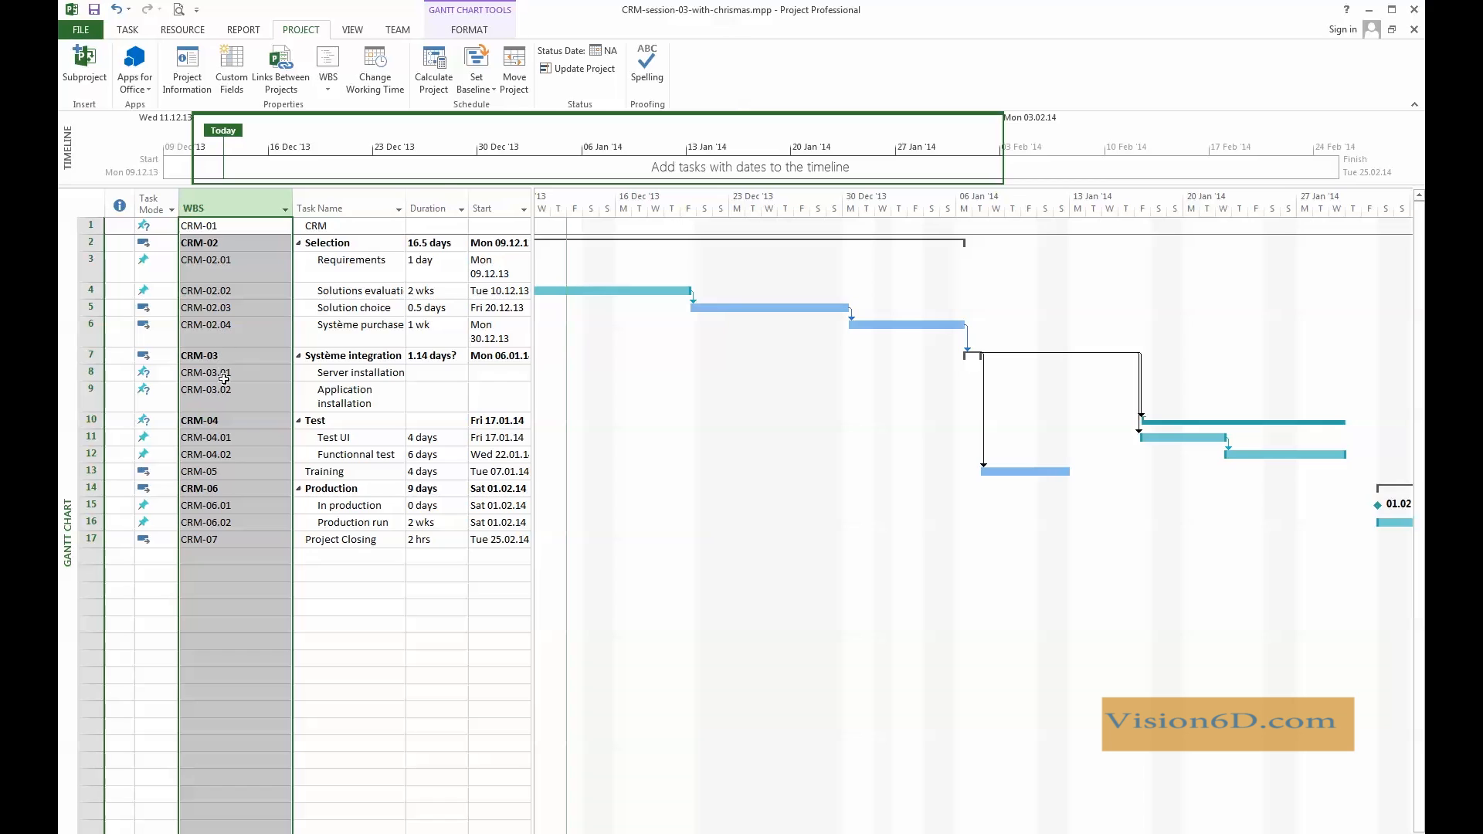
mouse_move(219, 504)
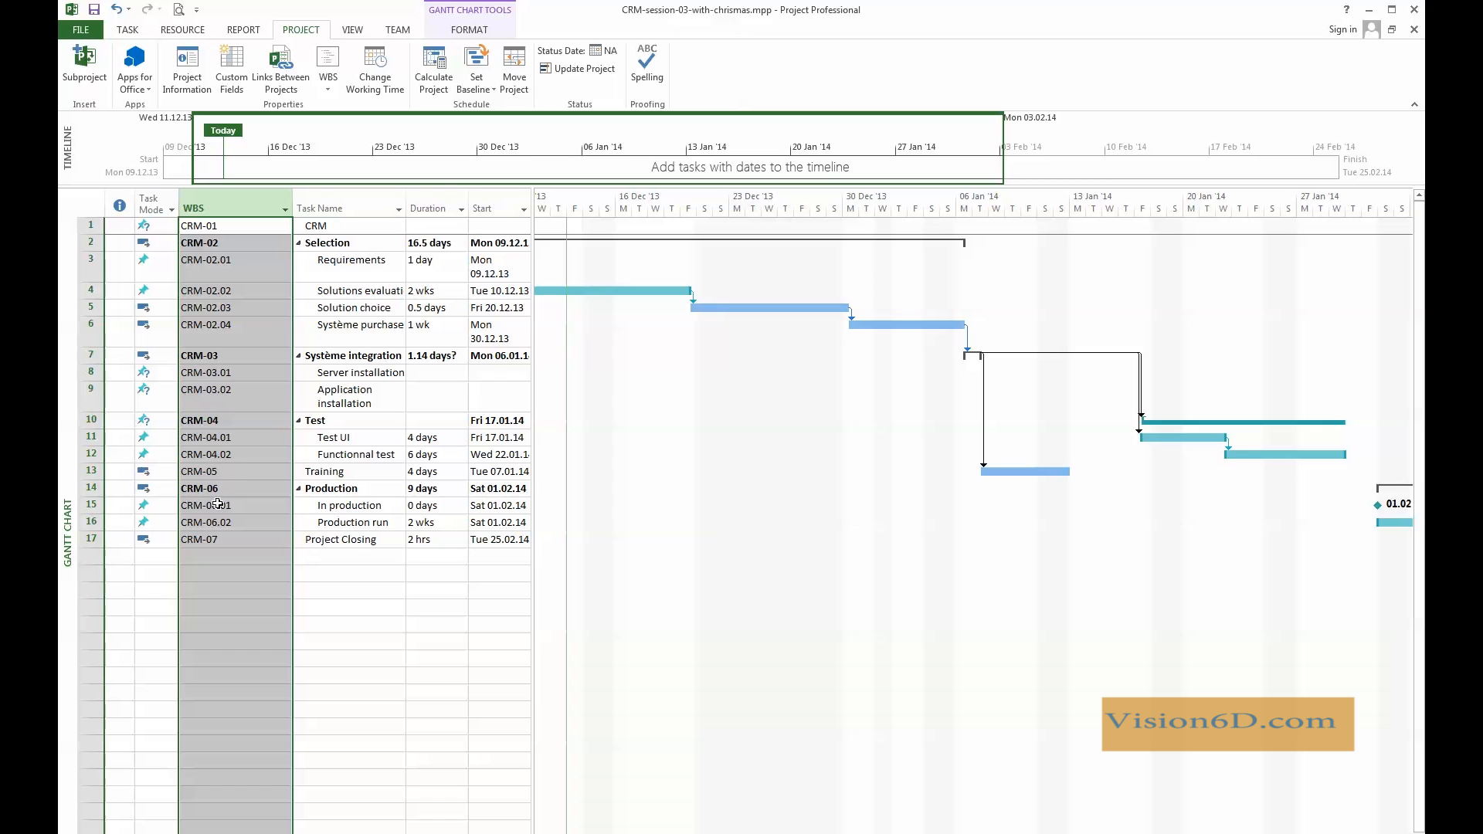
mouse_move(221, 379)
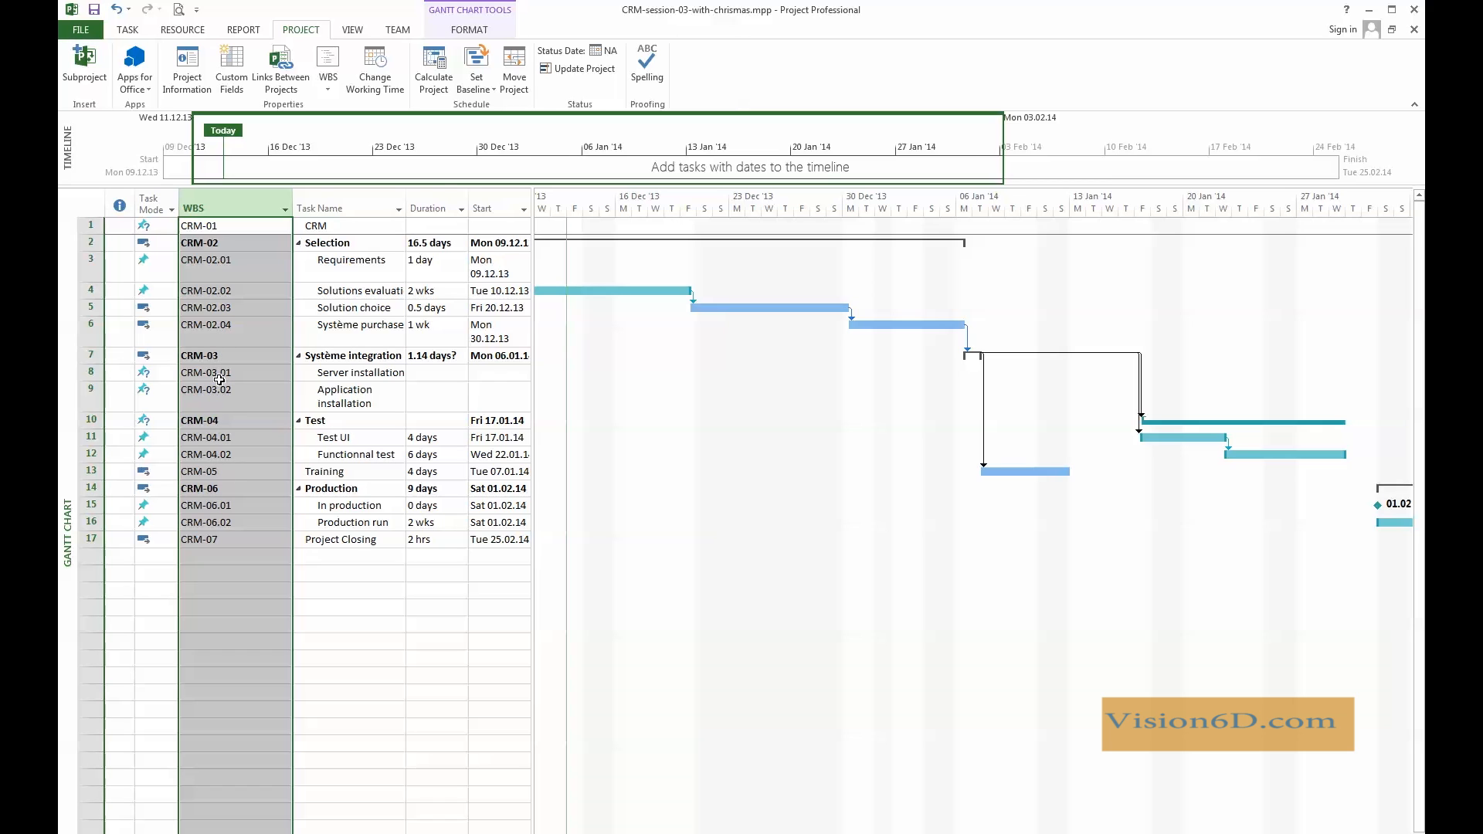
mouse_move(225, 300)
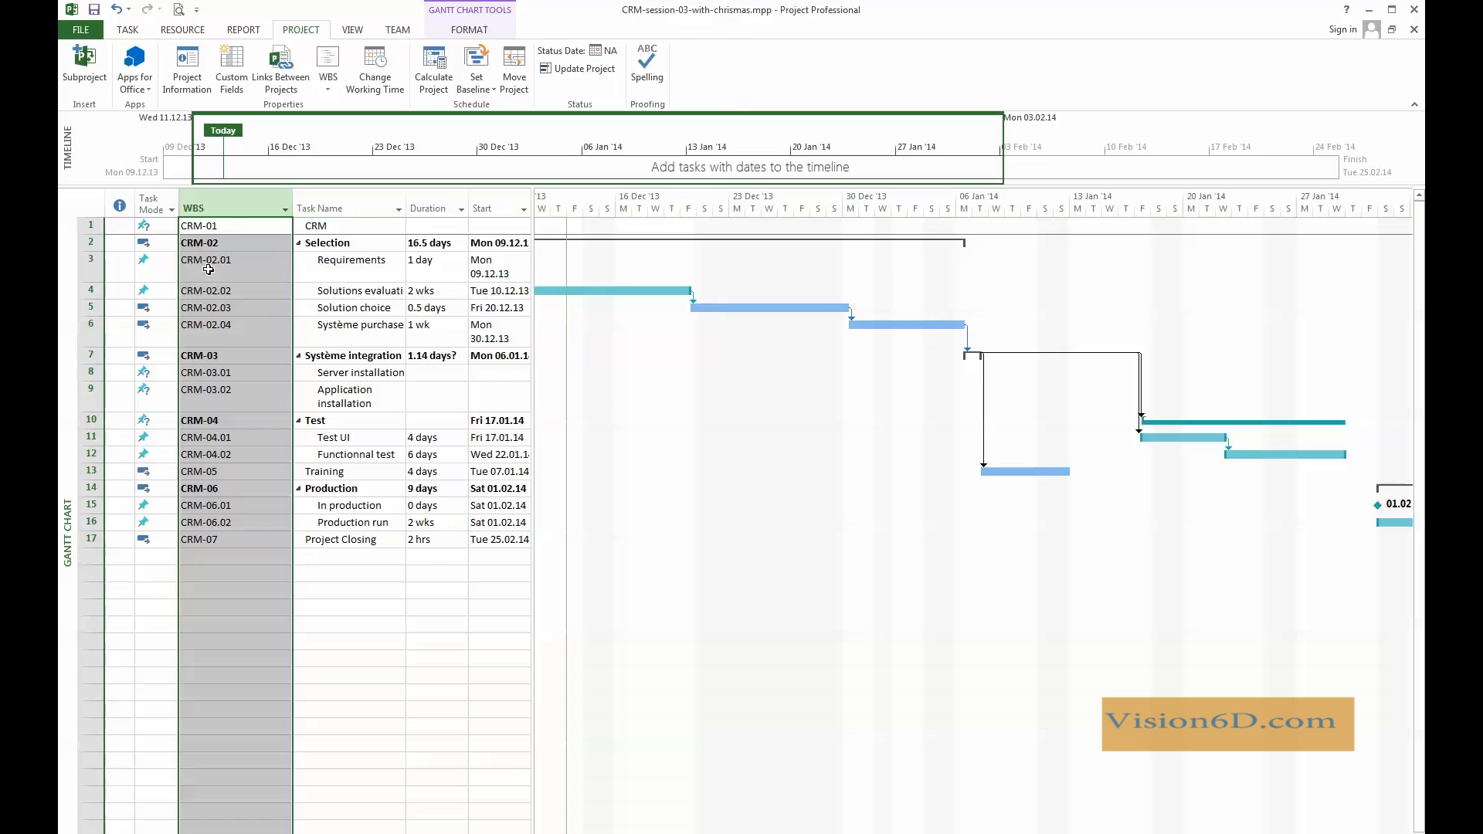
mouse_move(202, 264)
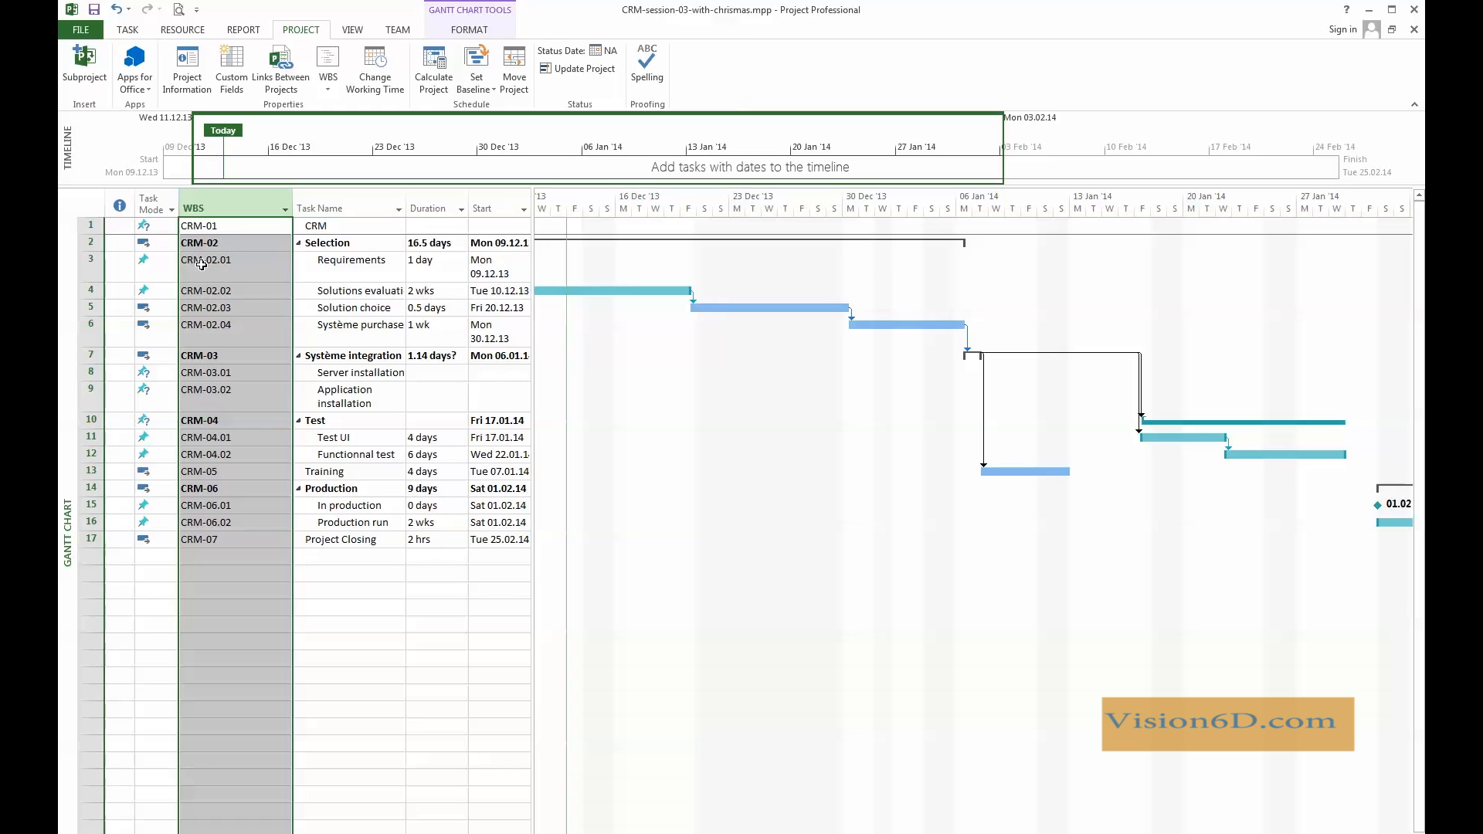
mouse_move(252, 268)
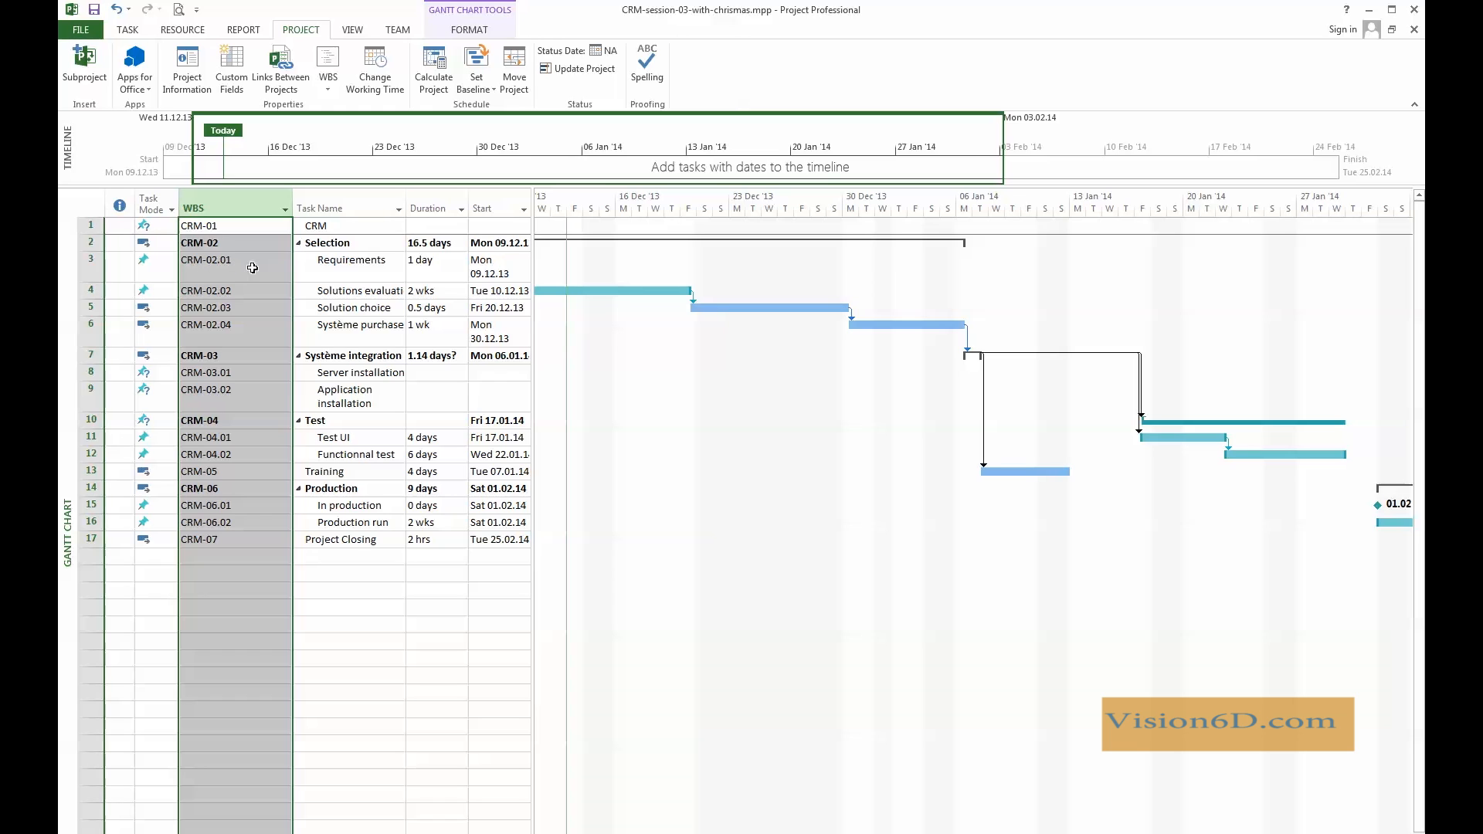